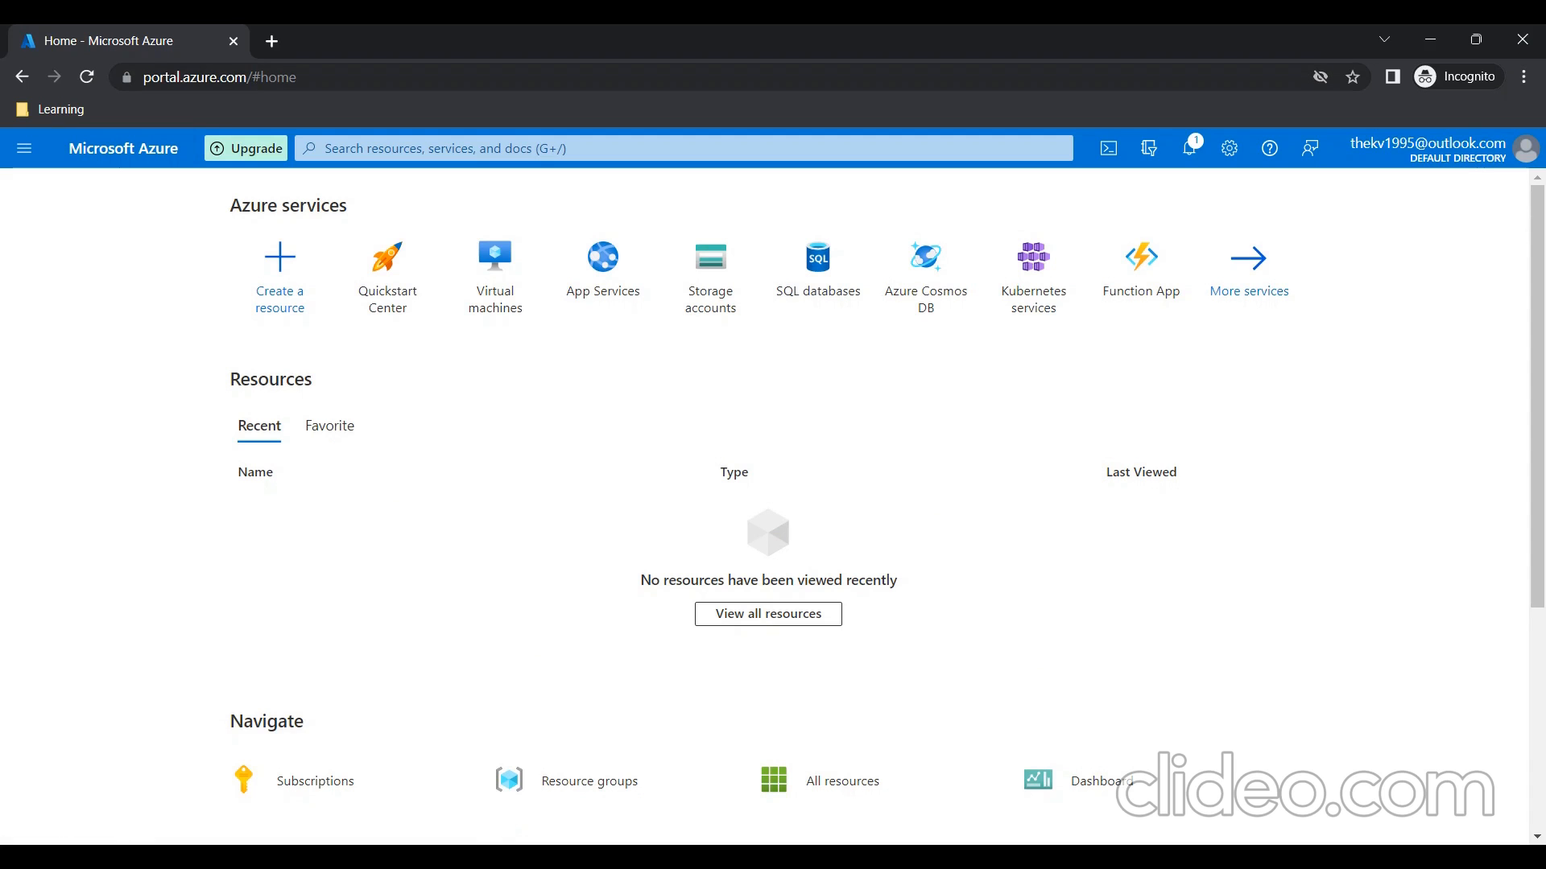
From the portal home, reach Virtual machines and start a new Azure virtual machine
click(224, 78)
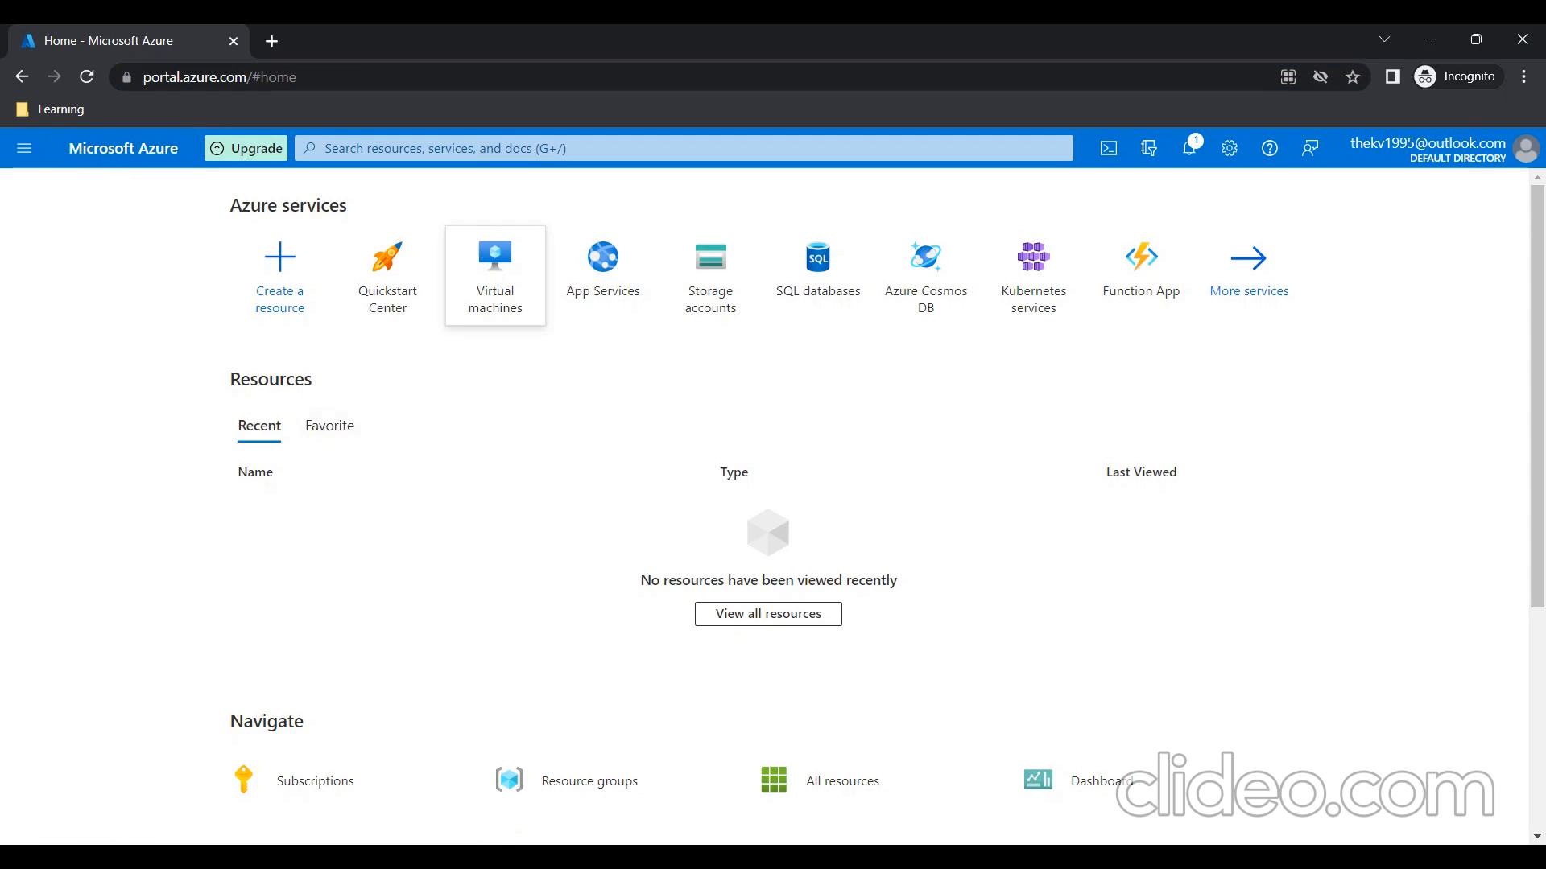
click(495, 275)
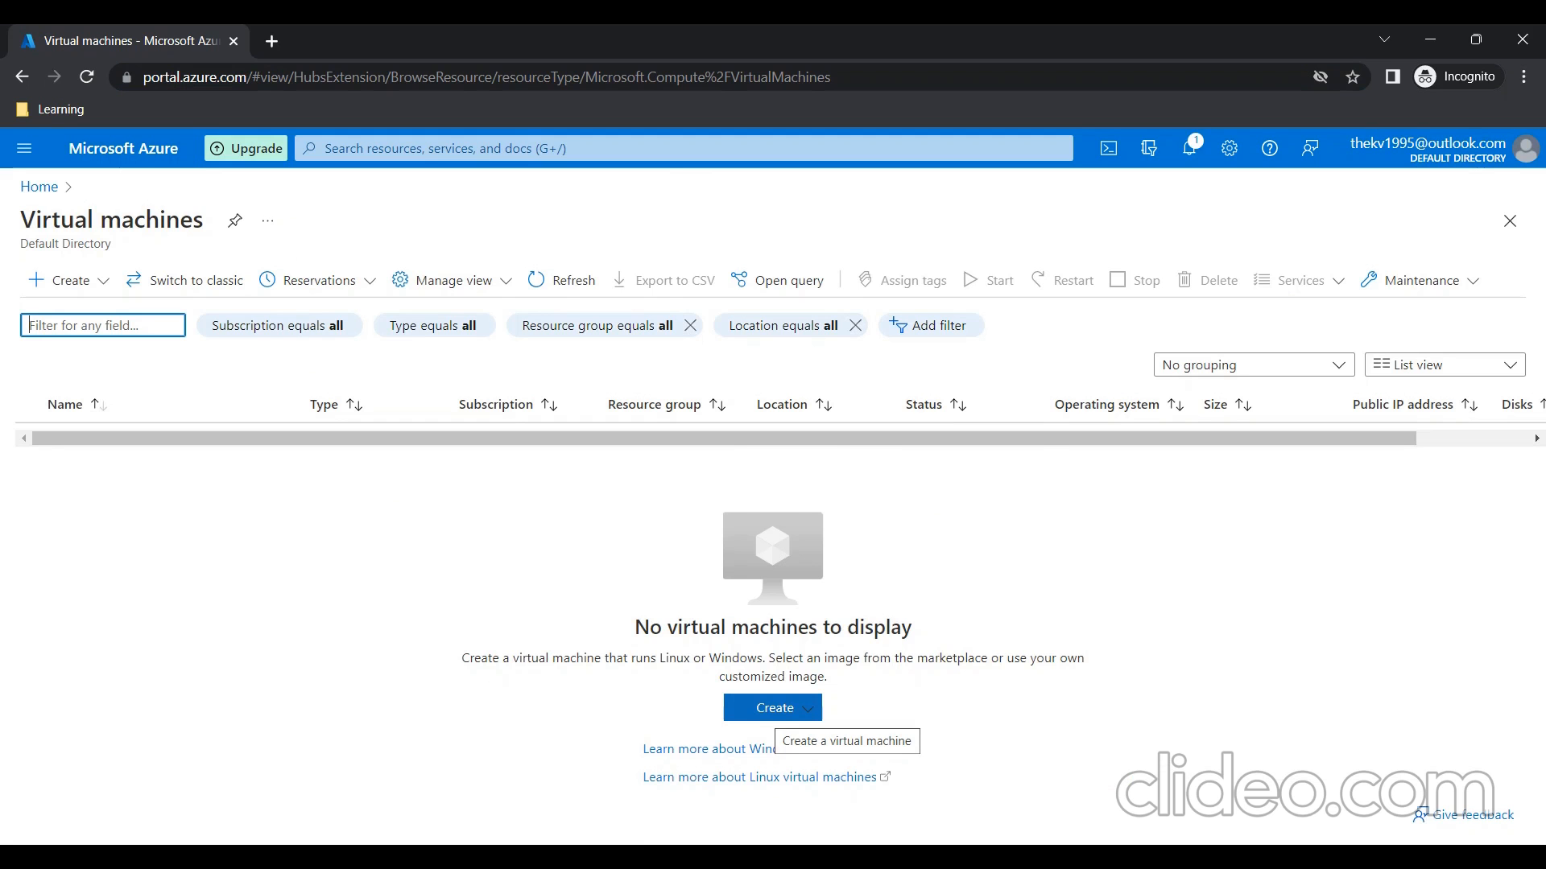
click(772, 708)
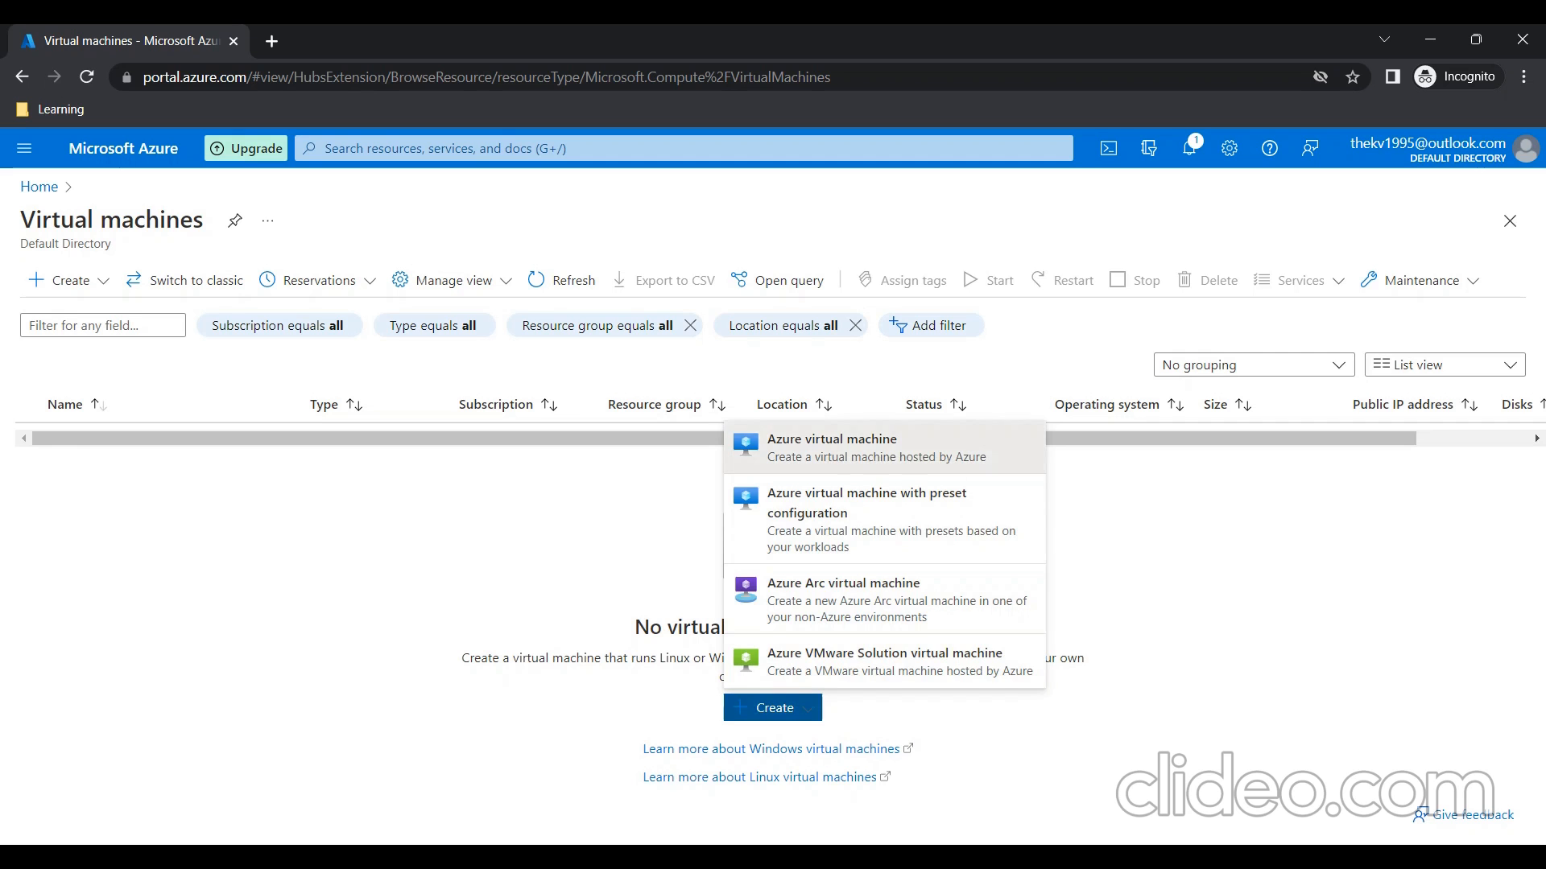
click(832, 447)
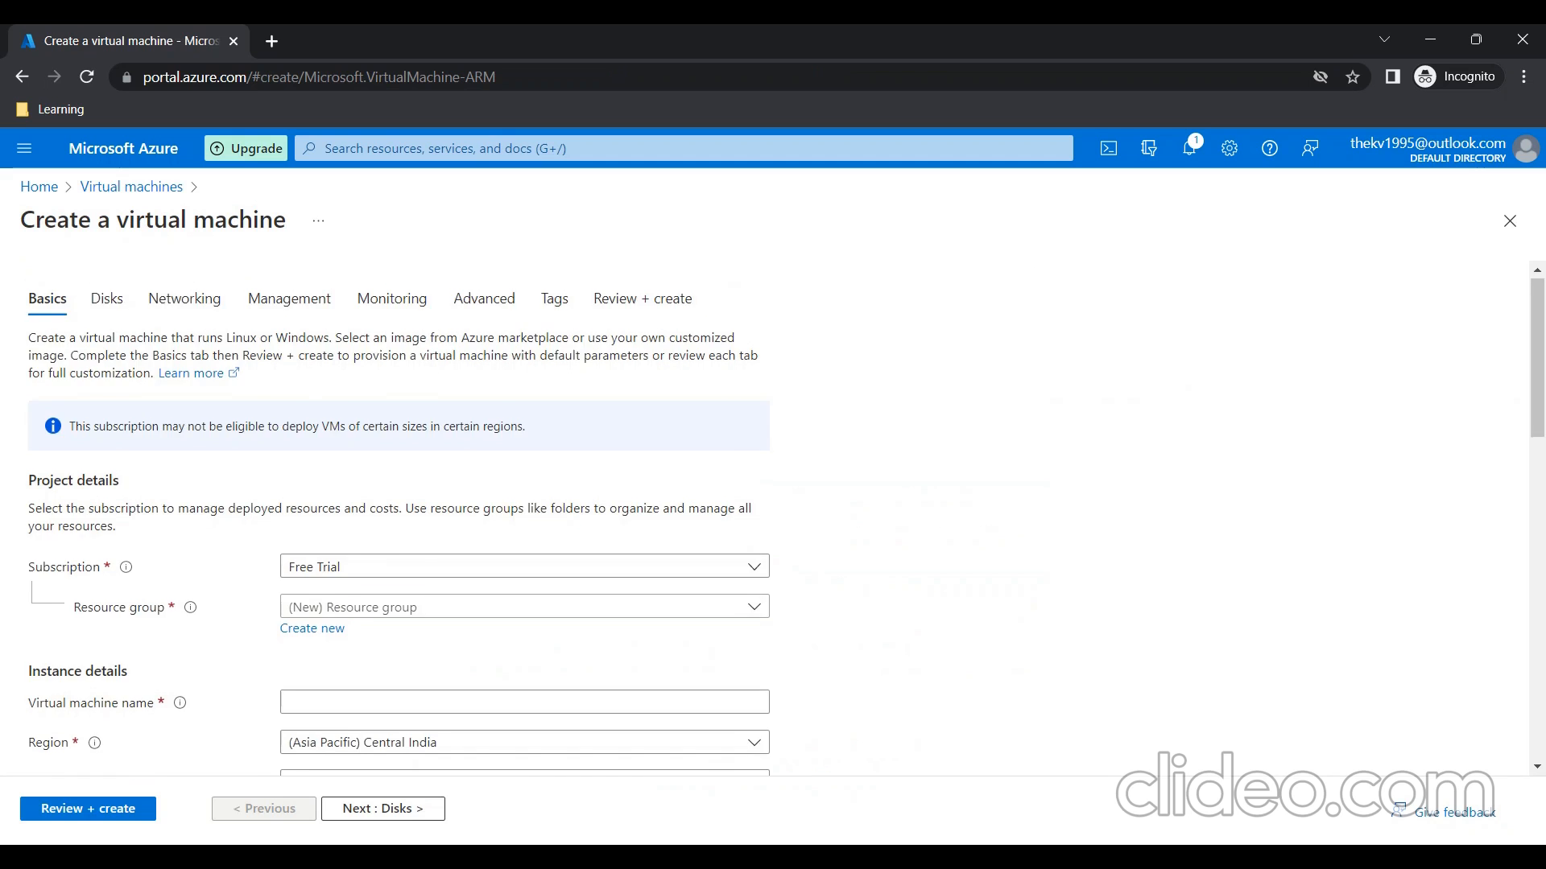
Create a new resource group named knowmam for the machine
scroll(down, 3)
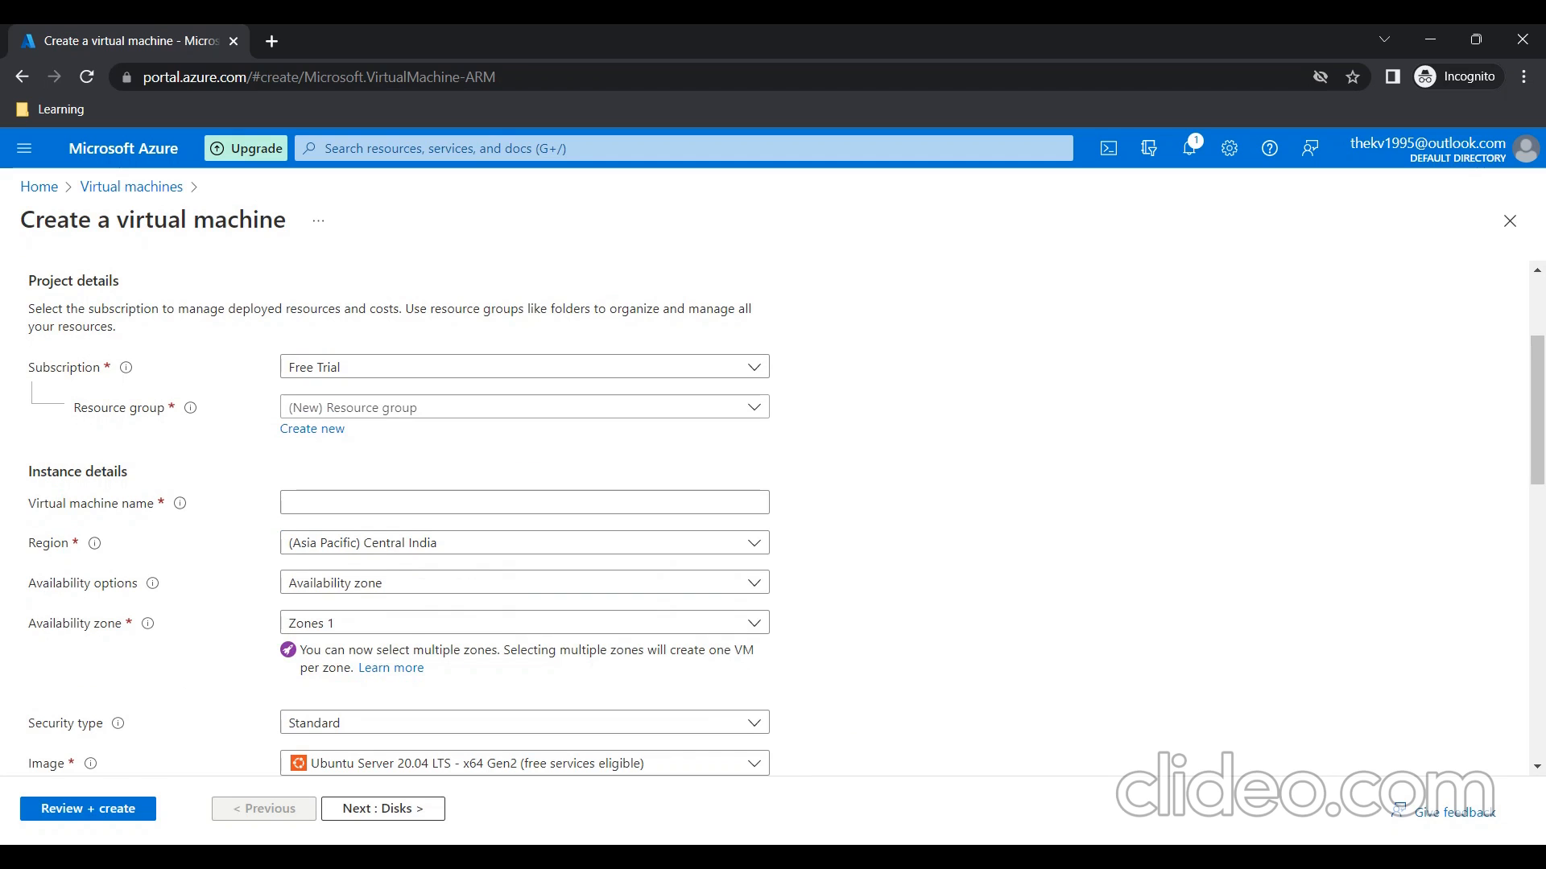
click(311, 429)
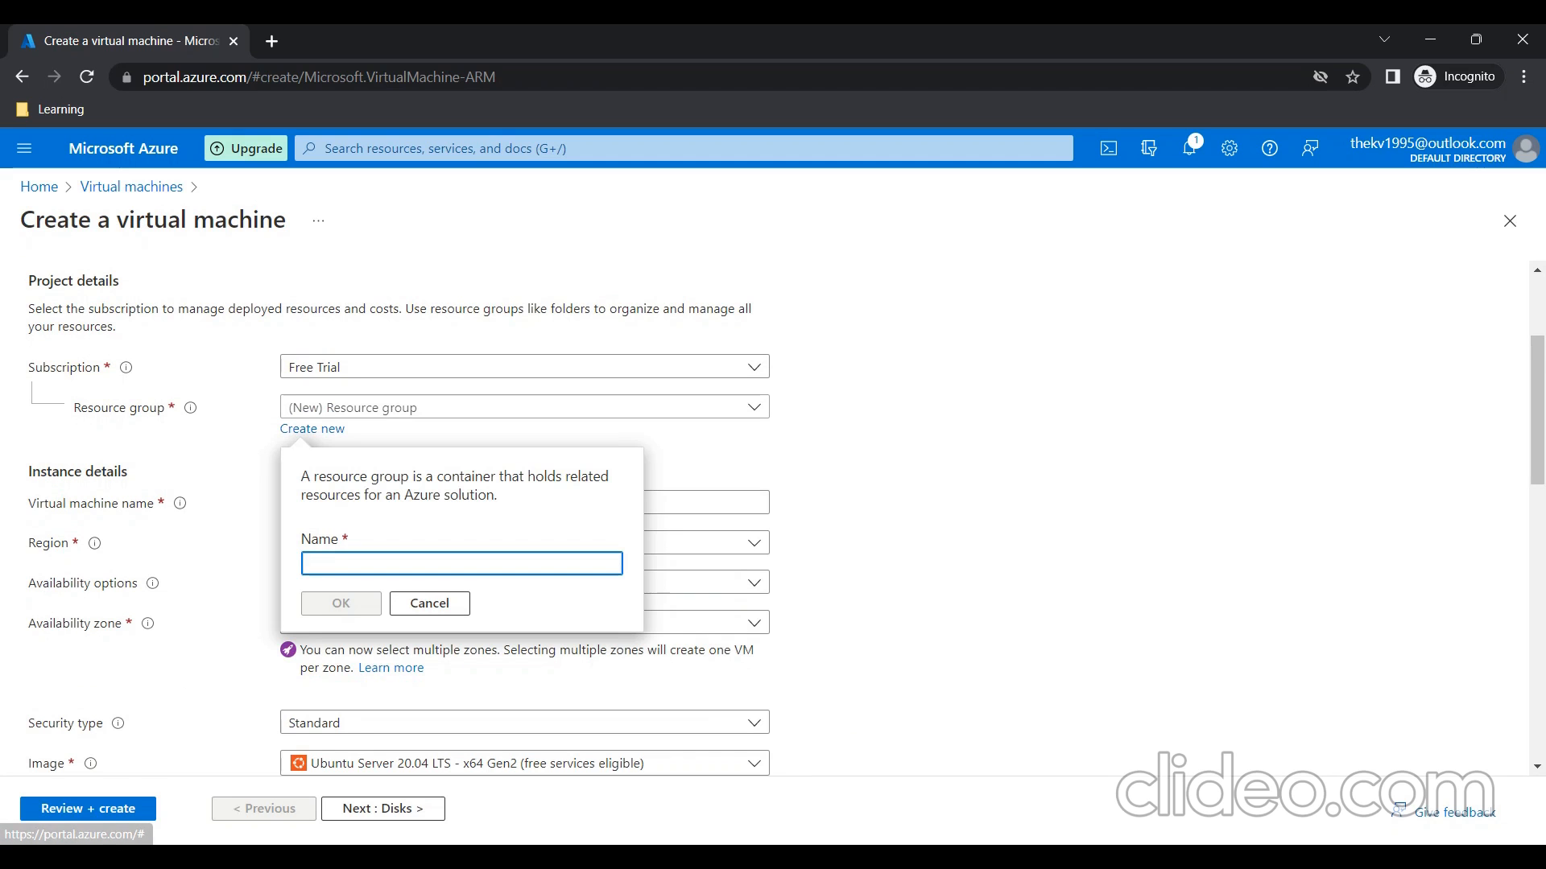
text(knowmam)
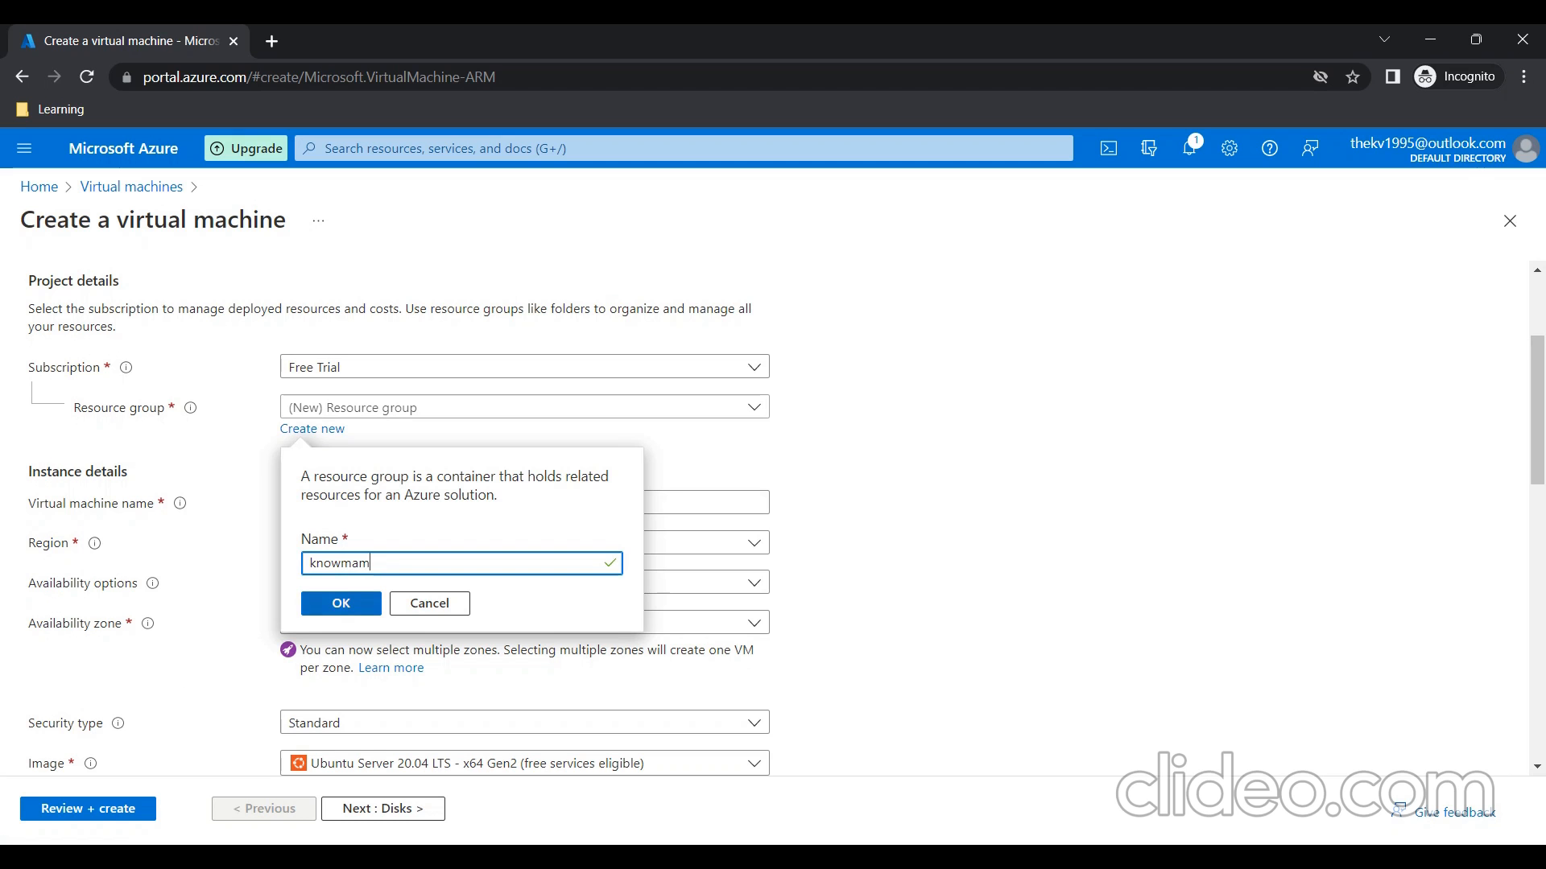
click(341, 603)
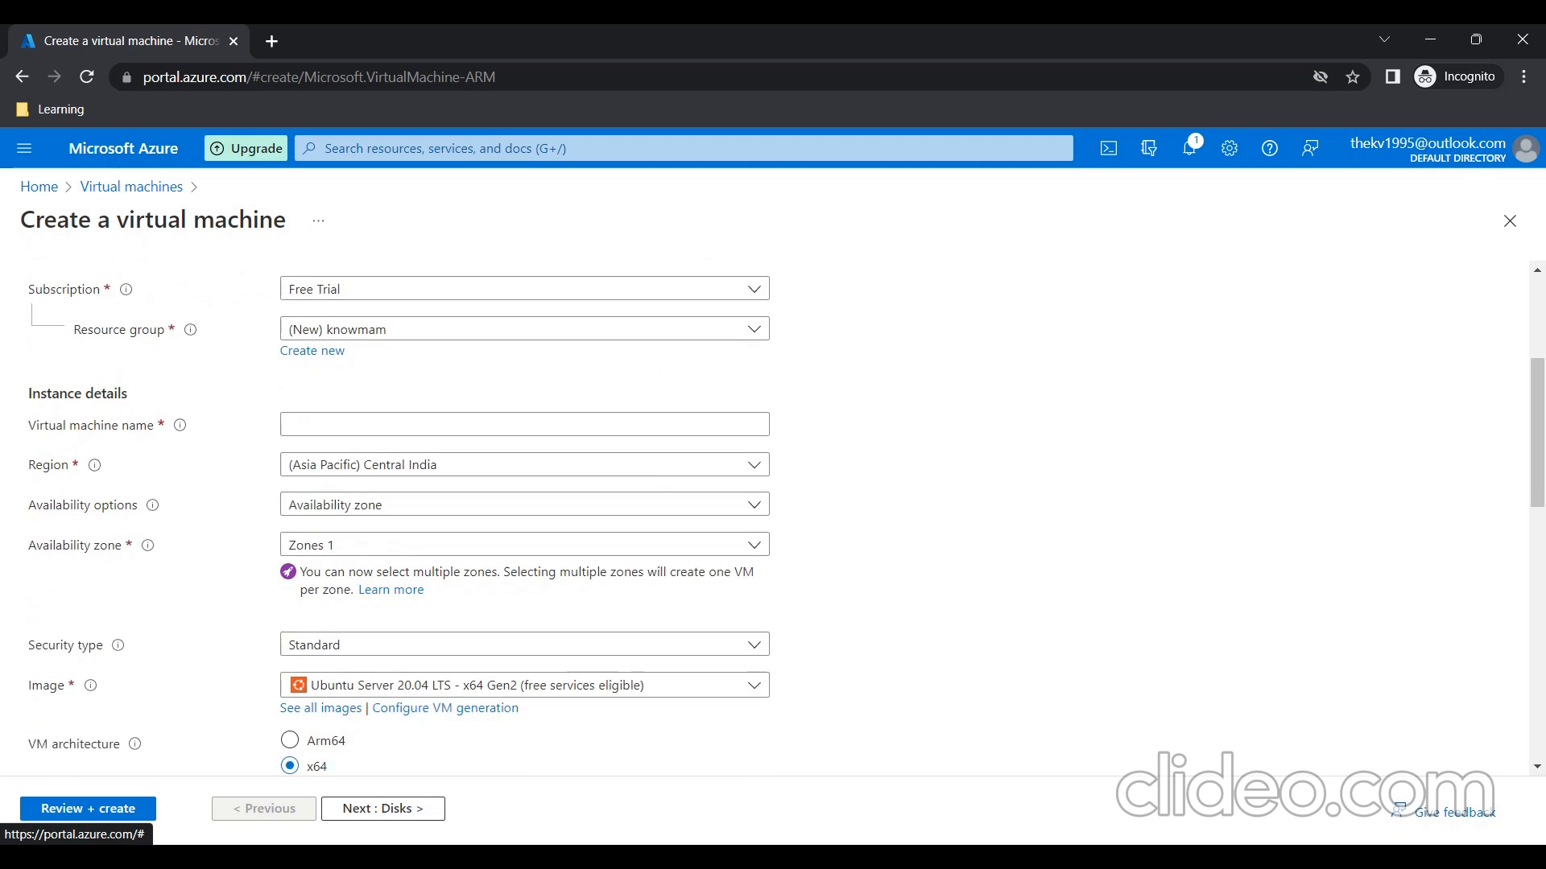
Name the virtual machine linuxvm
click(524, 424)
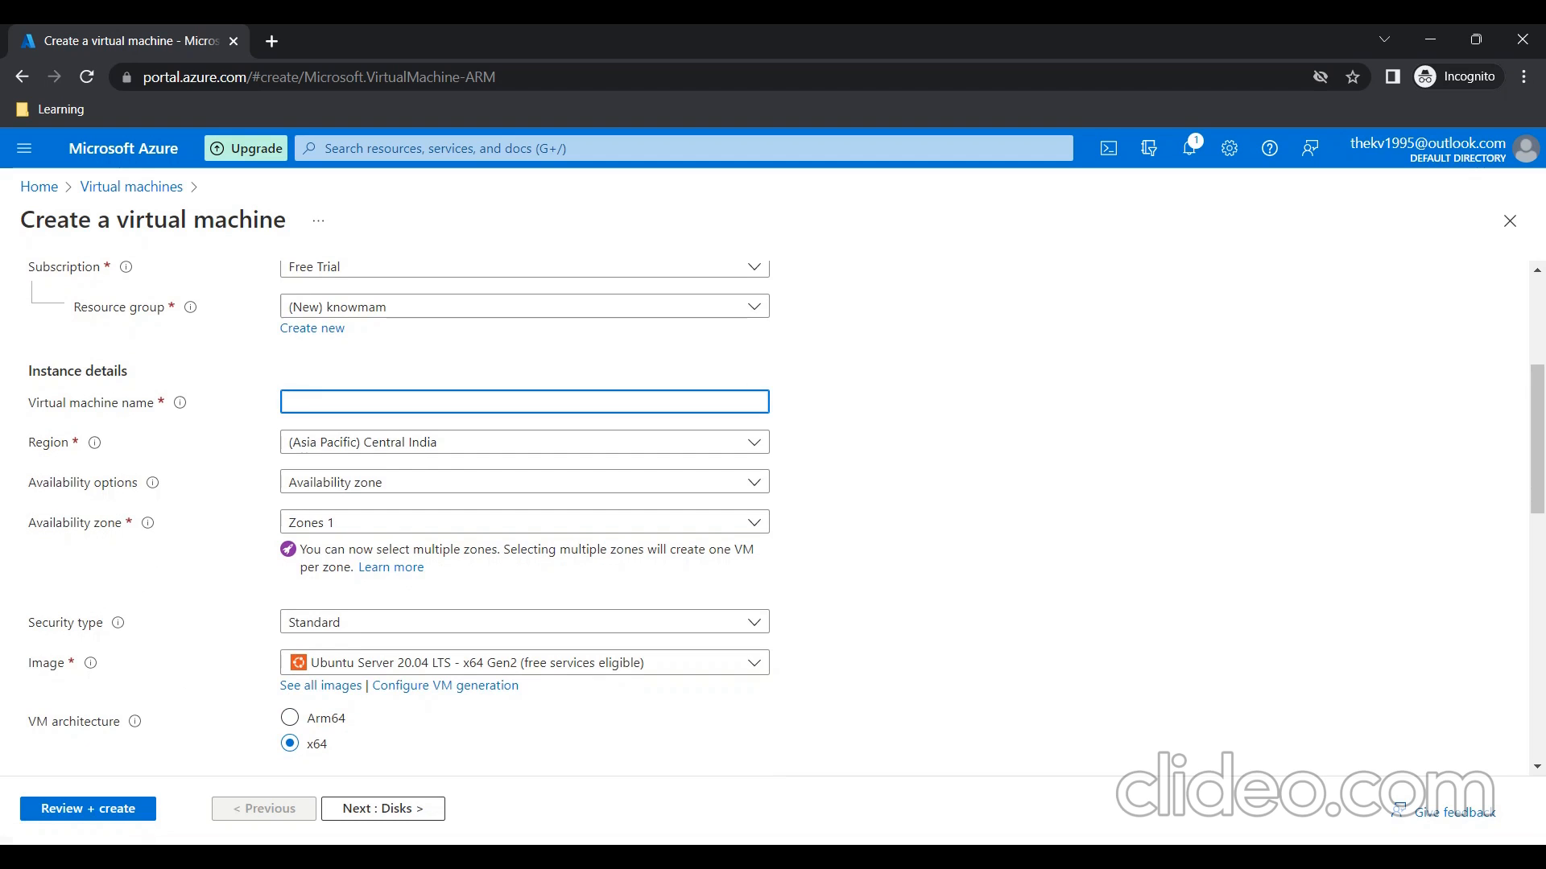
text(lin)
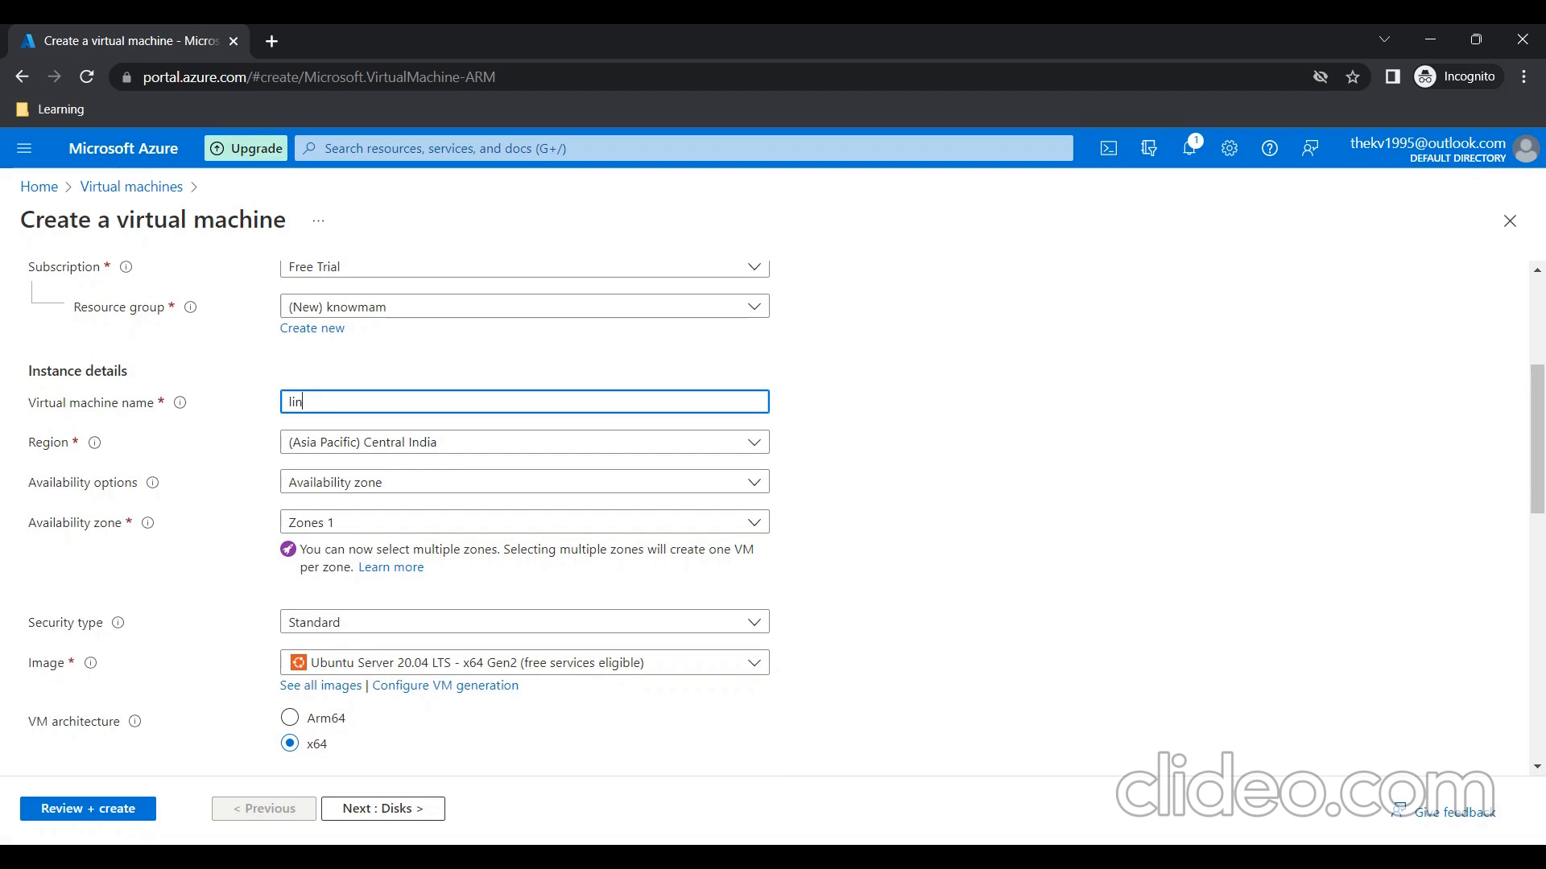
text(uxvm)
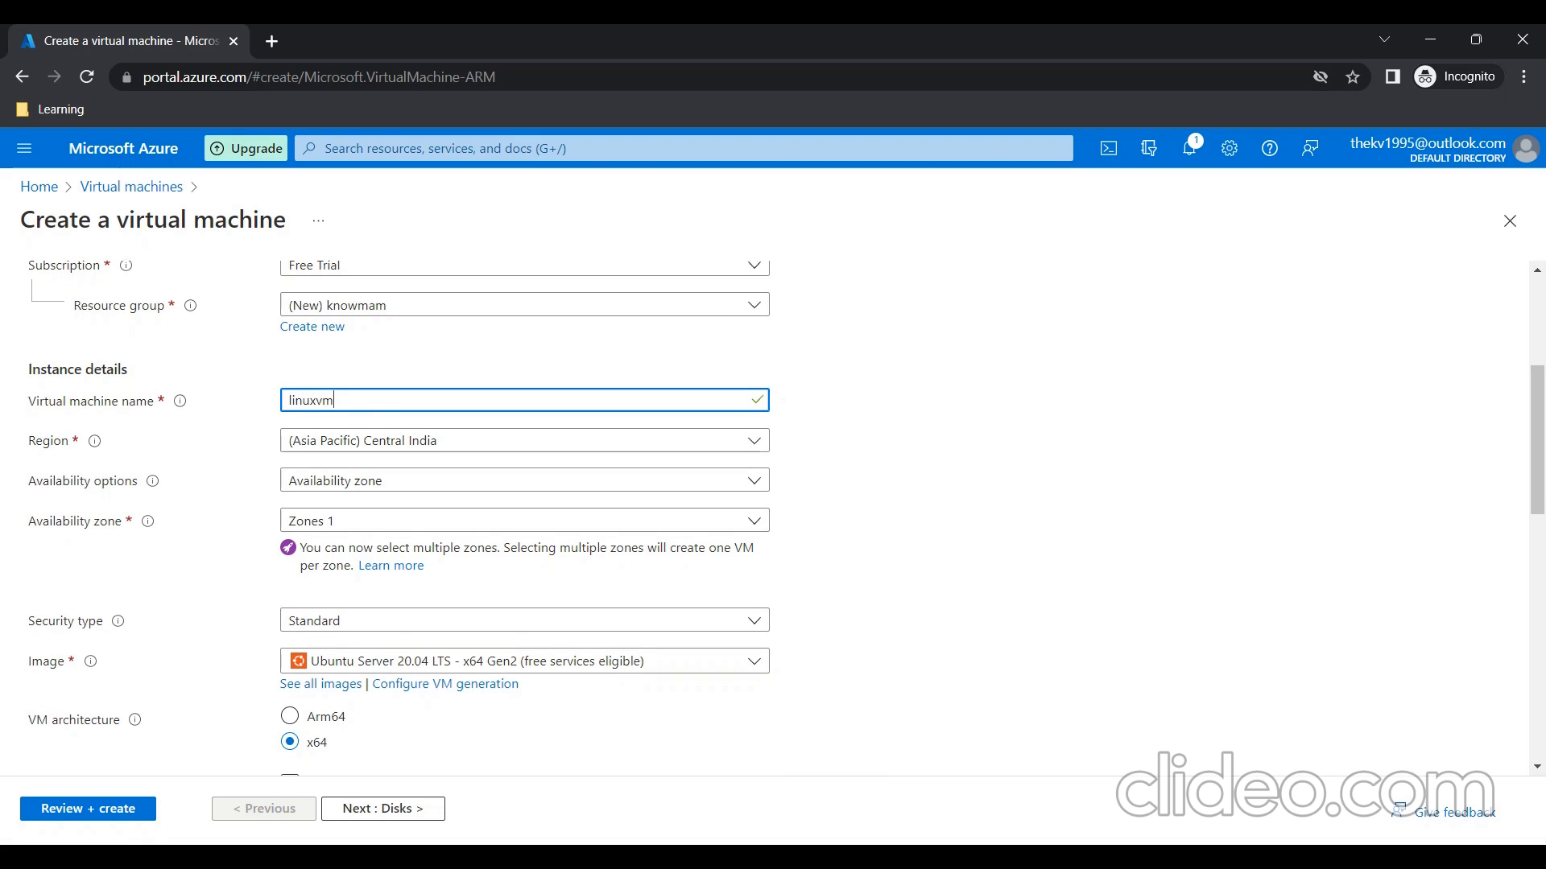
Choose password authentication with administrator username azureadmin
scroll(down, 3)
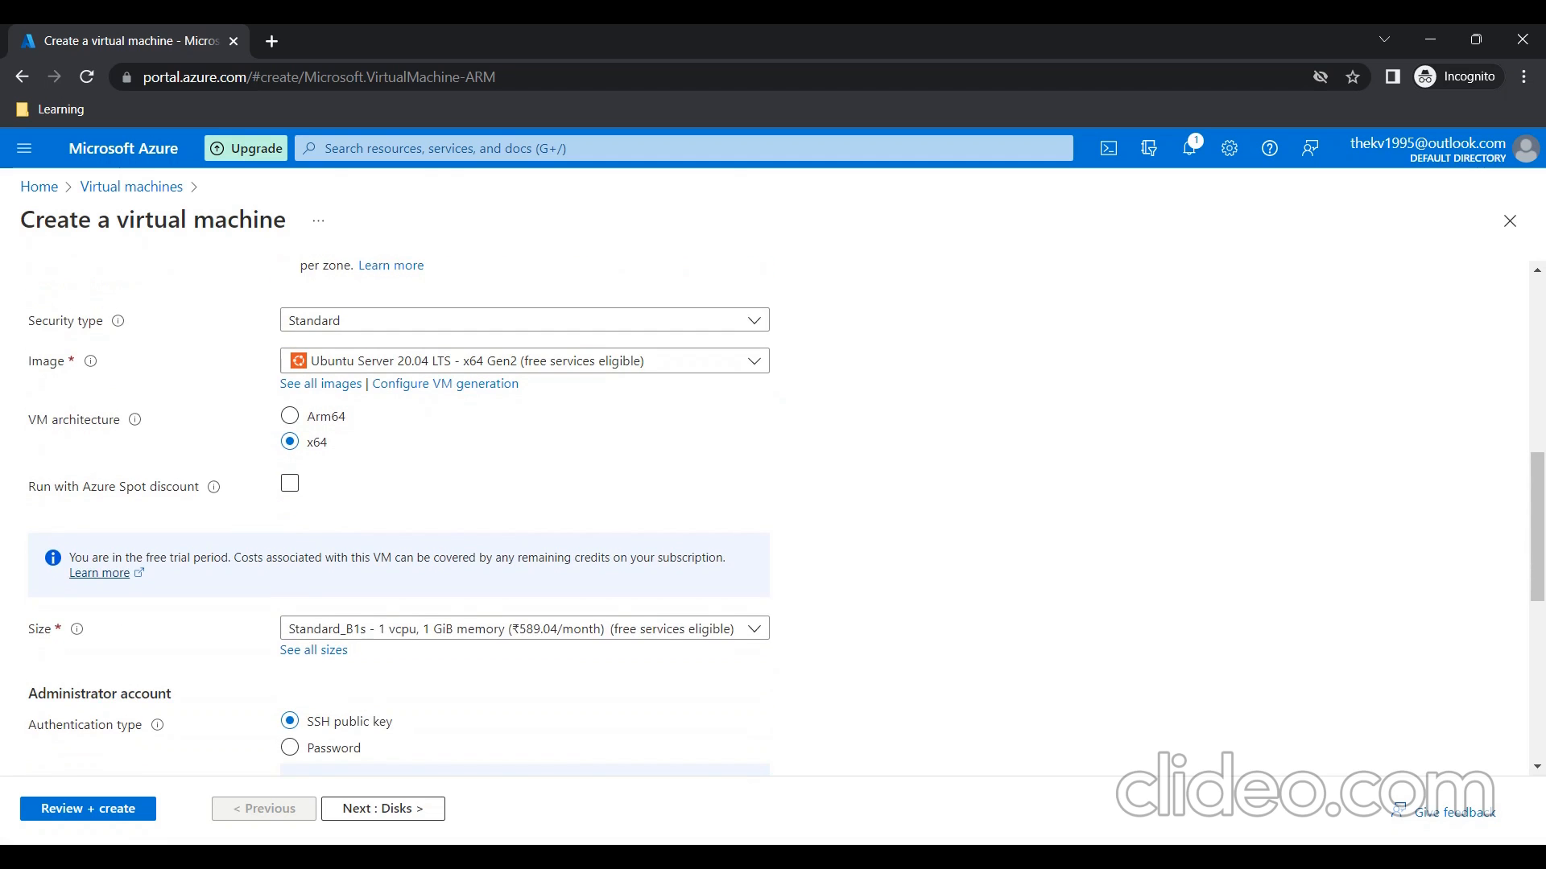
scroll(down, 3)
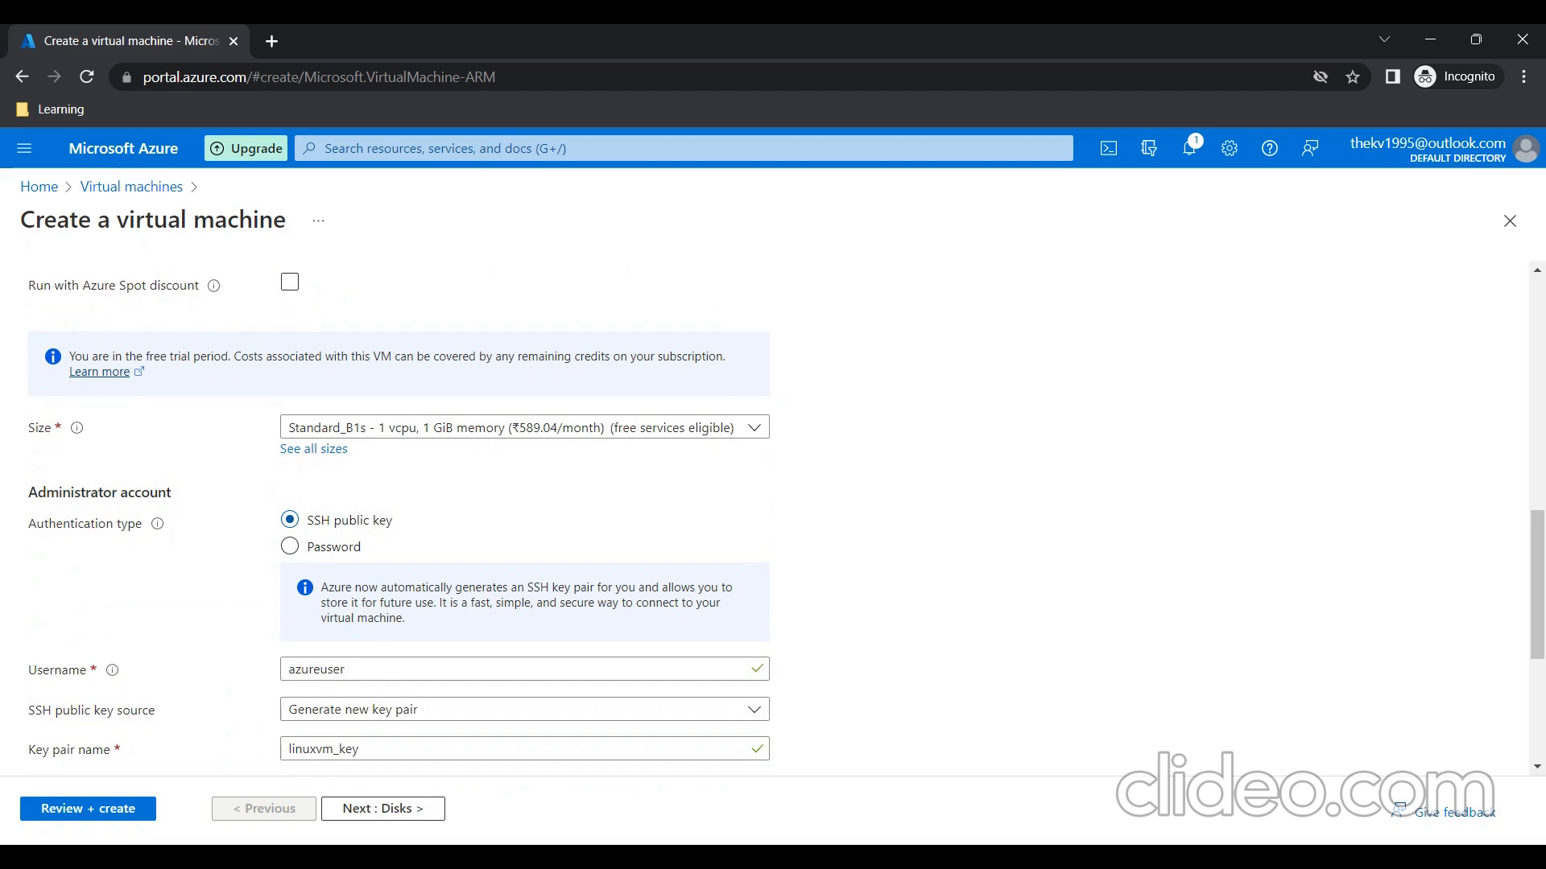
scroll(down, 3)
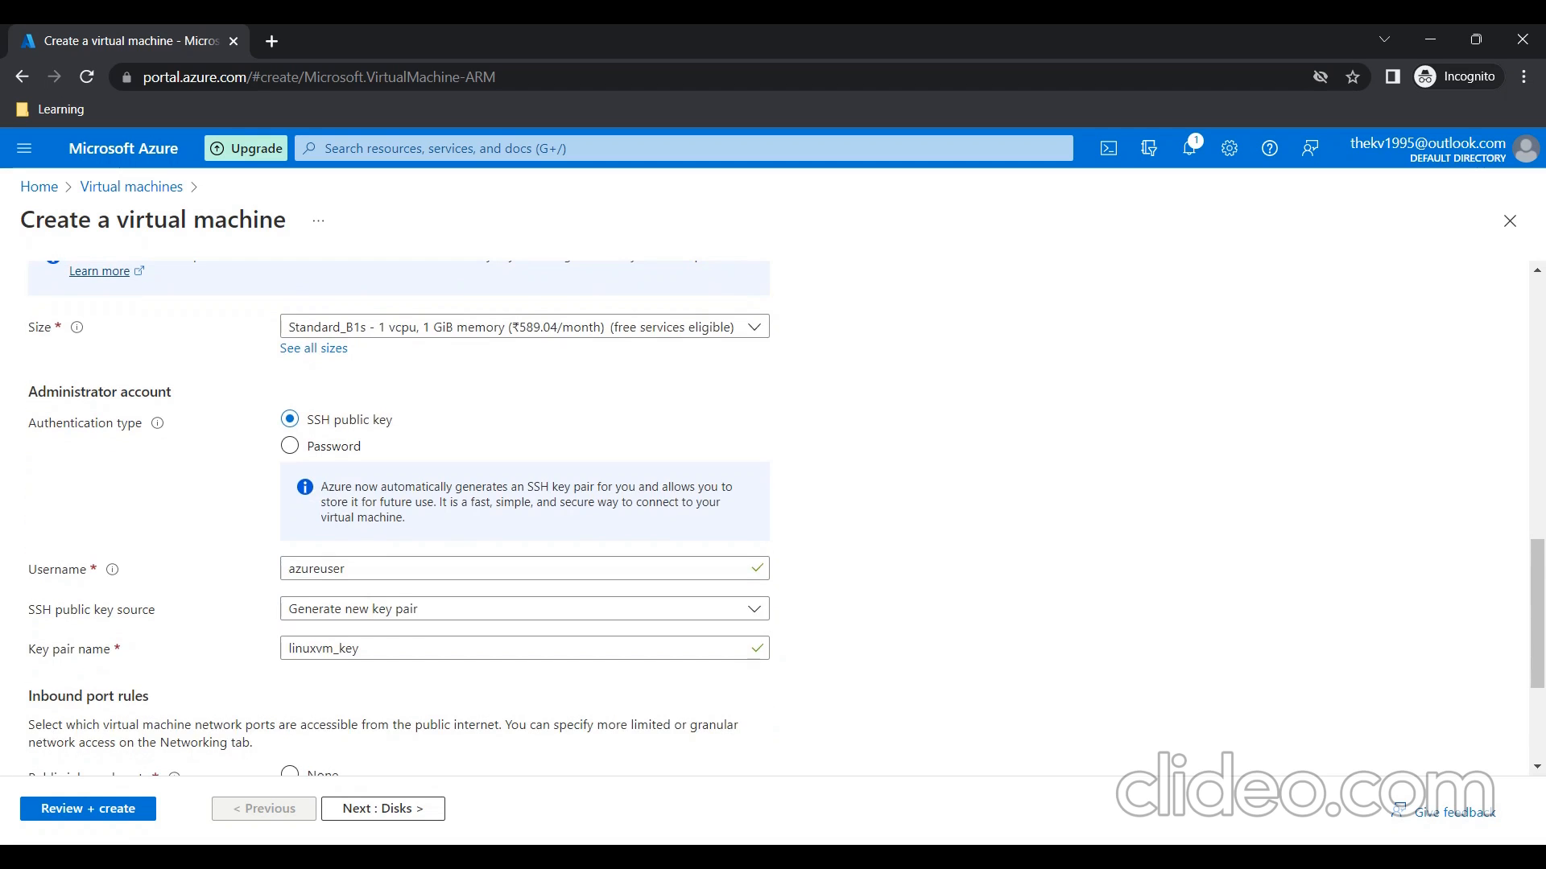
click(288, 446)
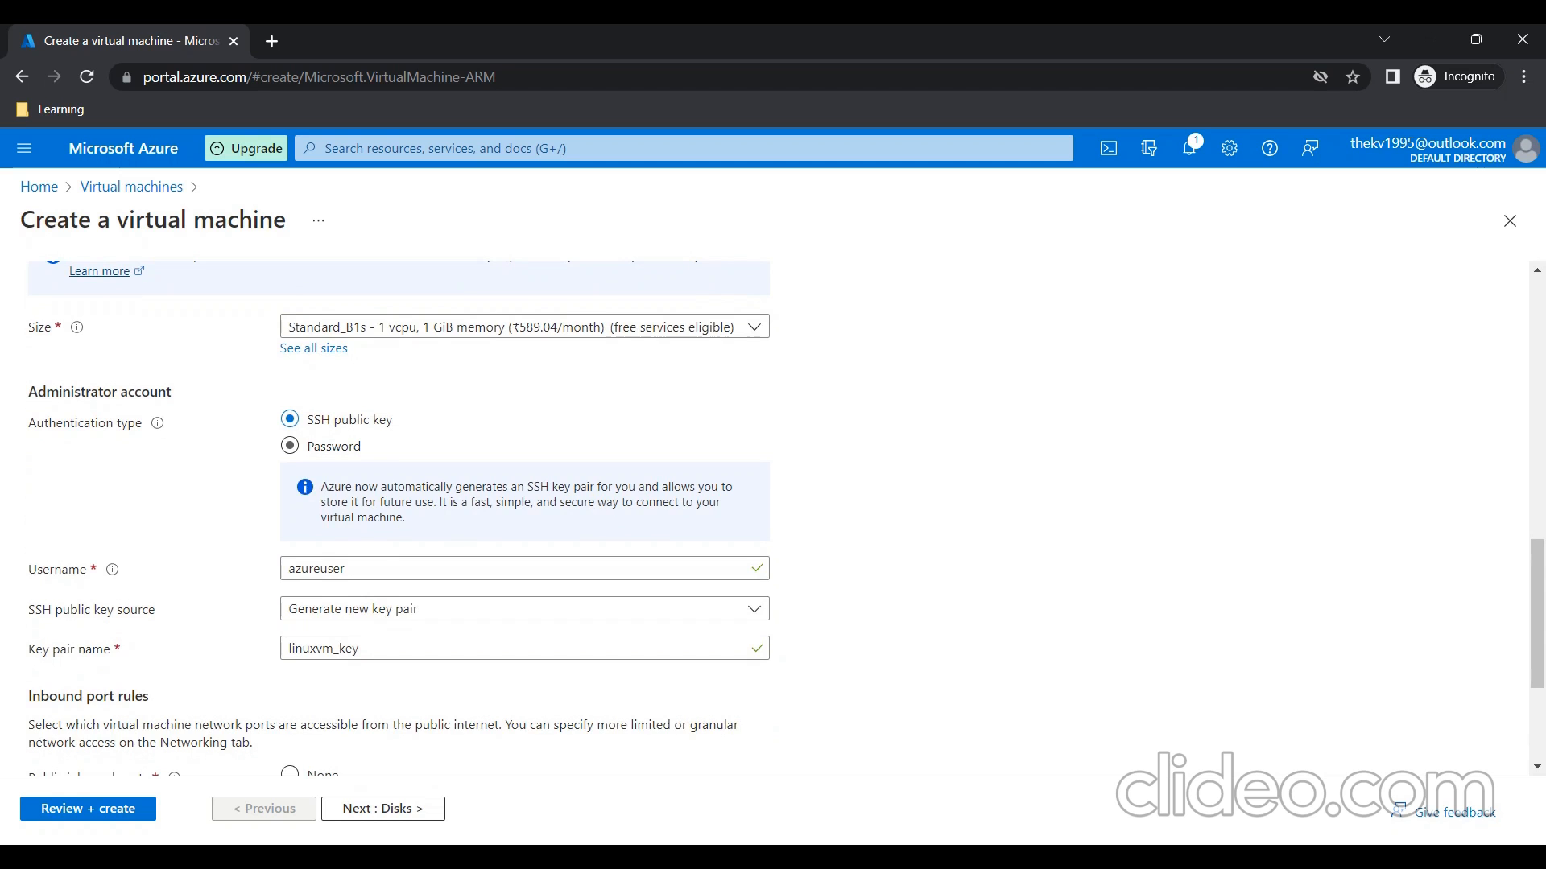
click(289, 446)
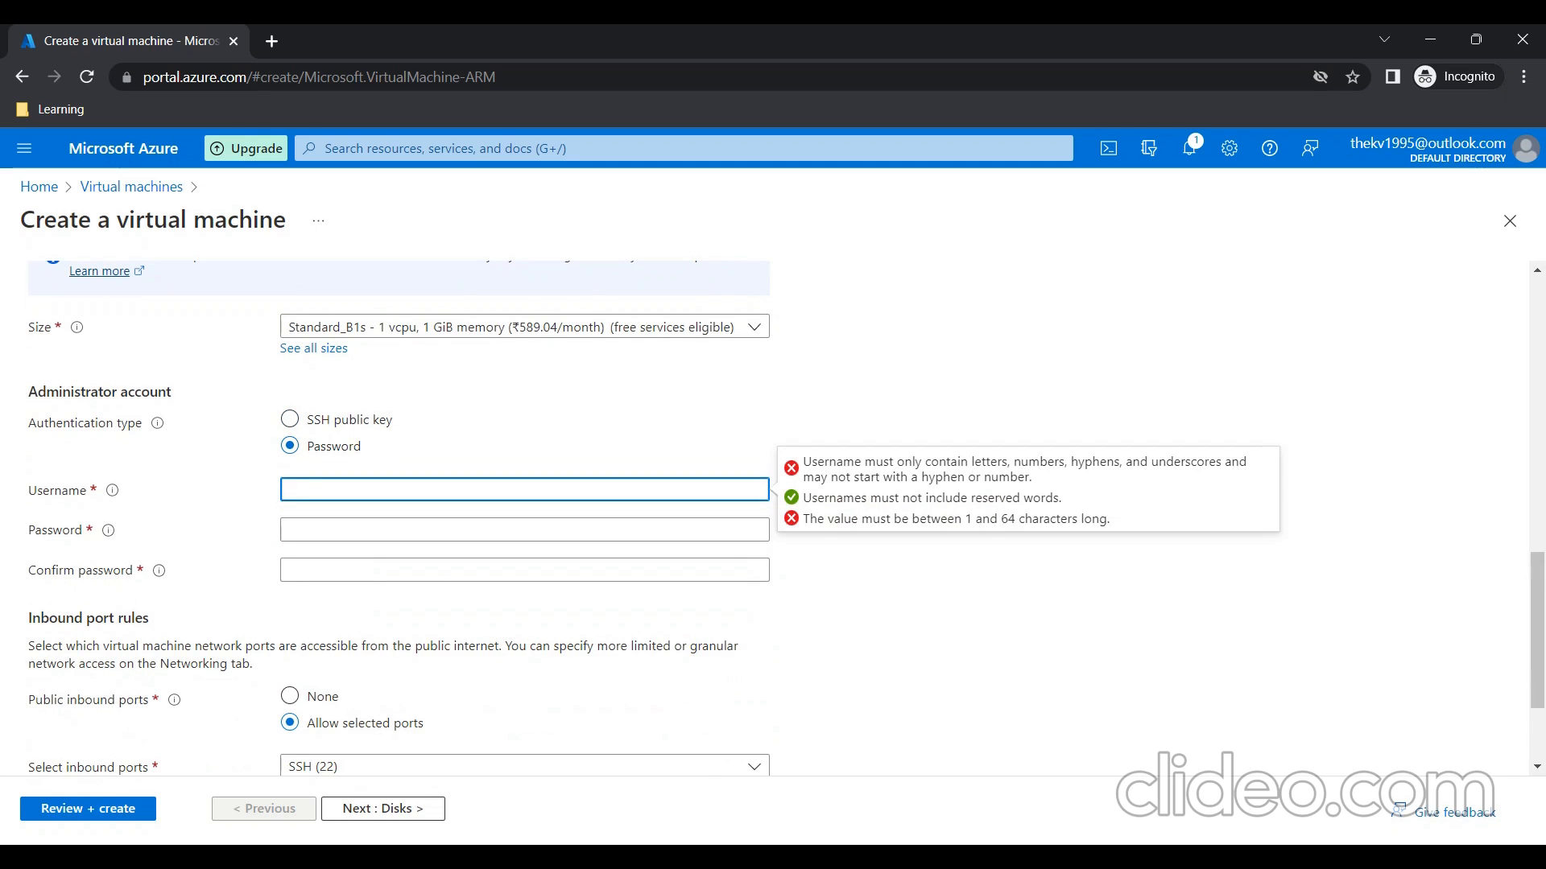
text(azureadmin)
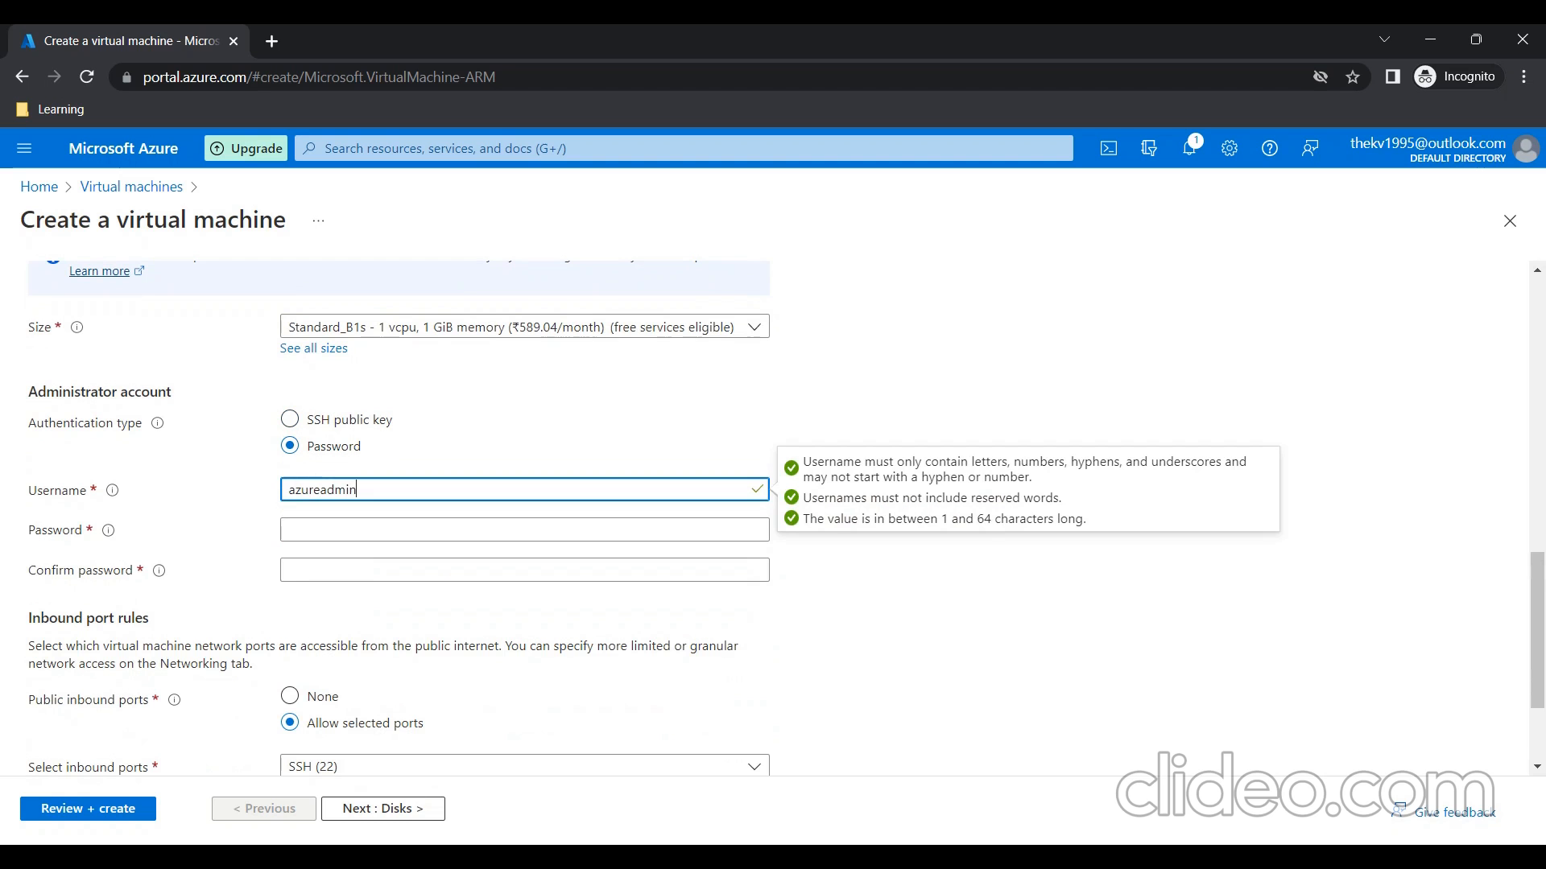
Enter and confirm the administrator password
click(523, 530)
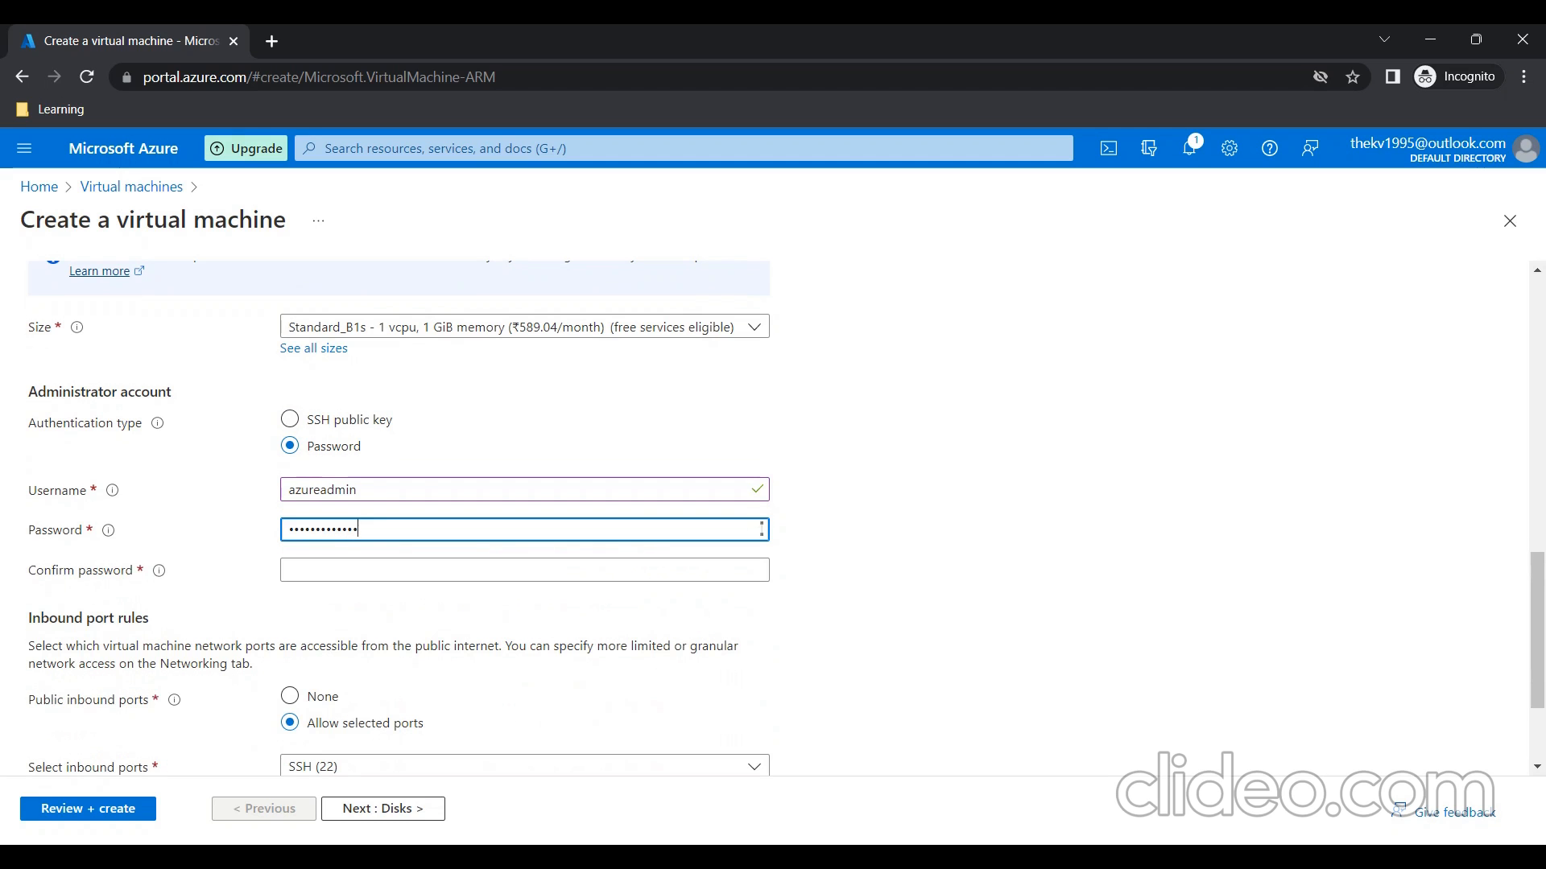
text(•••)
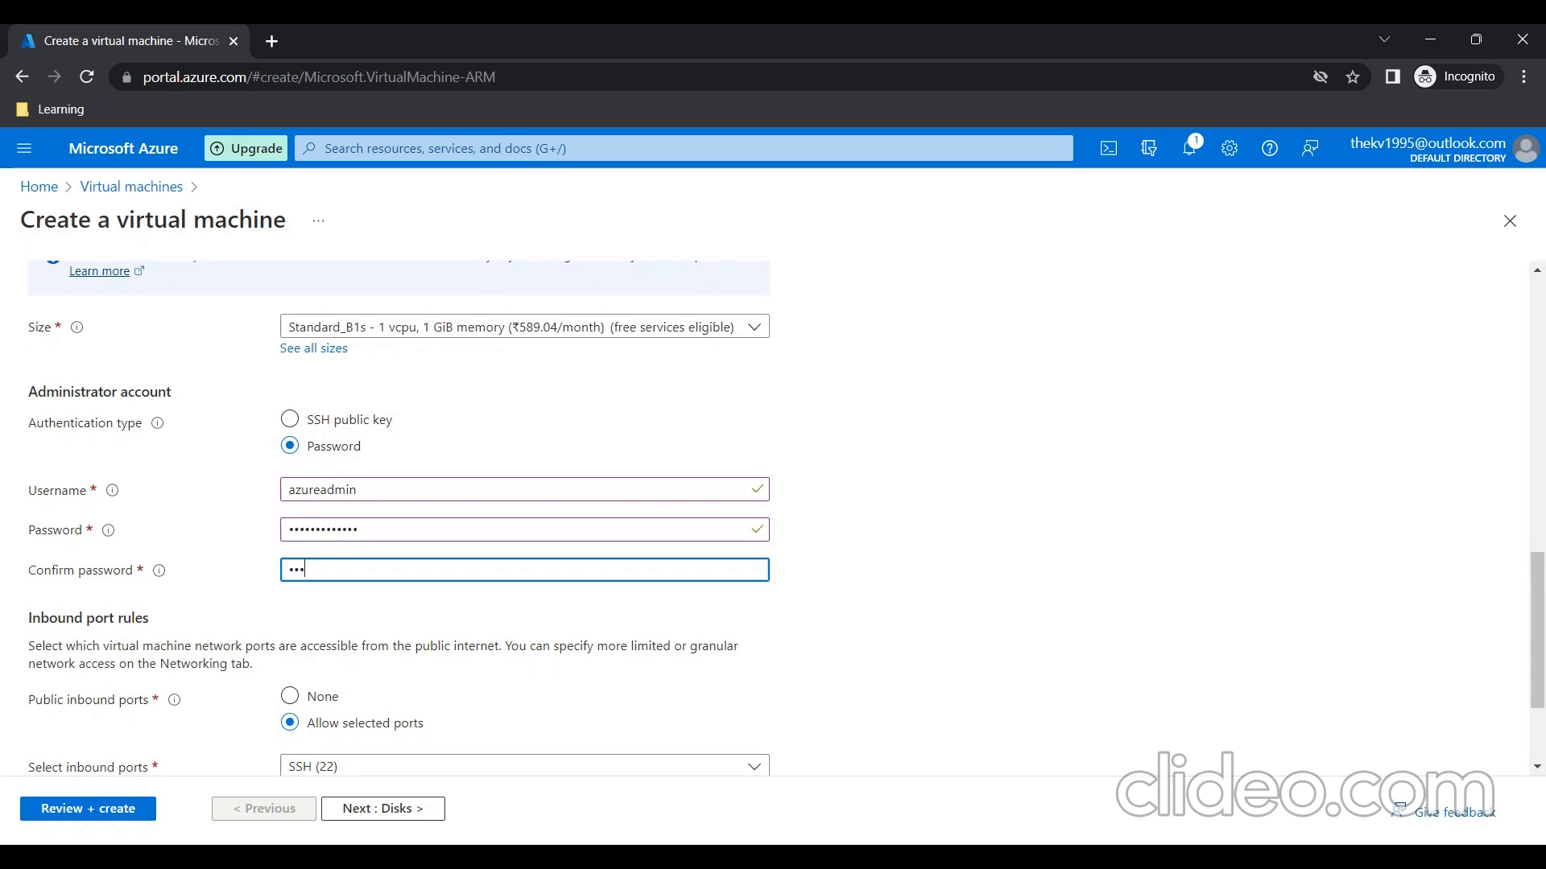
text(password)
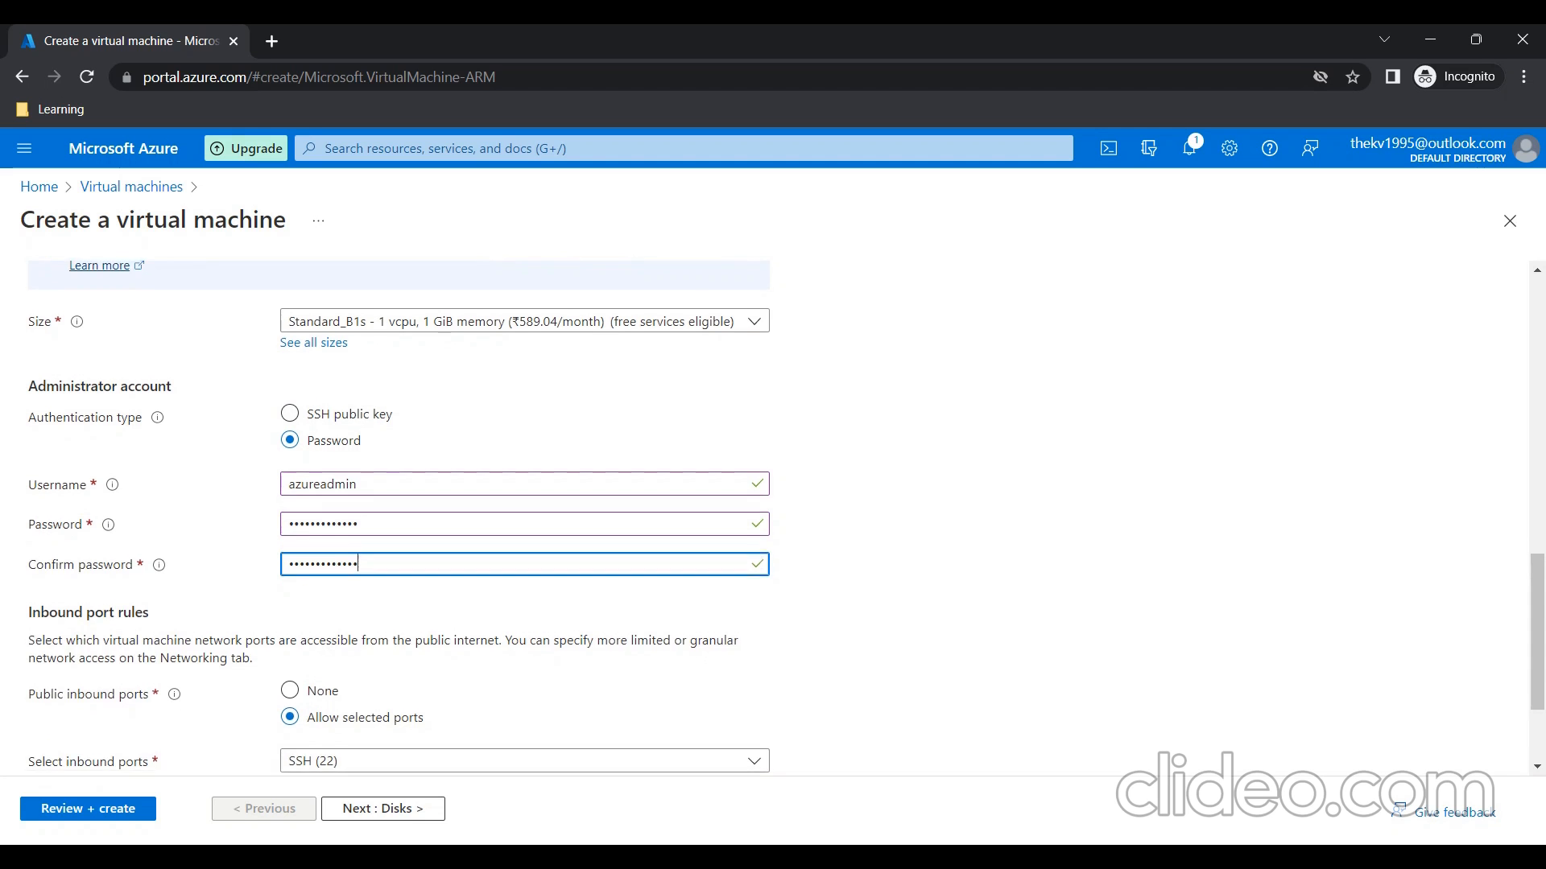
Allow selected inbound ports with SSH (22) as the only open port
scroll(down, 3)
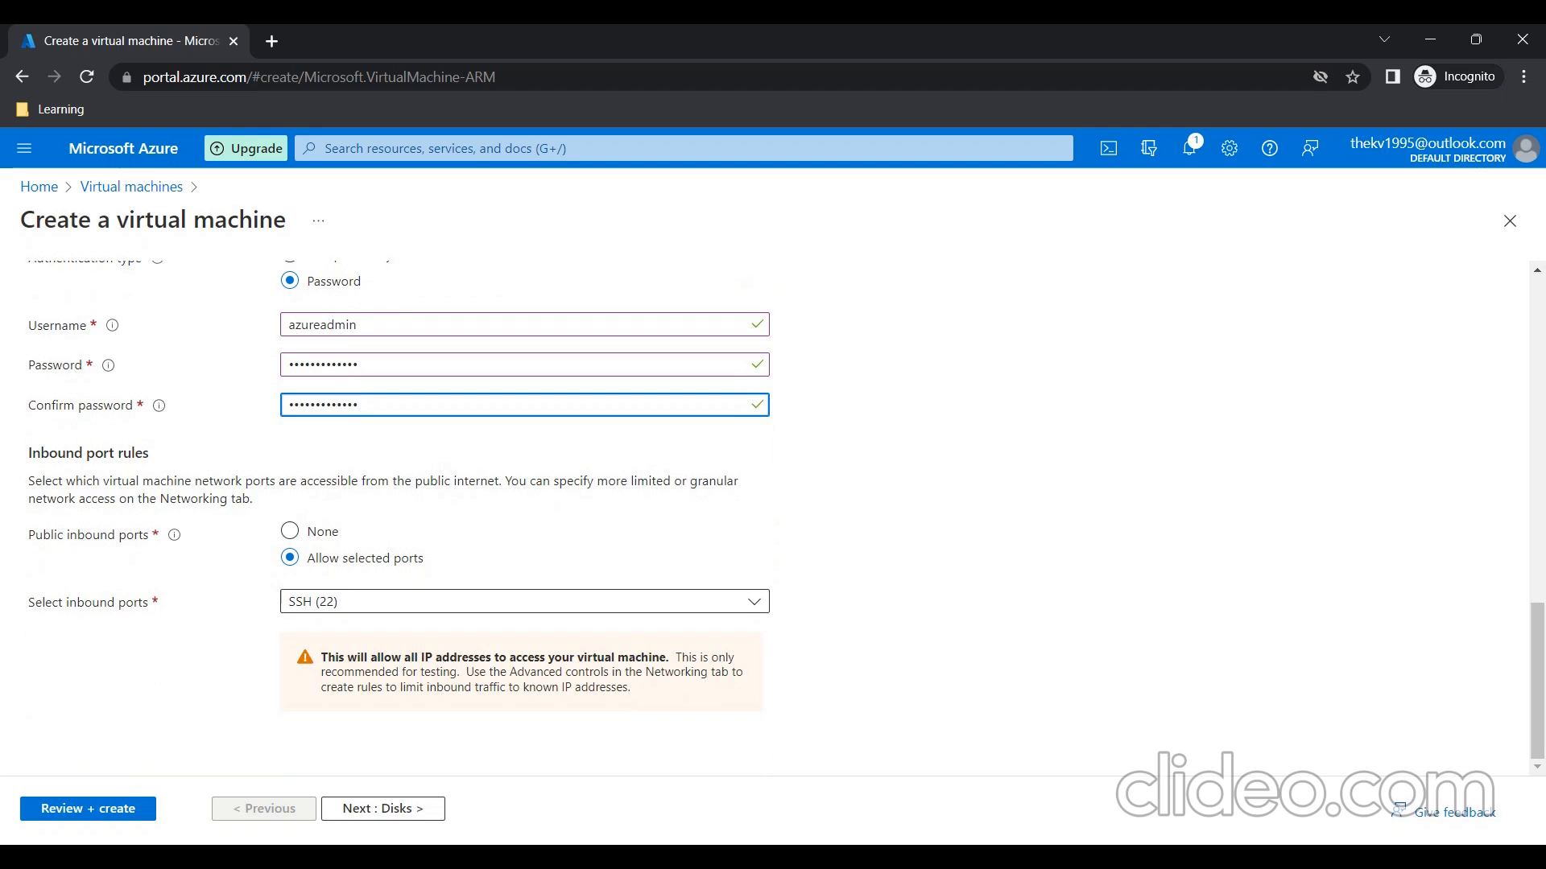
click(525, 602)
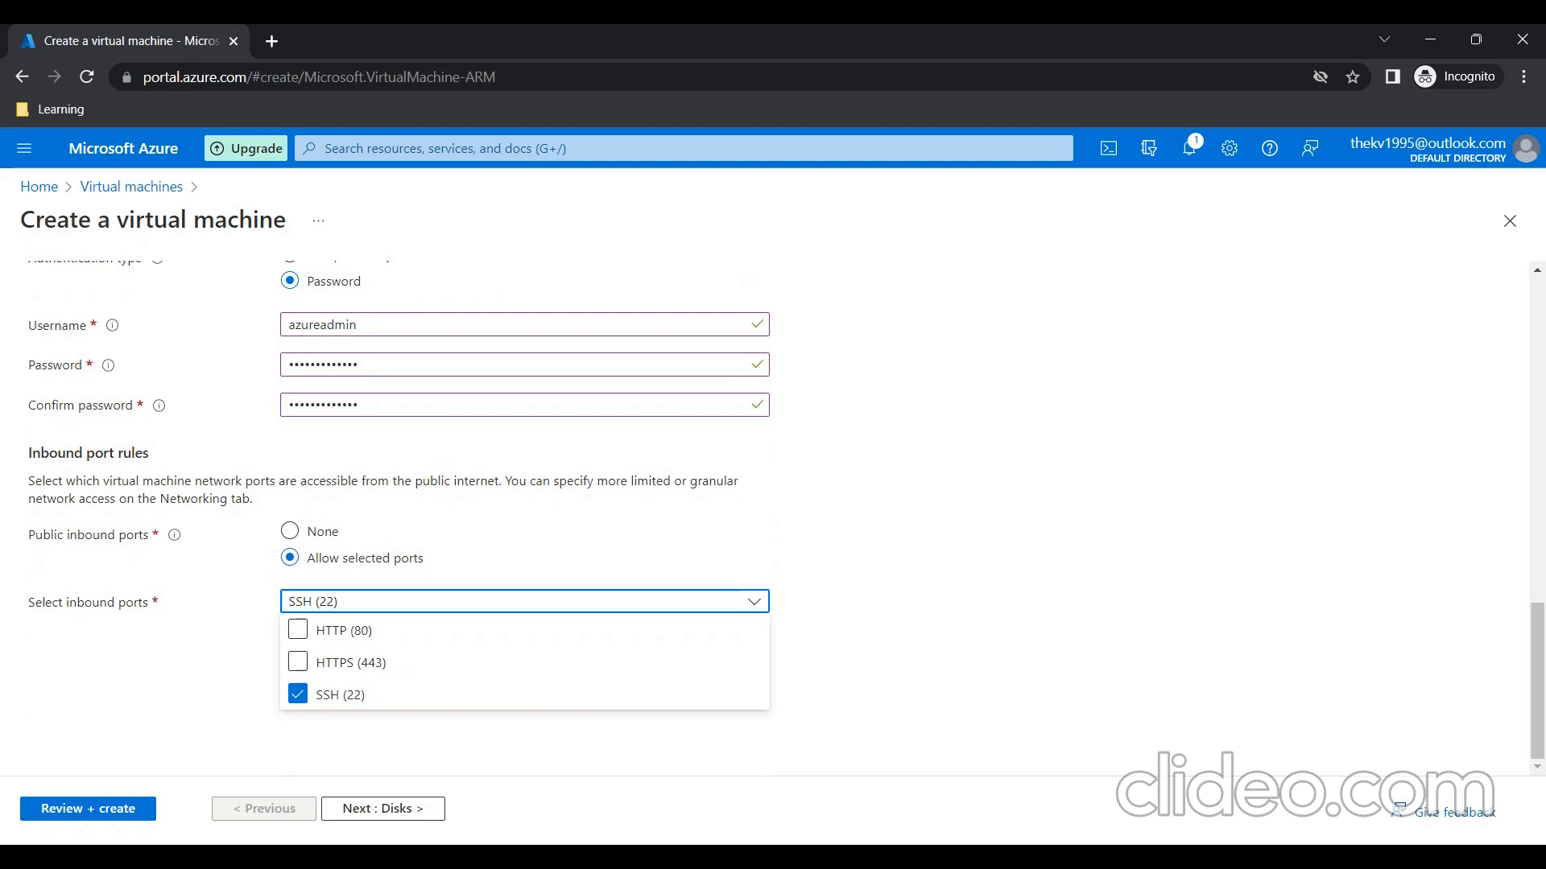
click(297, 630)
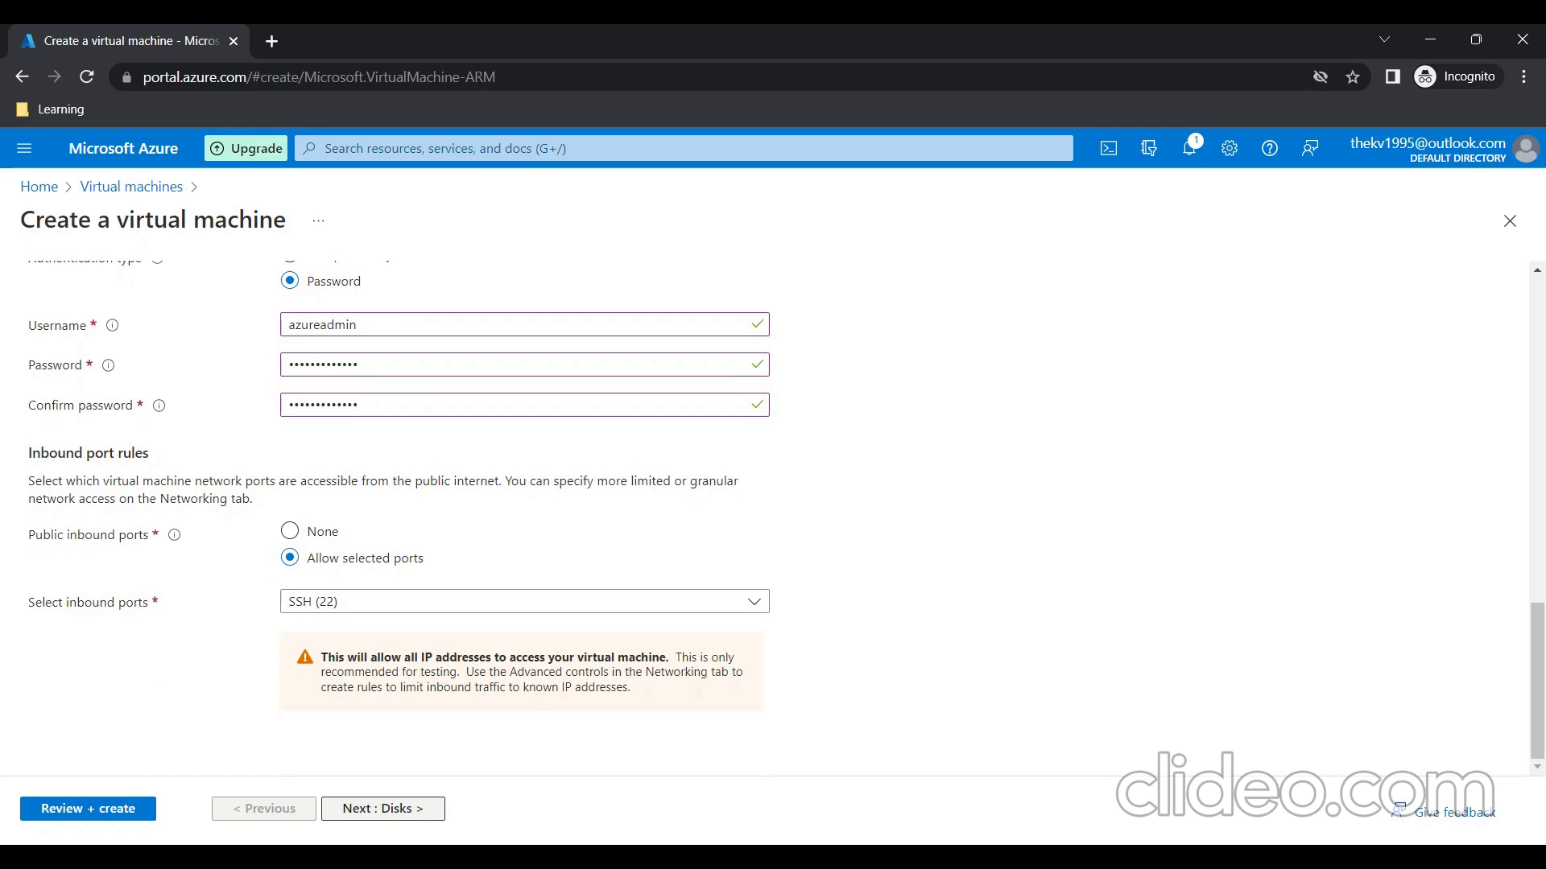
mouse_move(382, 809)
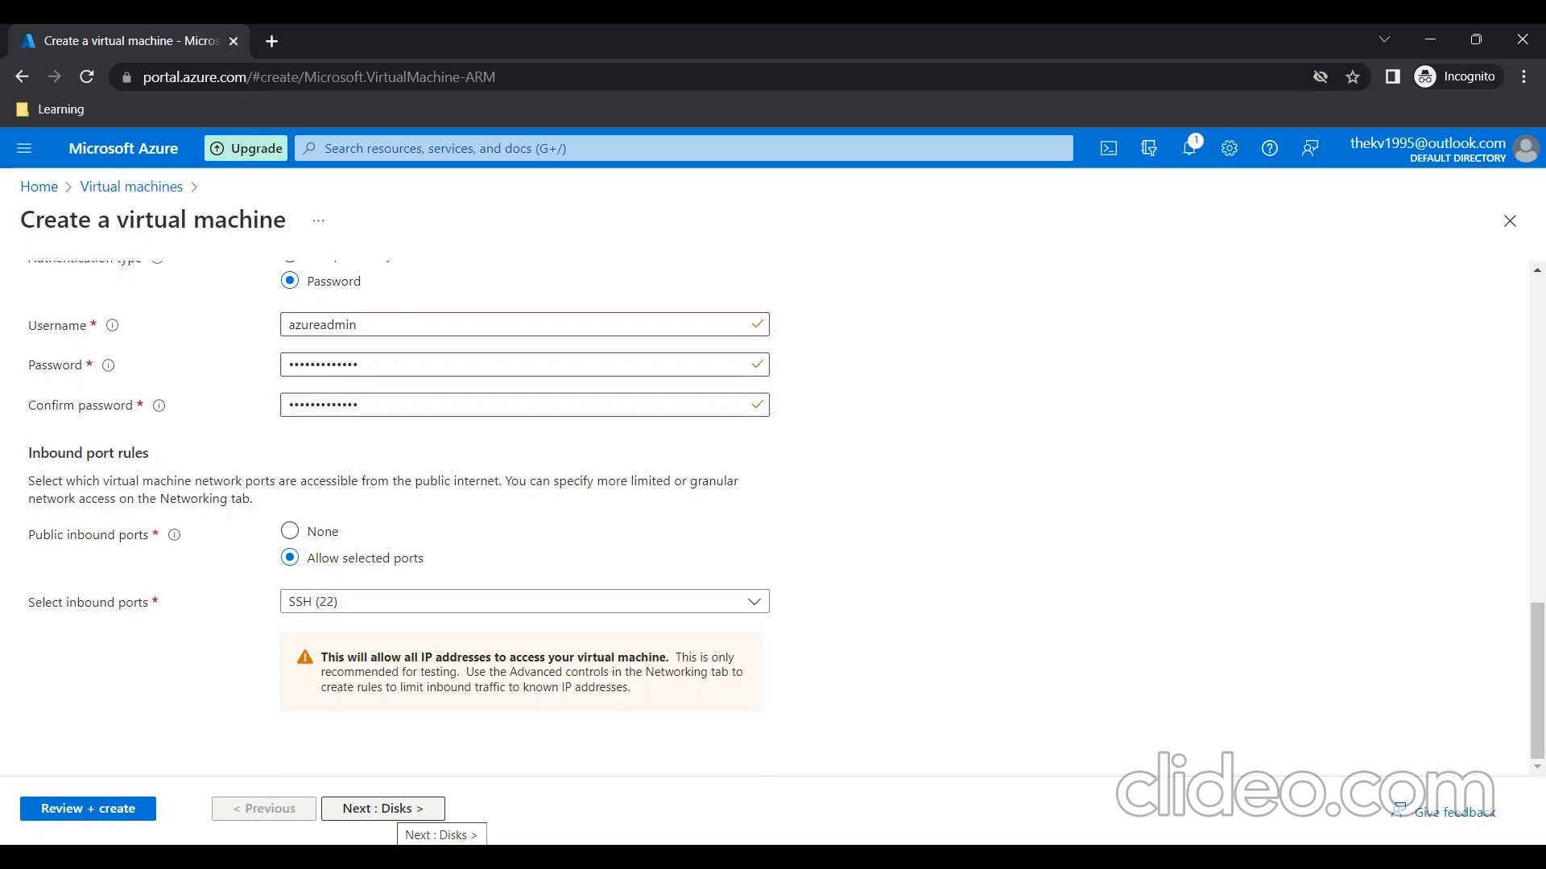
Keep the default disk settings and move on to Review + create
click(382, 808)
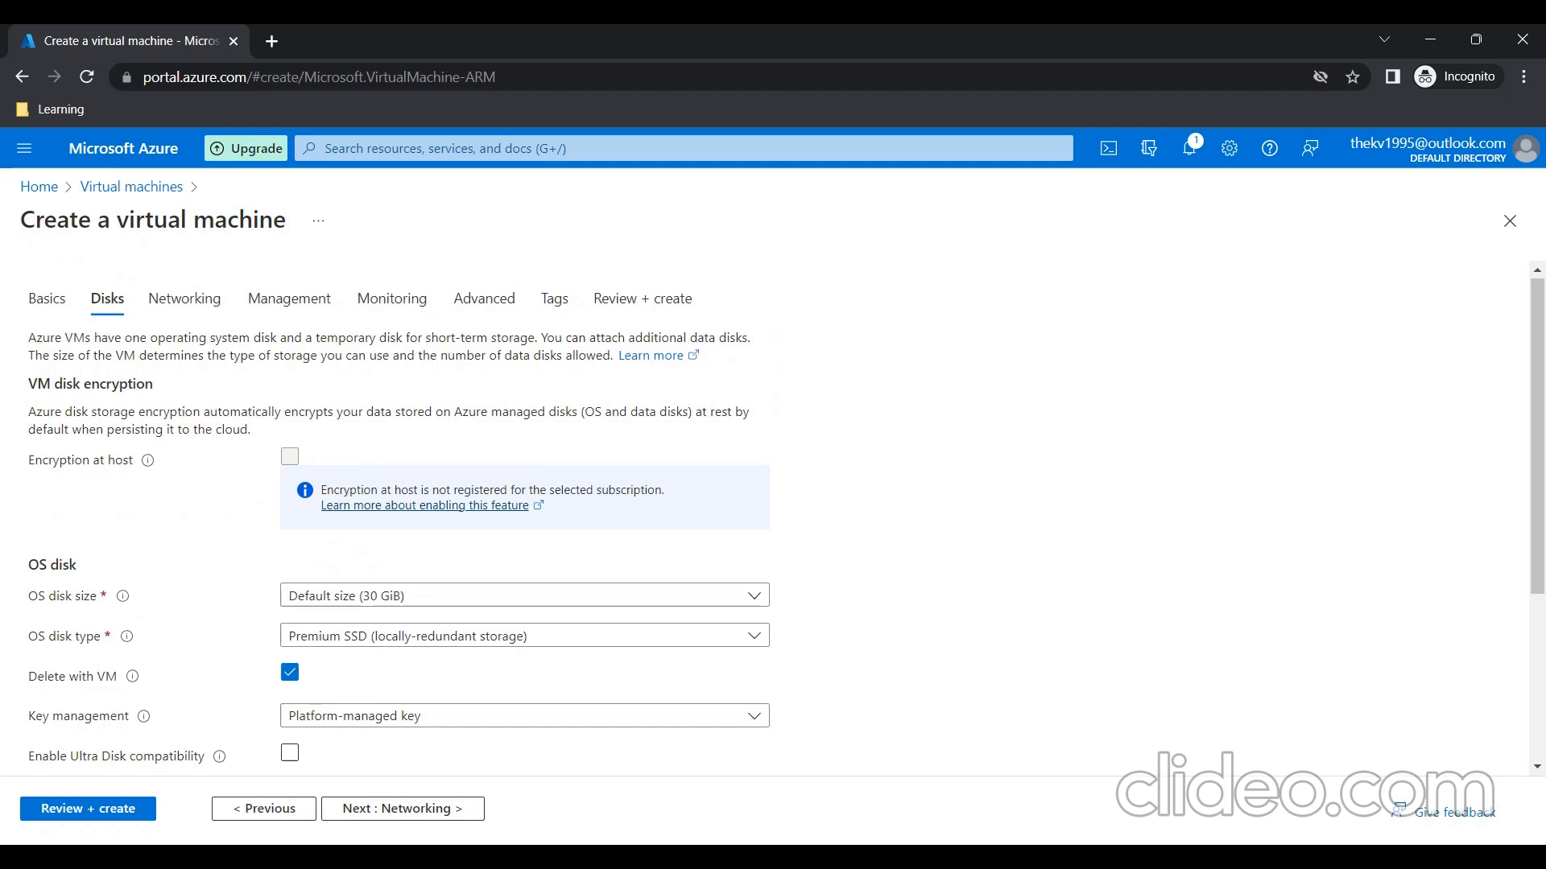
scroll(down, 3)
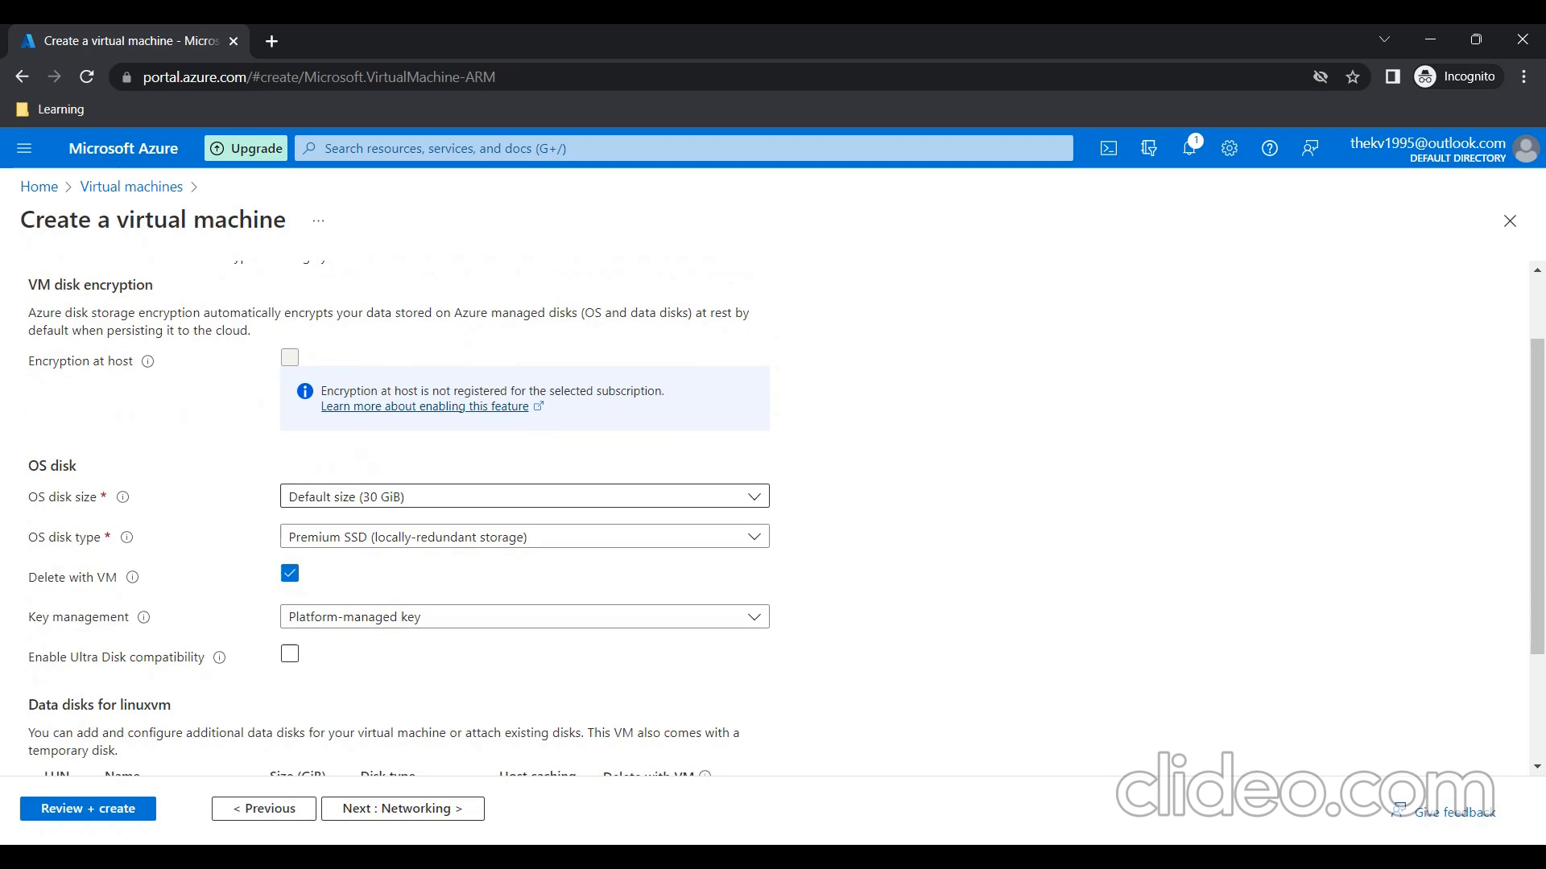
scroll(down, 3)
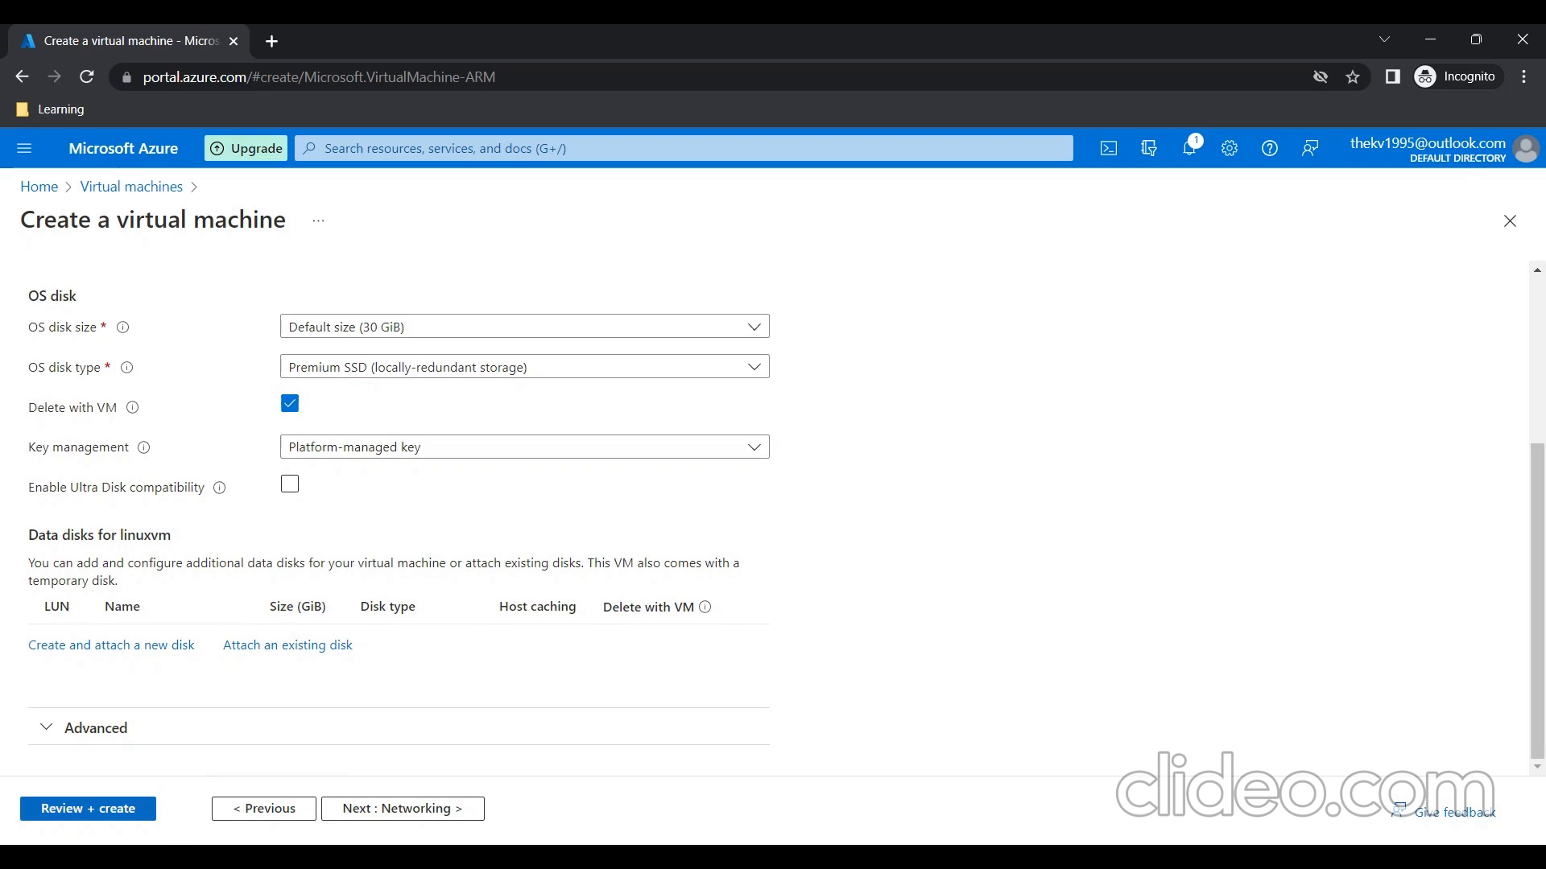
click(87, 808)
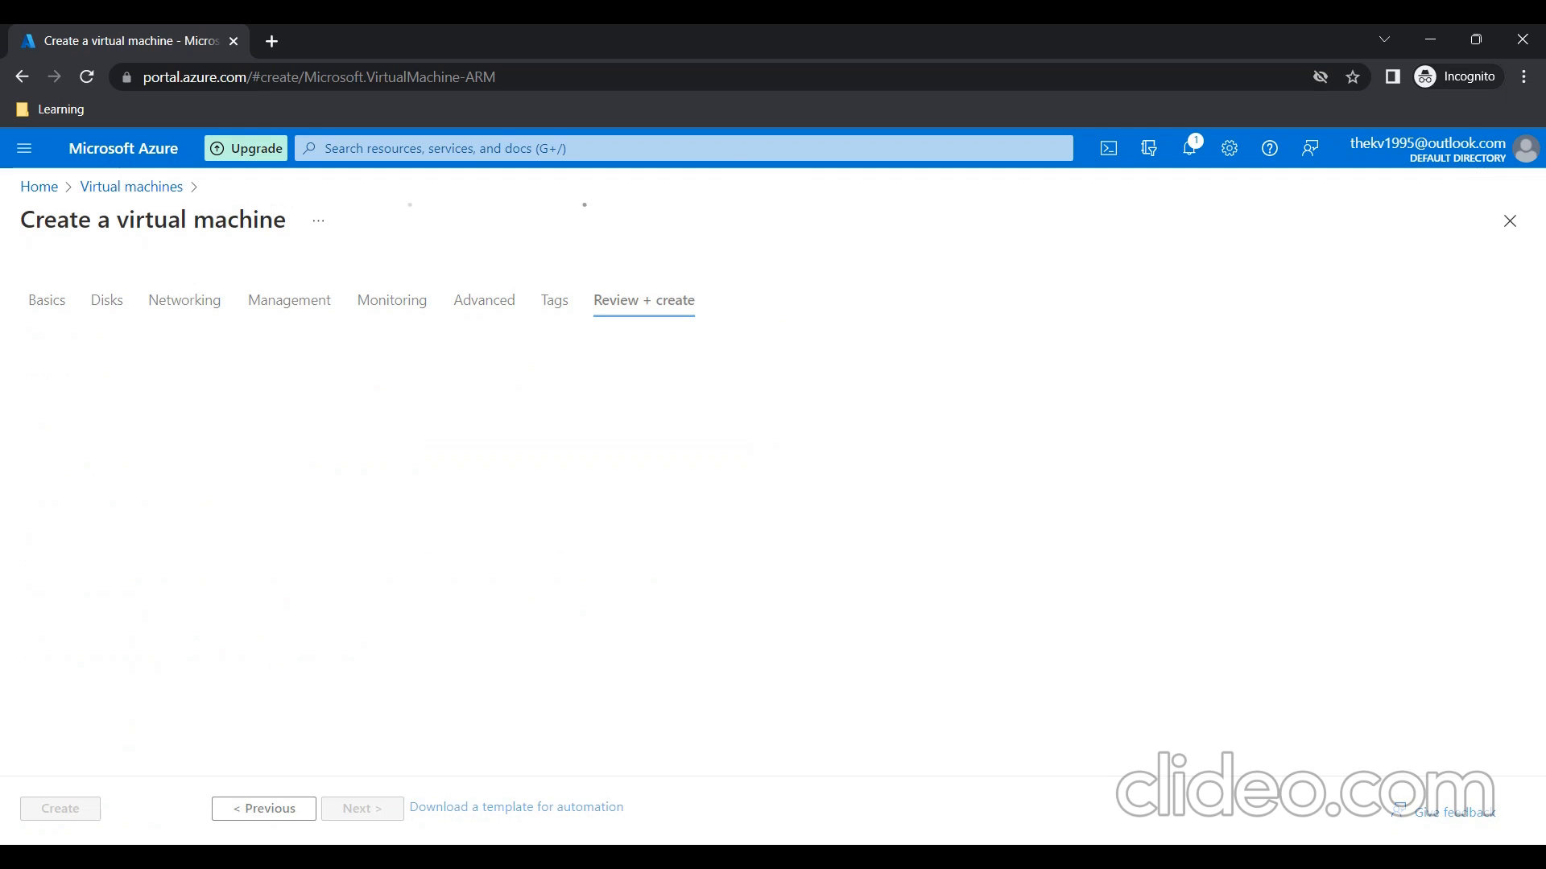
With validation passed, create the Ubuntu VM and let its deployment finish
click(643, 300)
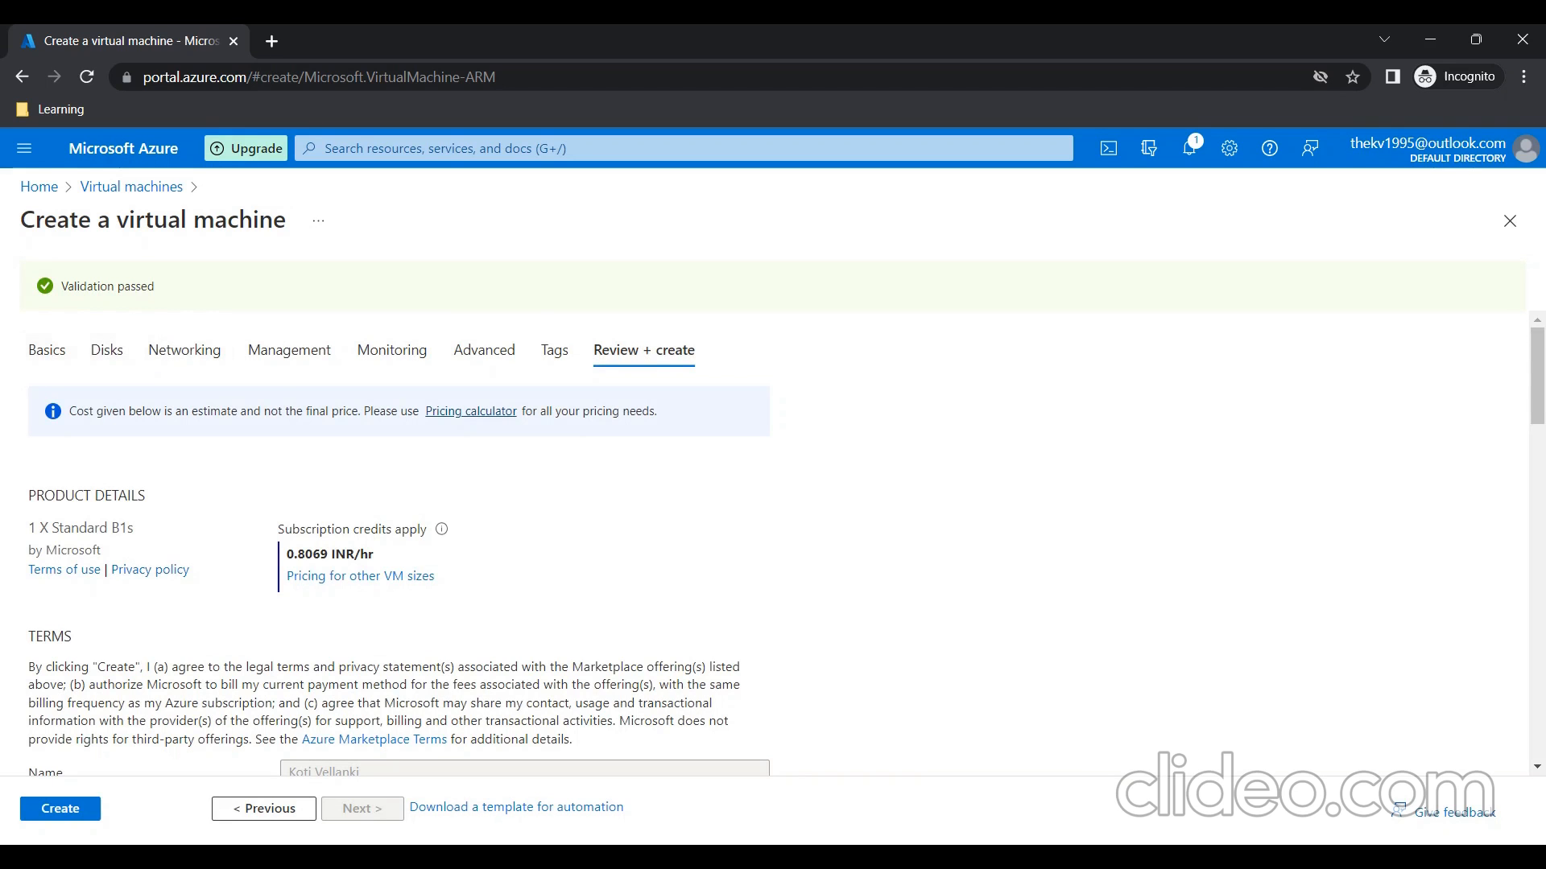
scroll(down, 3)
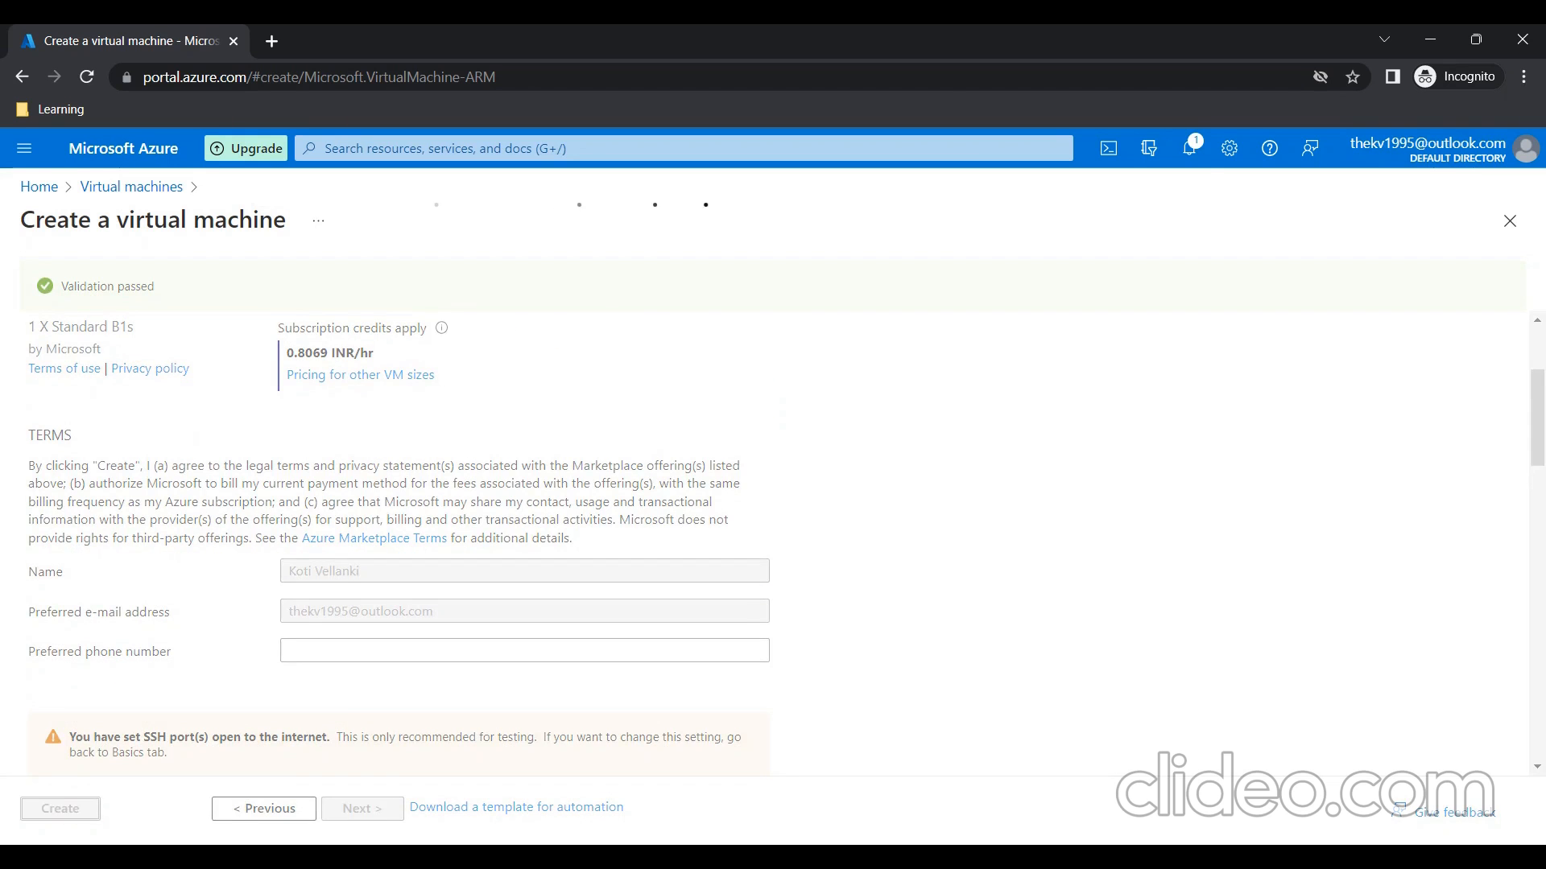
click(28, 831)
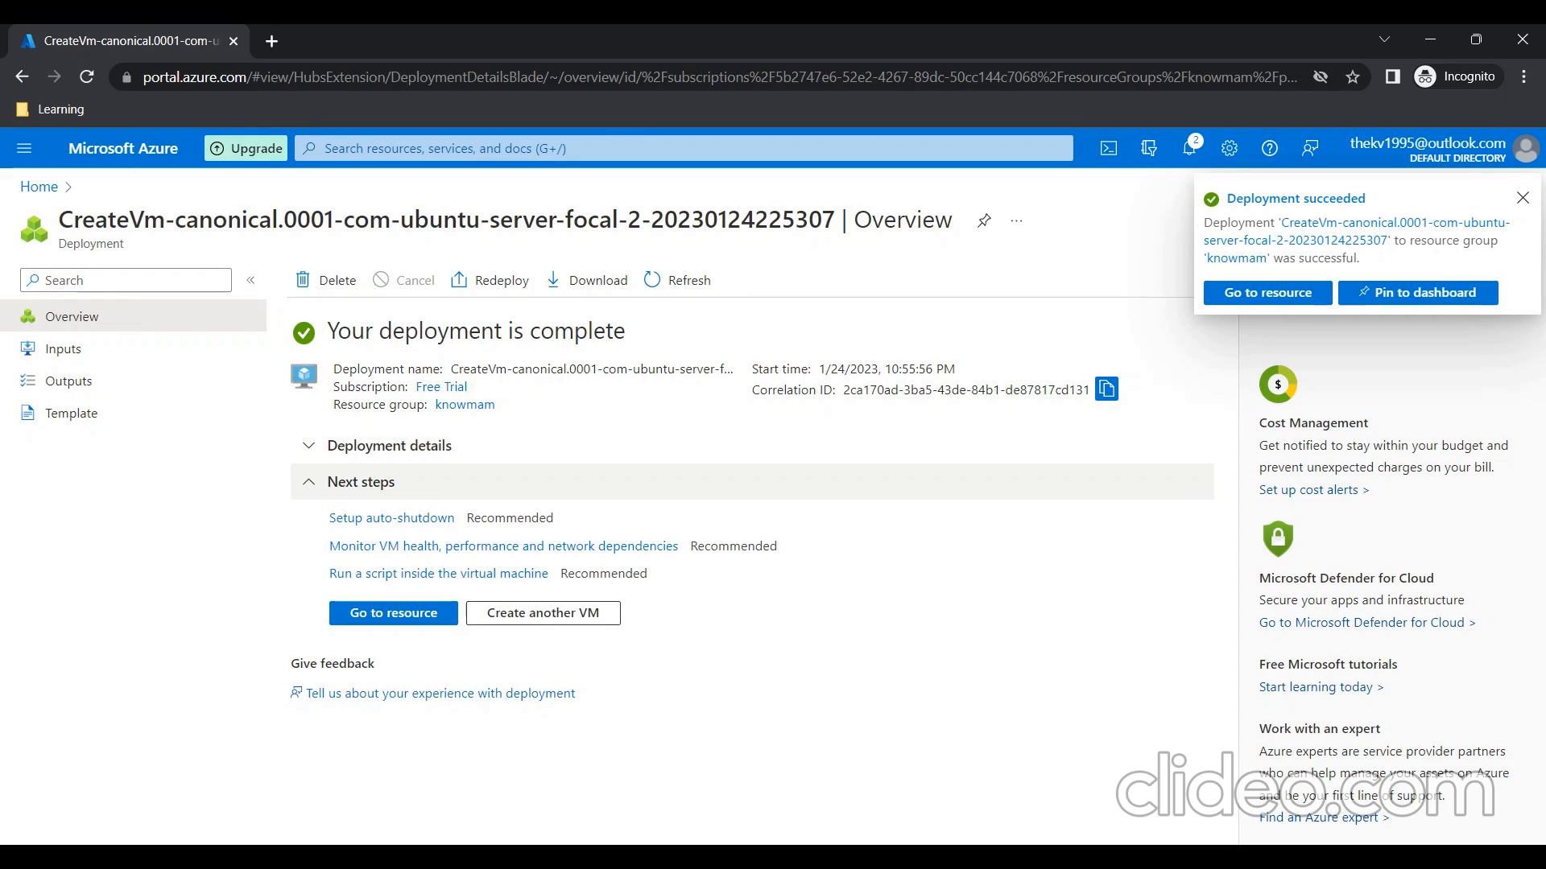
Dismiss the deployment notice and go to the new linuxvm resource
click(1522, 197)
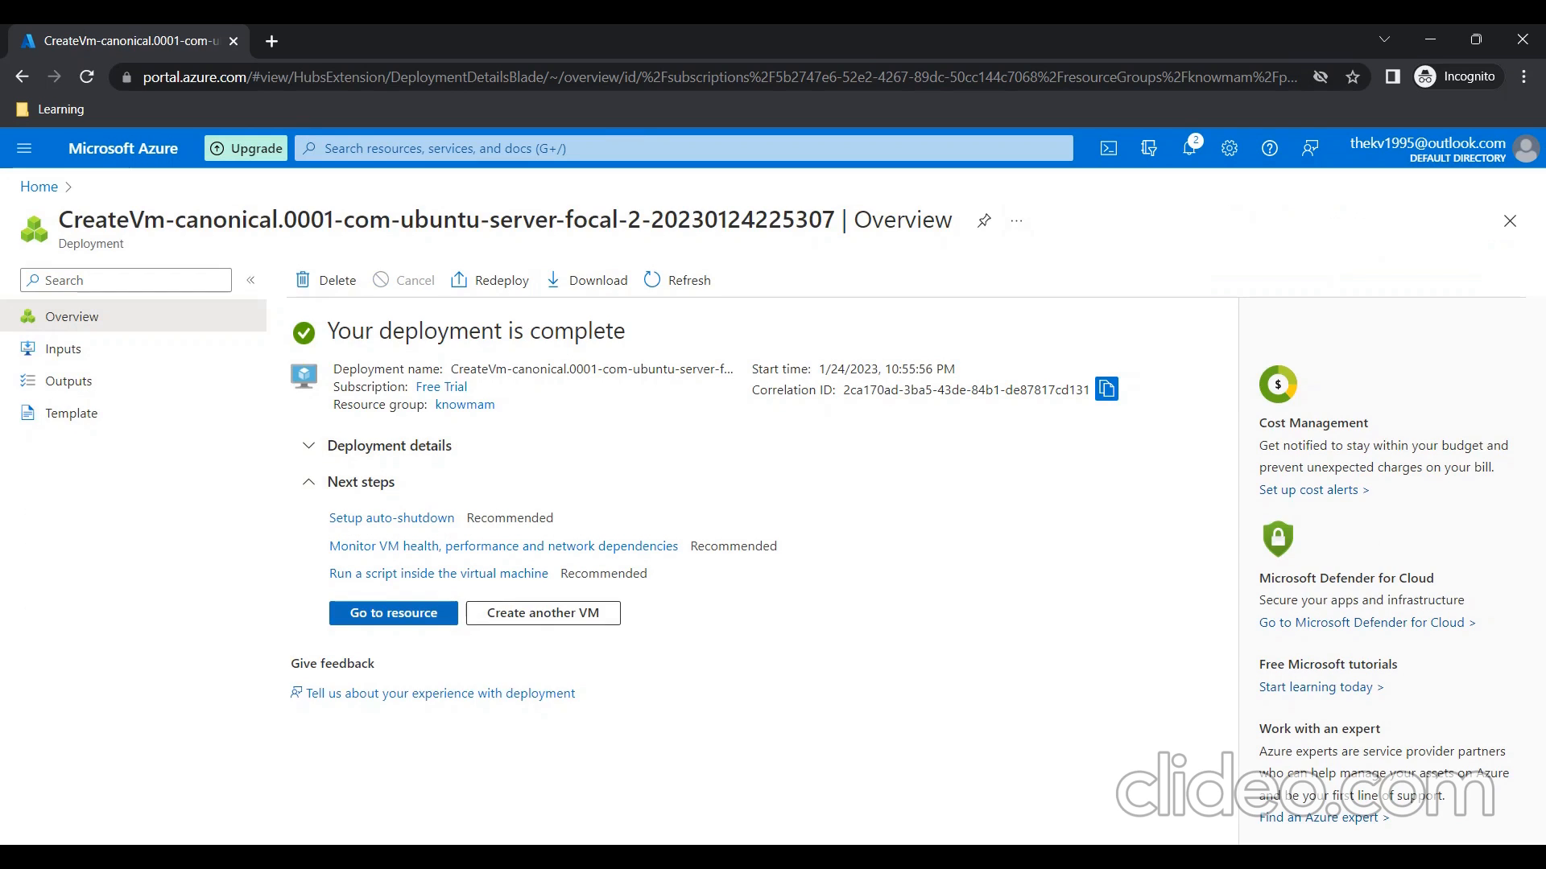
click(392, 612)
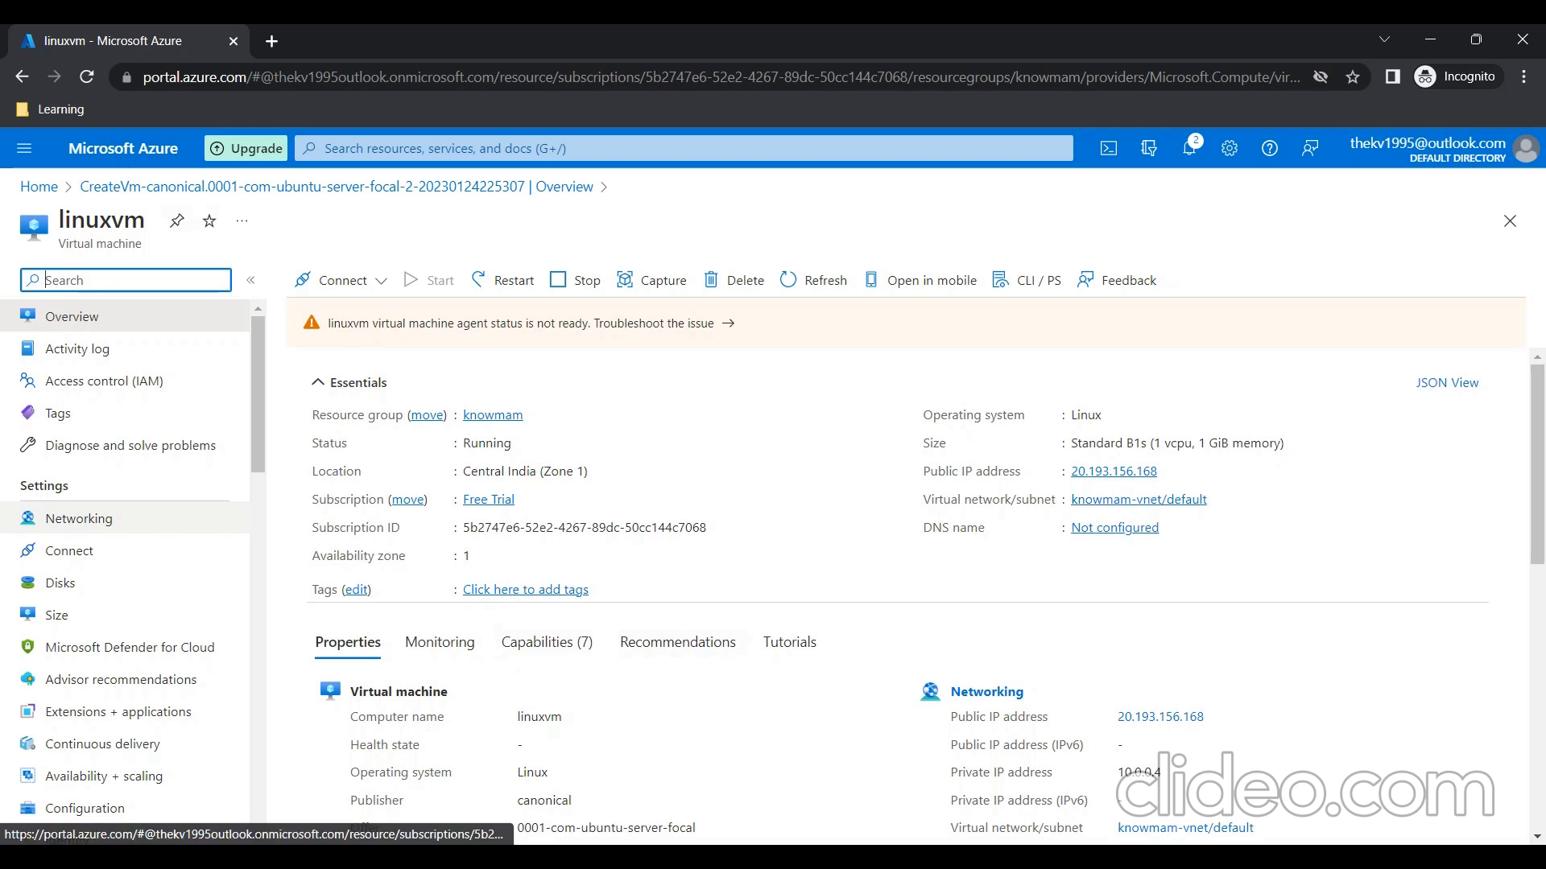
Read linuxvm's public IP address 20.193.156.168 from its overview
scroll(down, 3)
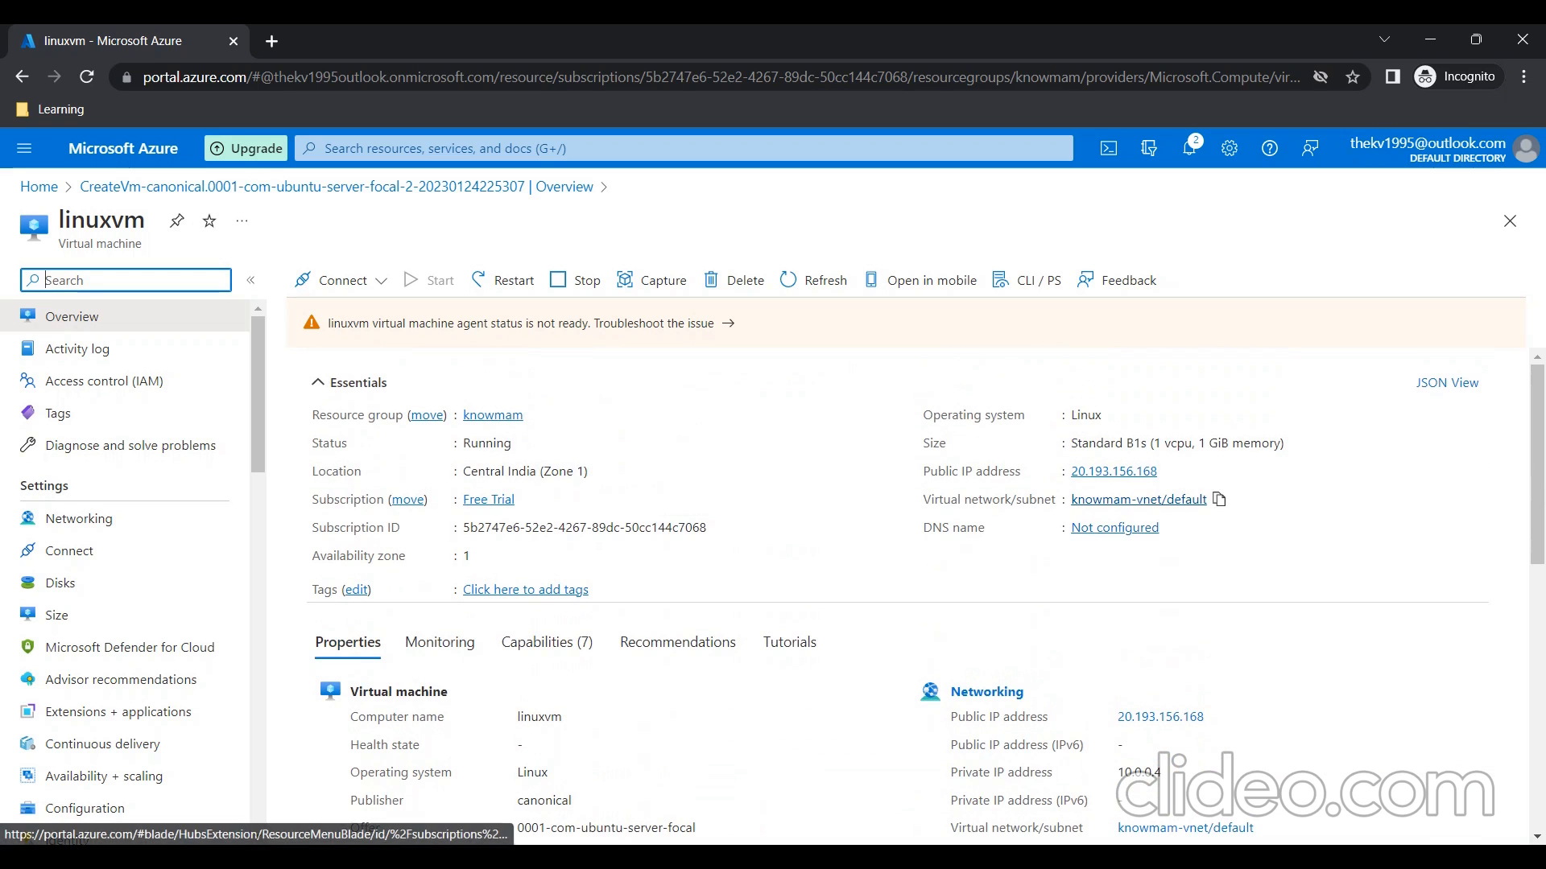
click(1169, 471)
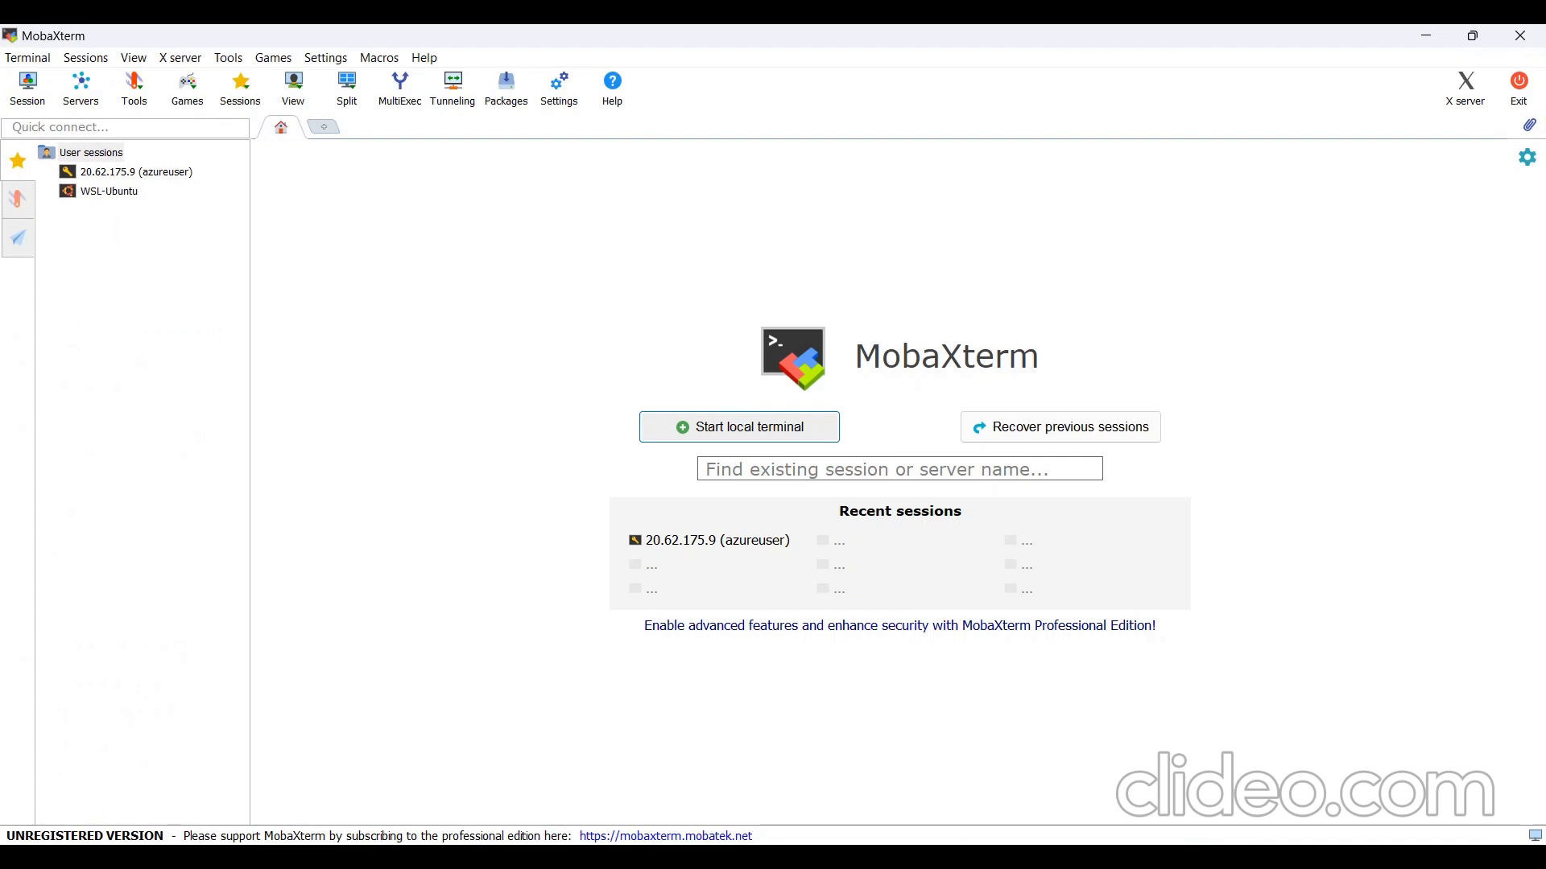
Launch an SSH session to 20.193.156.168 with username azureadmin
click(29, 83)
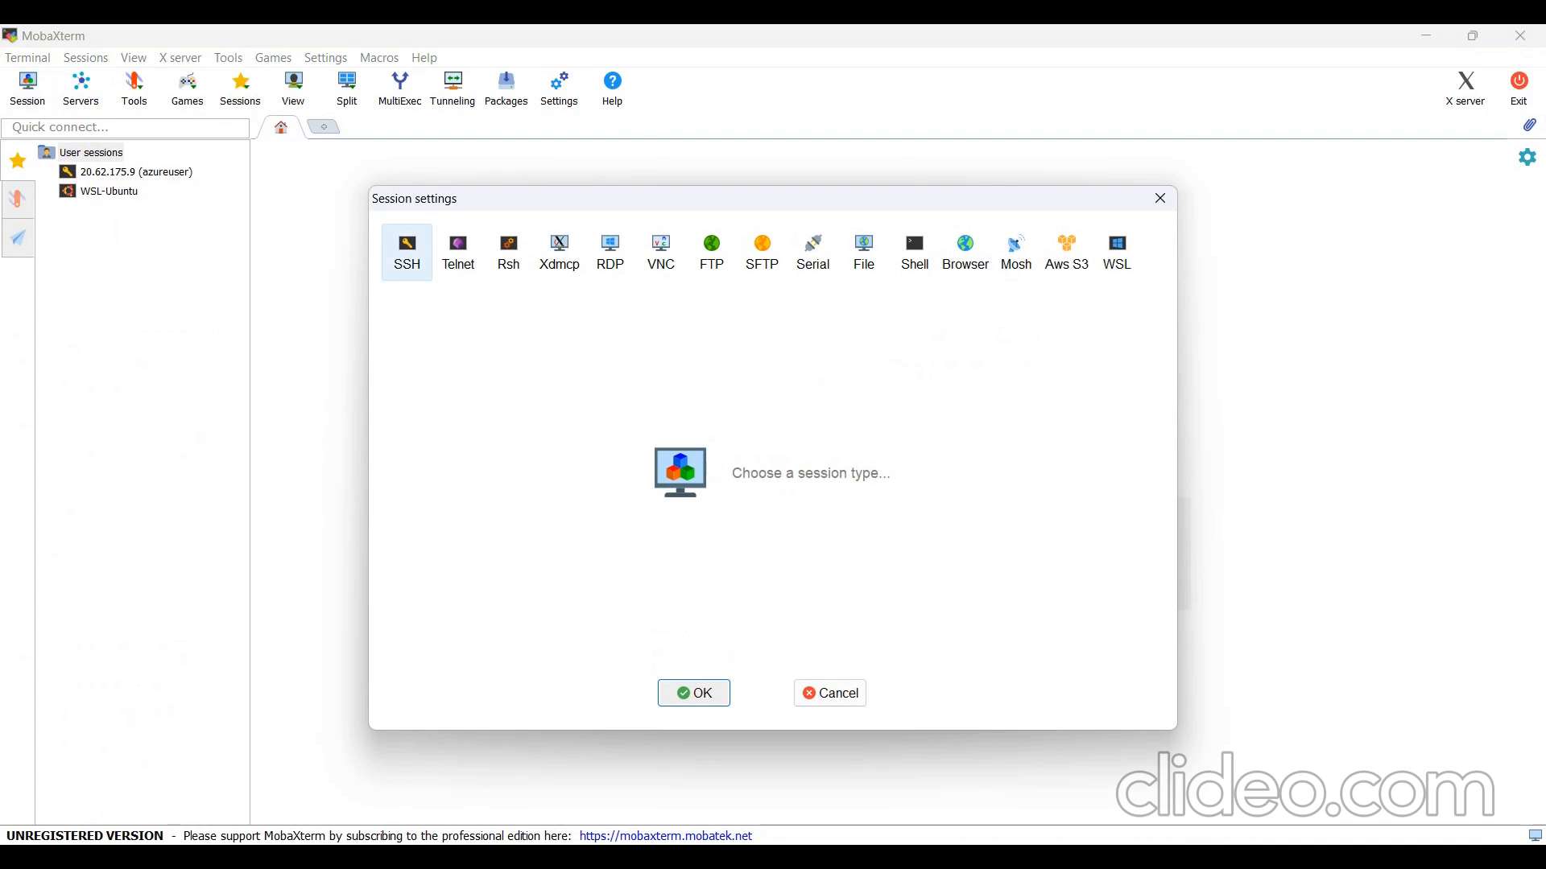
click(407, 245)
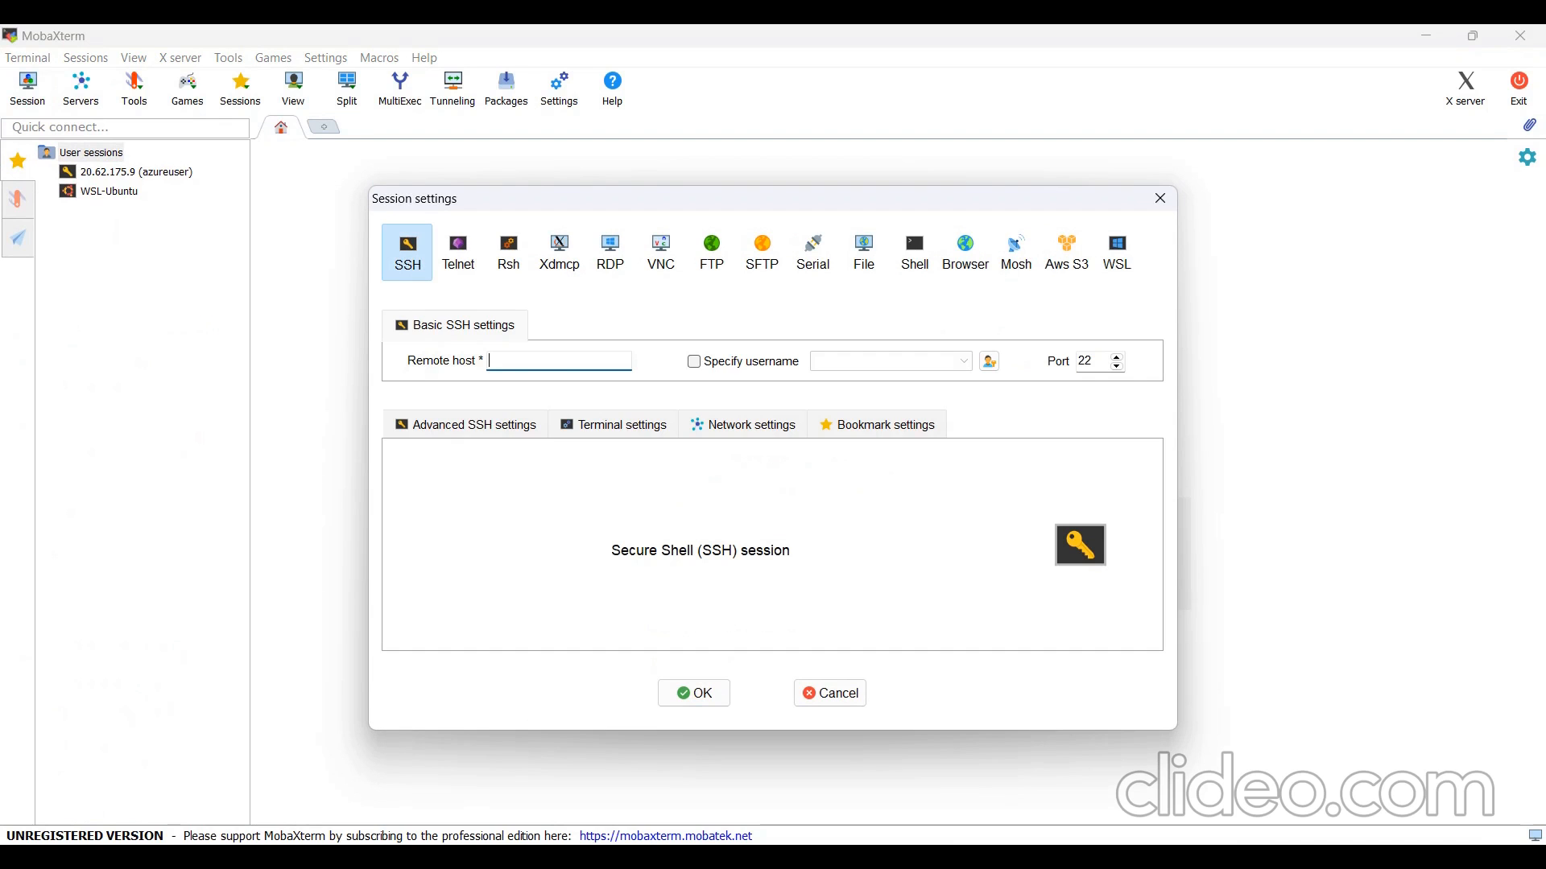
text(20.193.156.168)
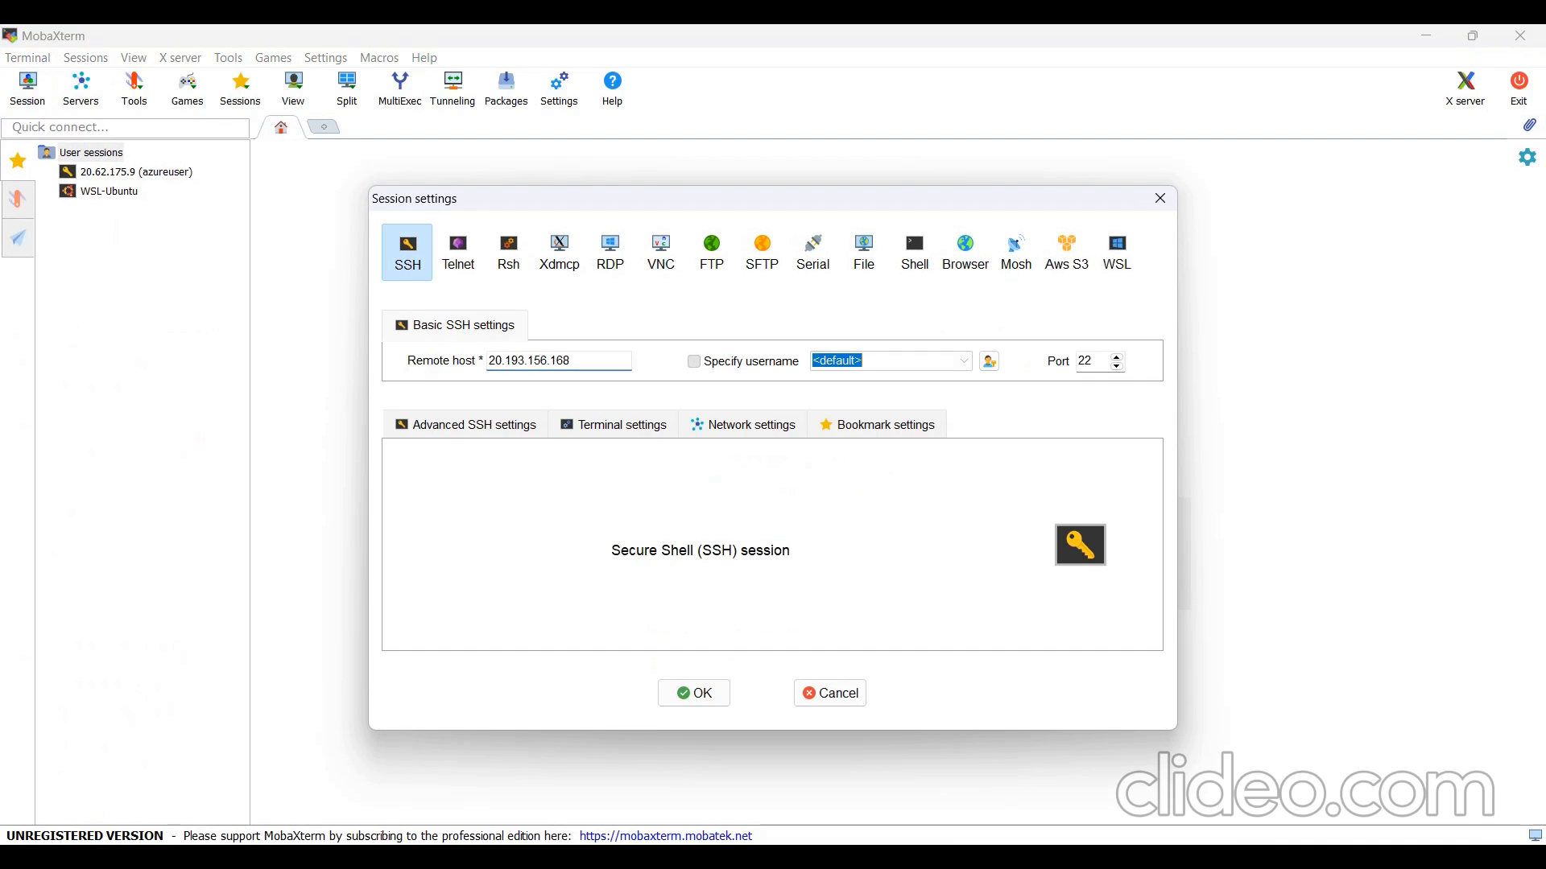
text(azureadmin)
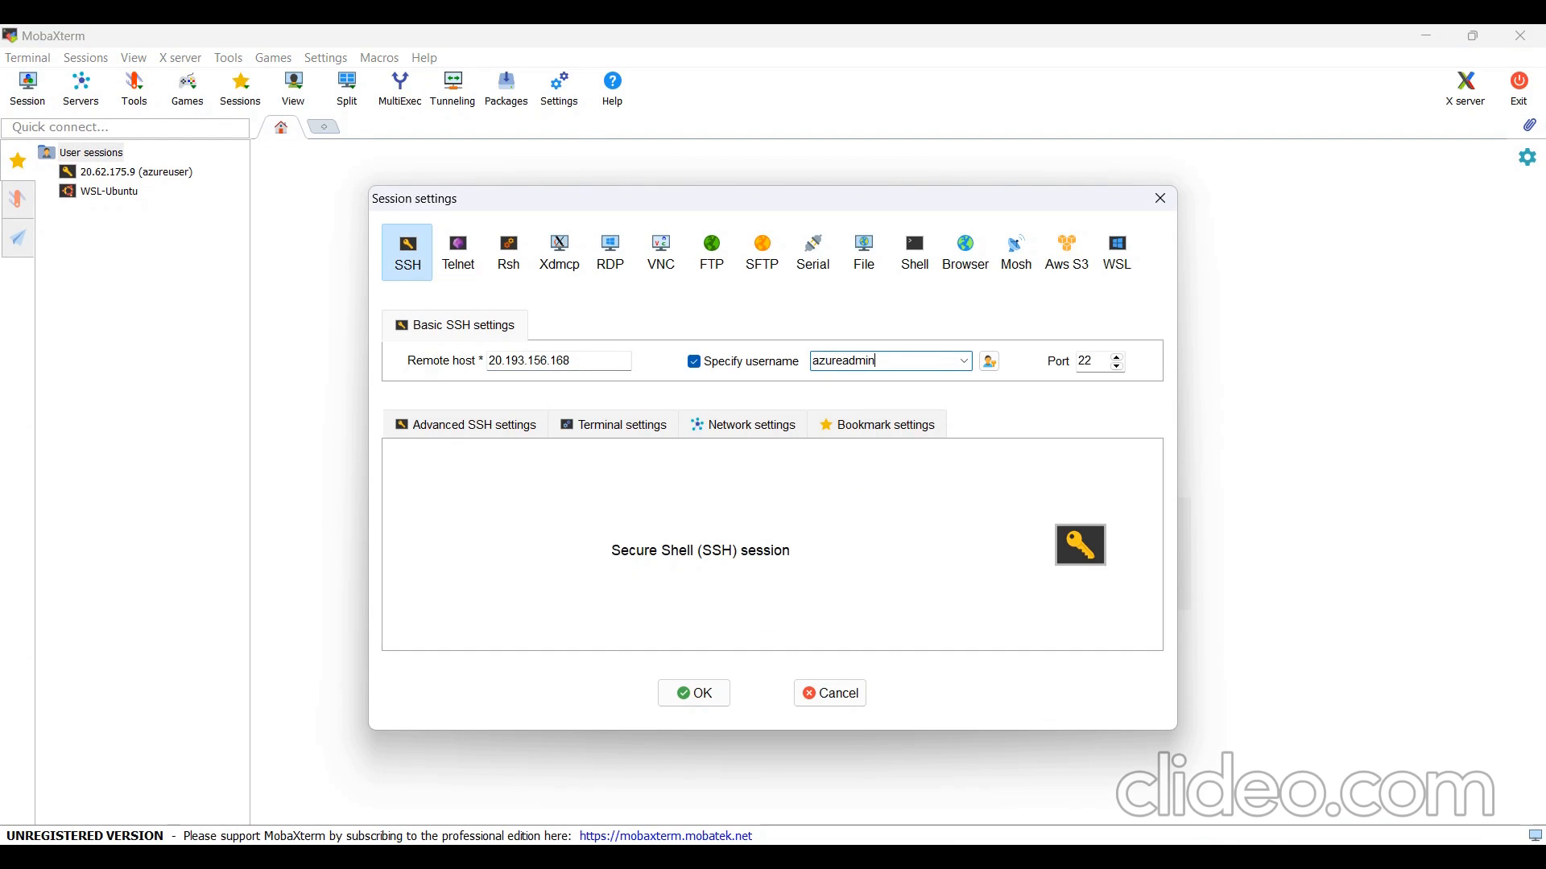
click(693, 693)
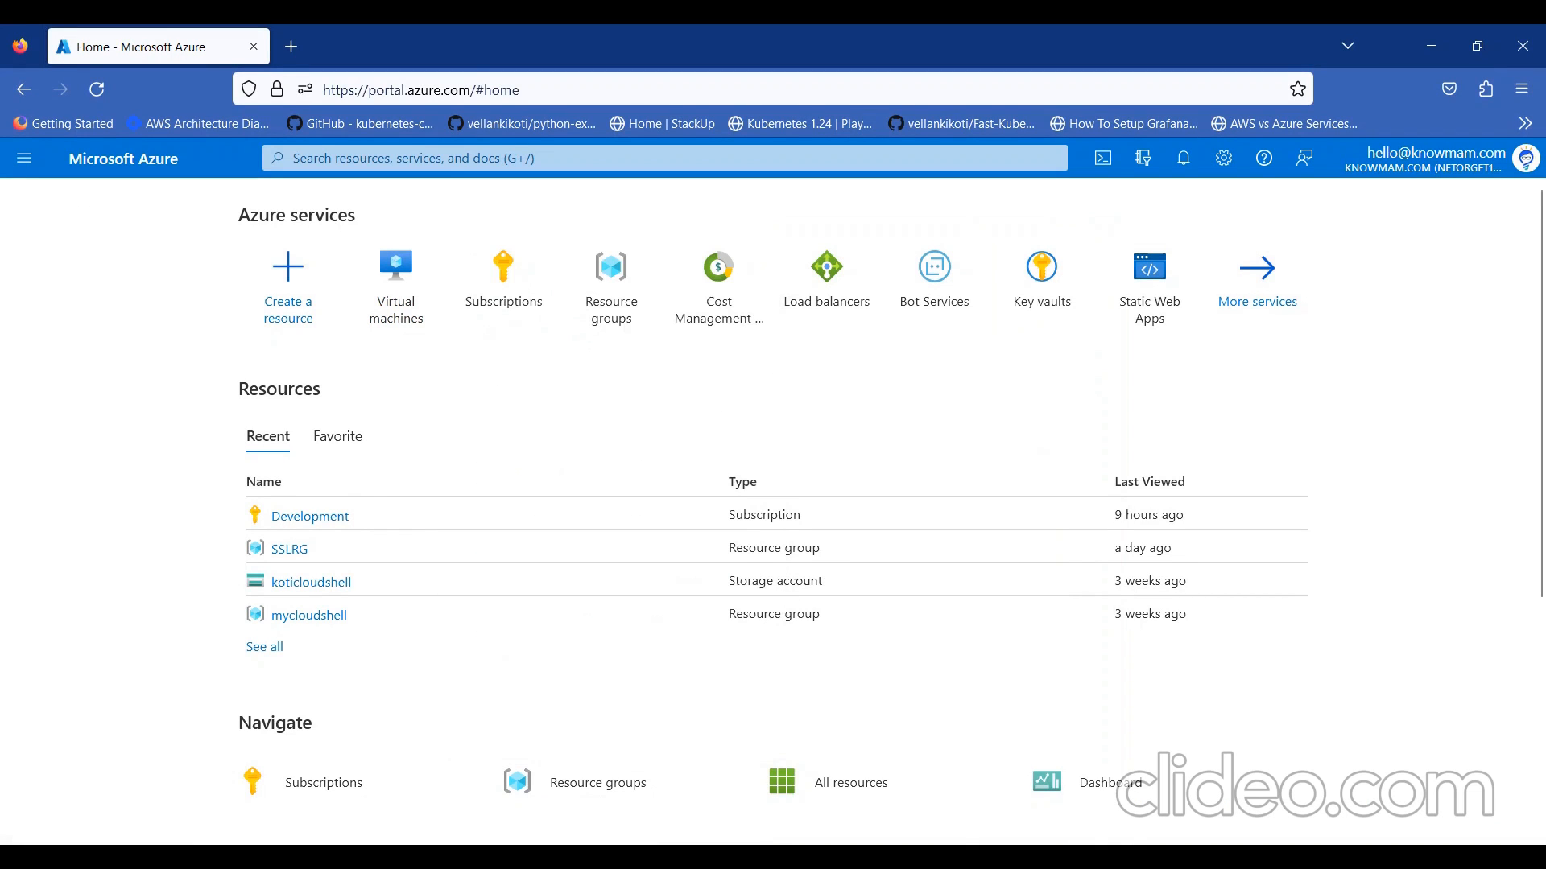
mouse_move(395, 286)
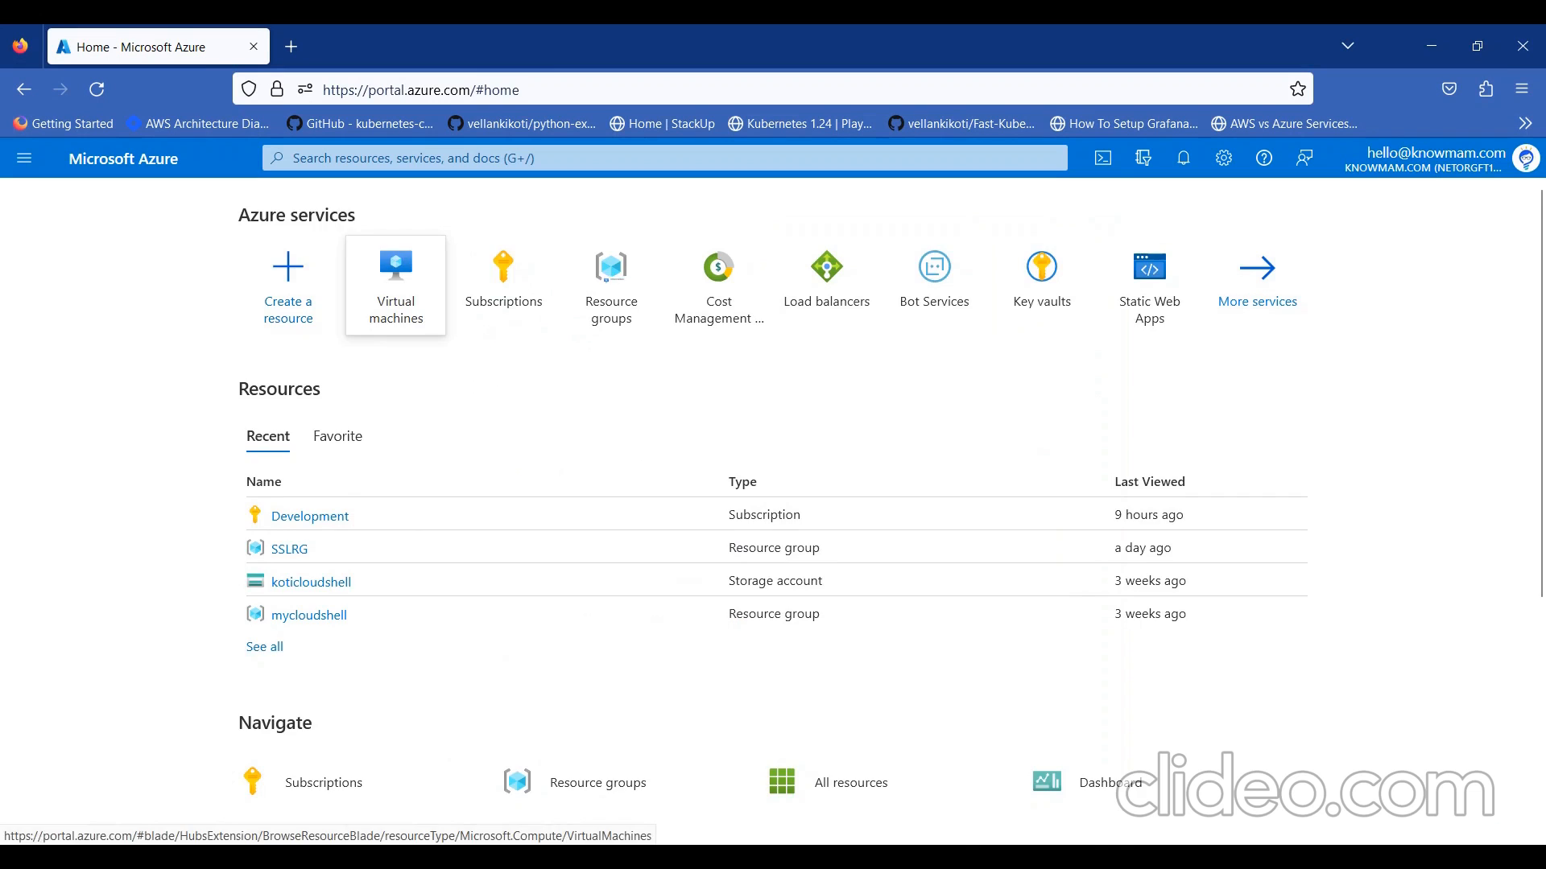
From Virtual machines, start creating a second Azure virtual machine
click(395, 285)
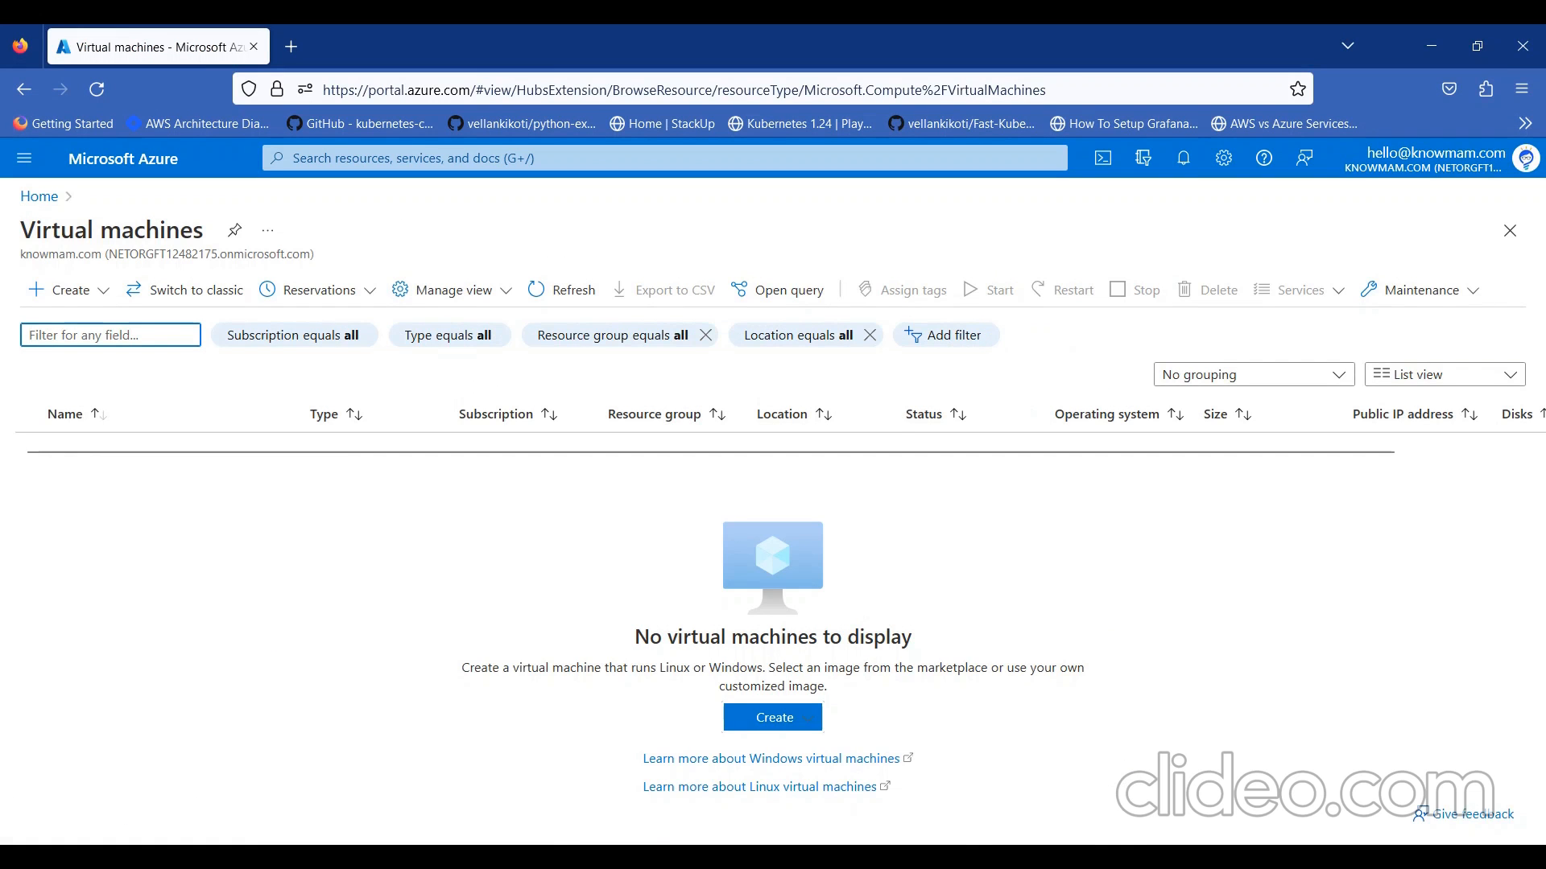
click(70, 289)
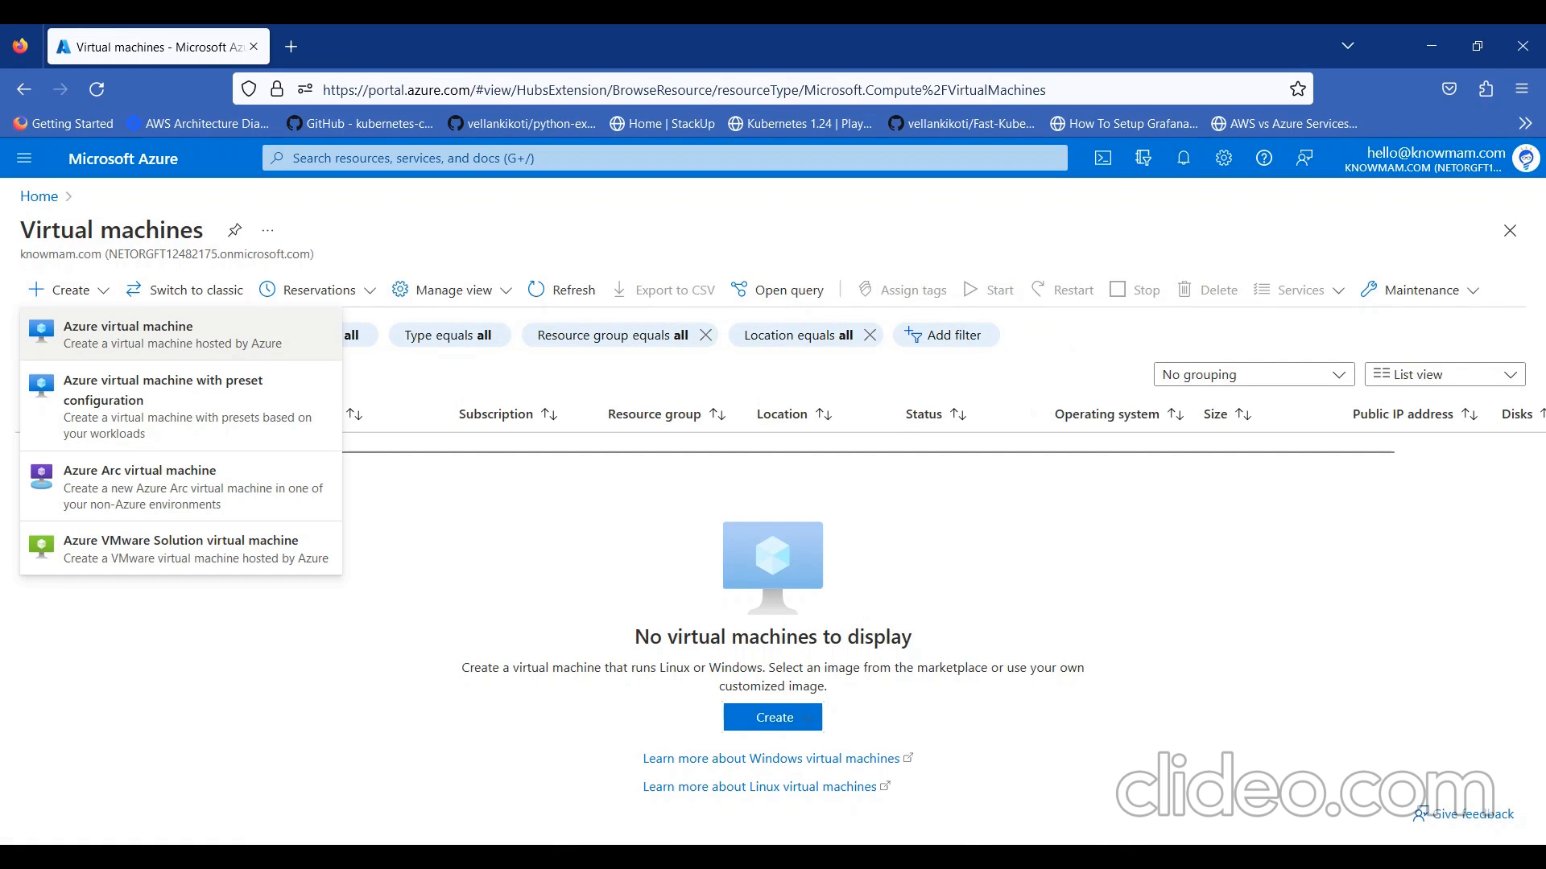
click(127, 334)
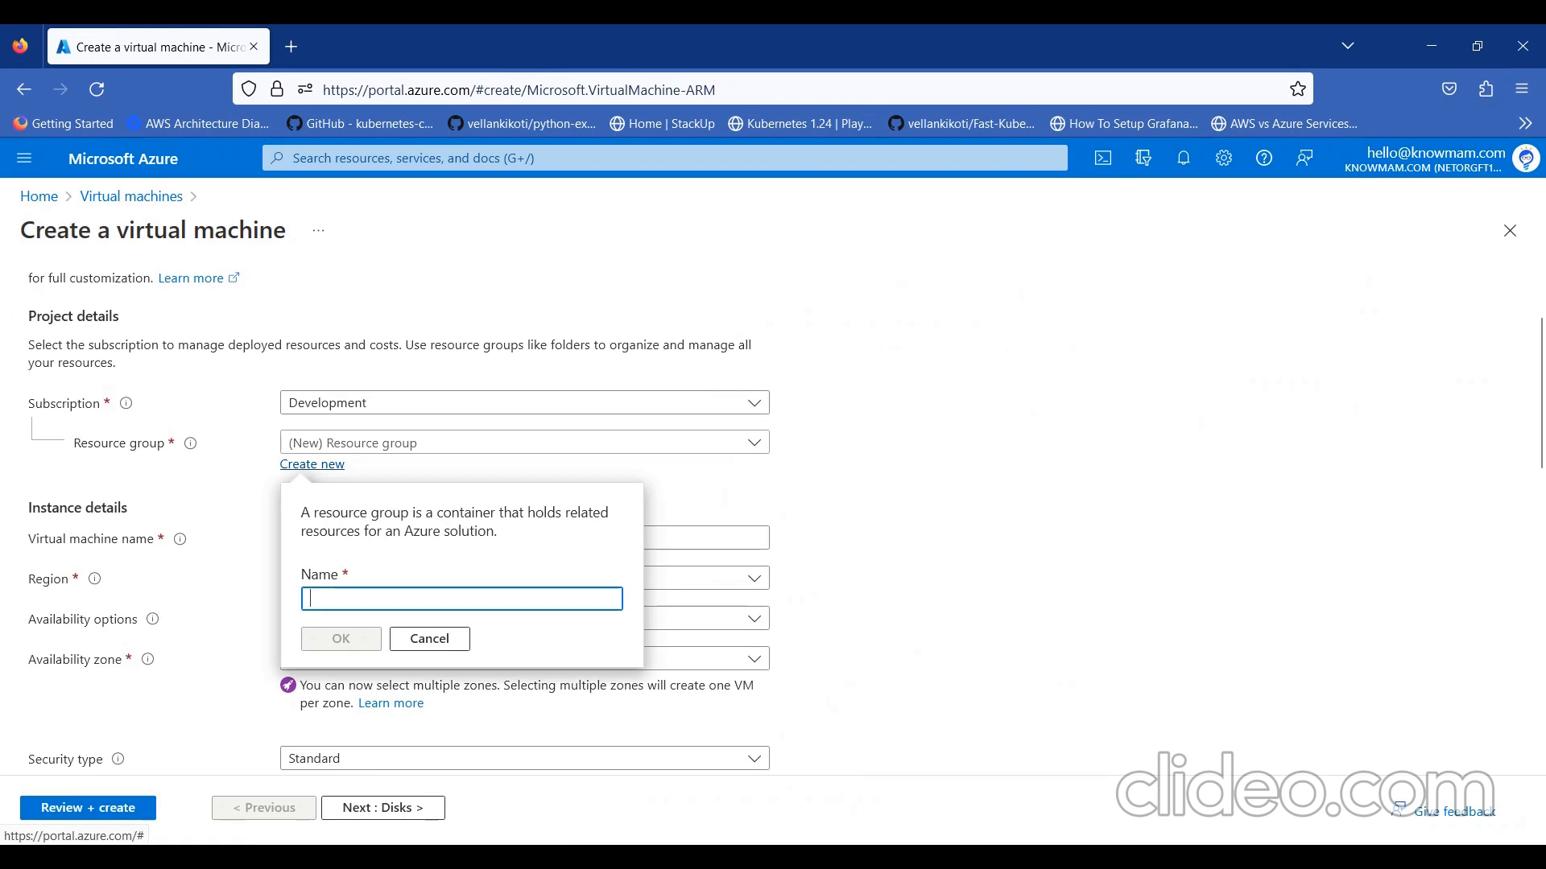
Enter resource group knowmam and virtual machine name windowsvm on the Basics form
text(knowmam)
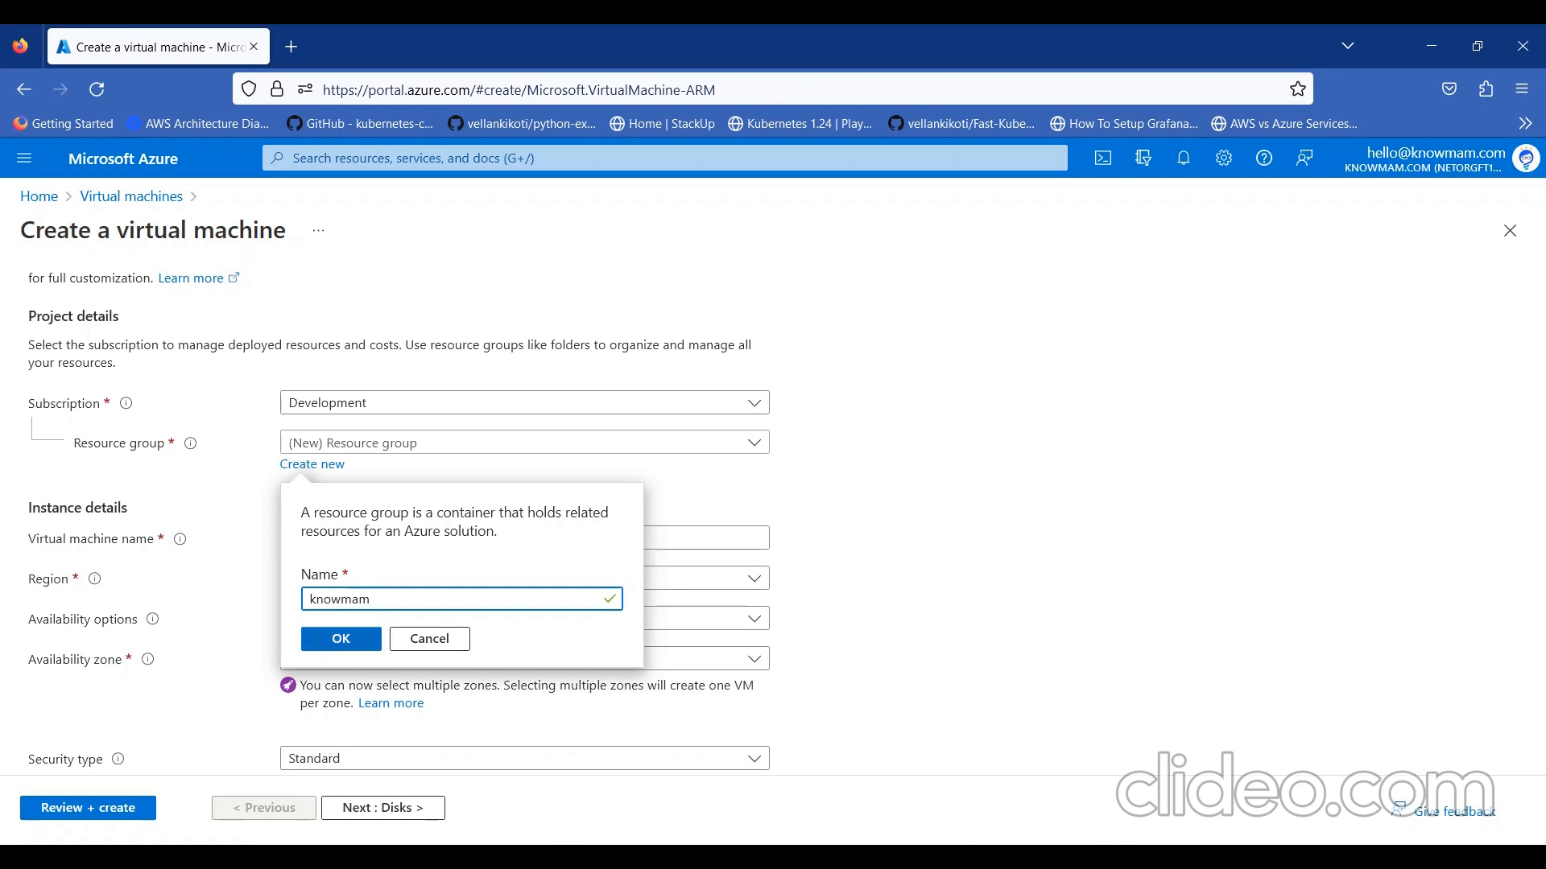
click(341, 638)
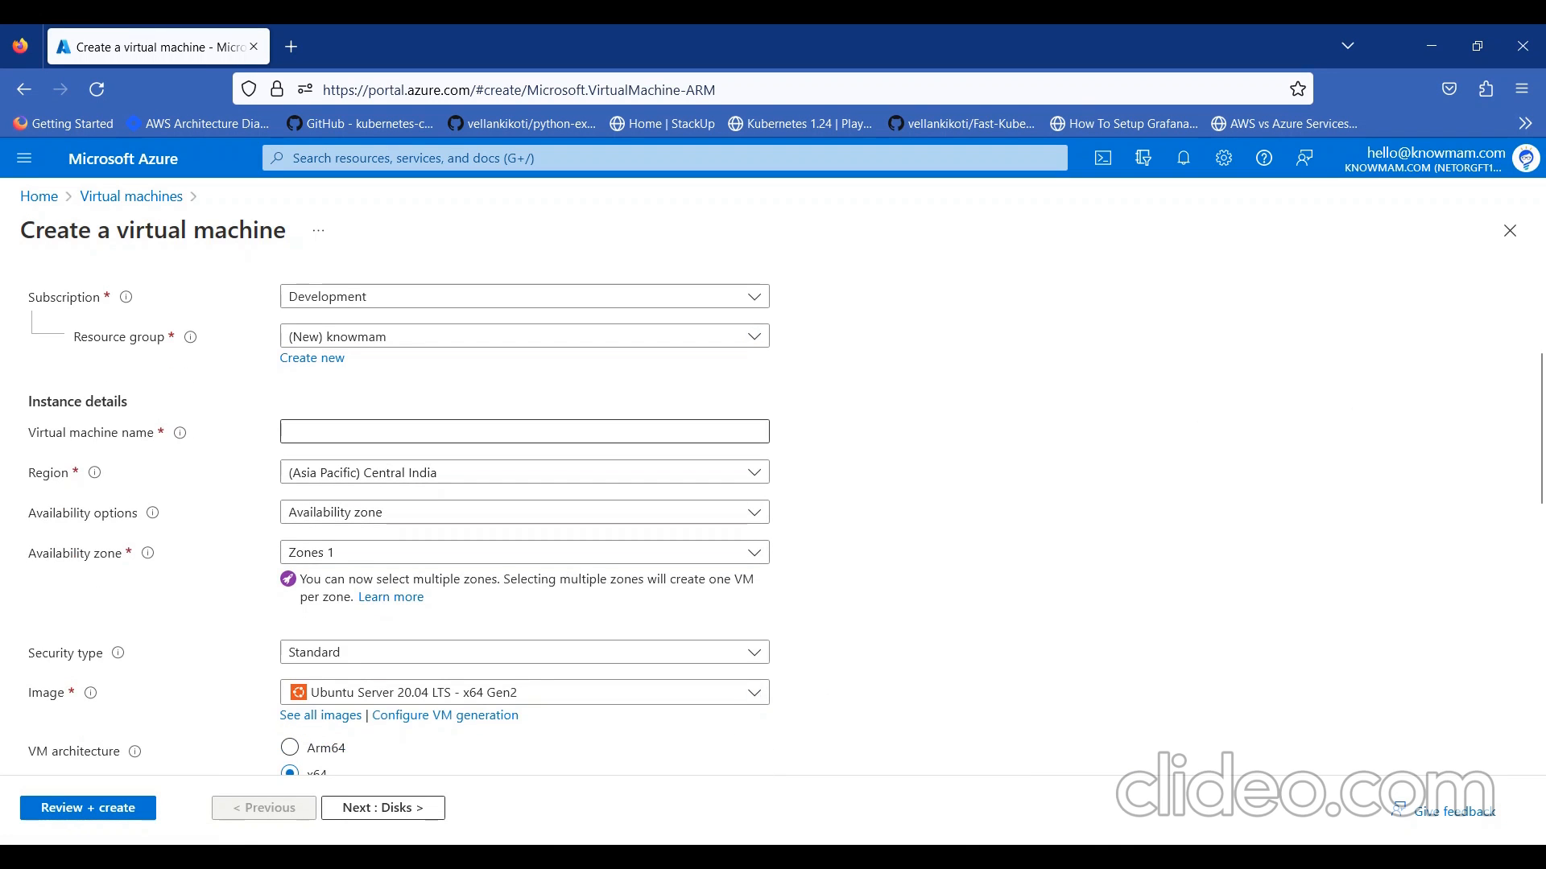
text(windowsvm)
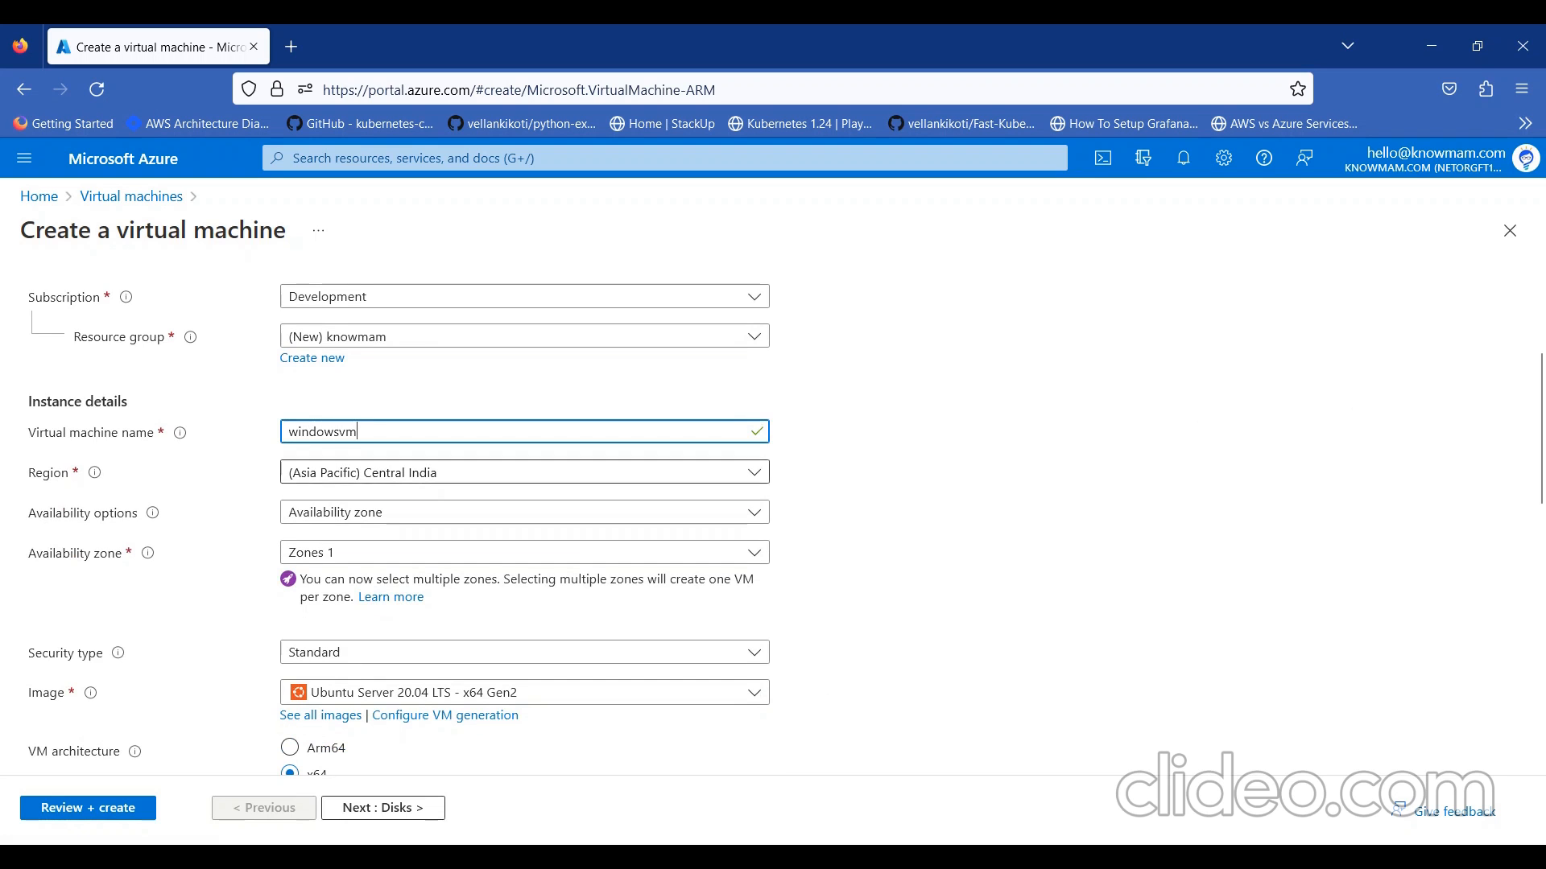
scroll(down, 3)
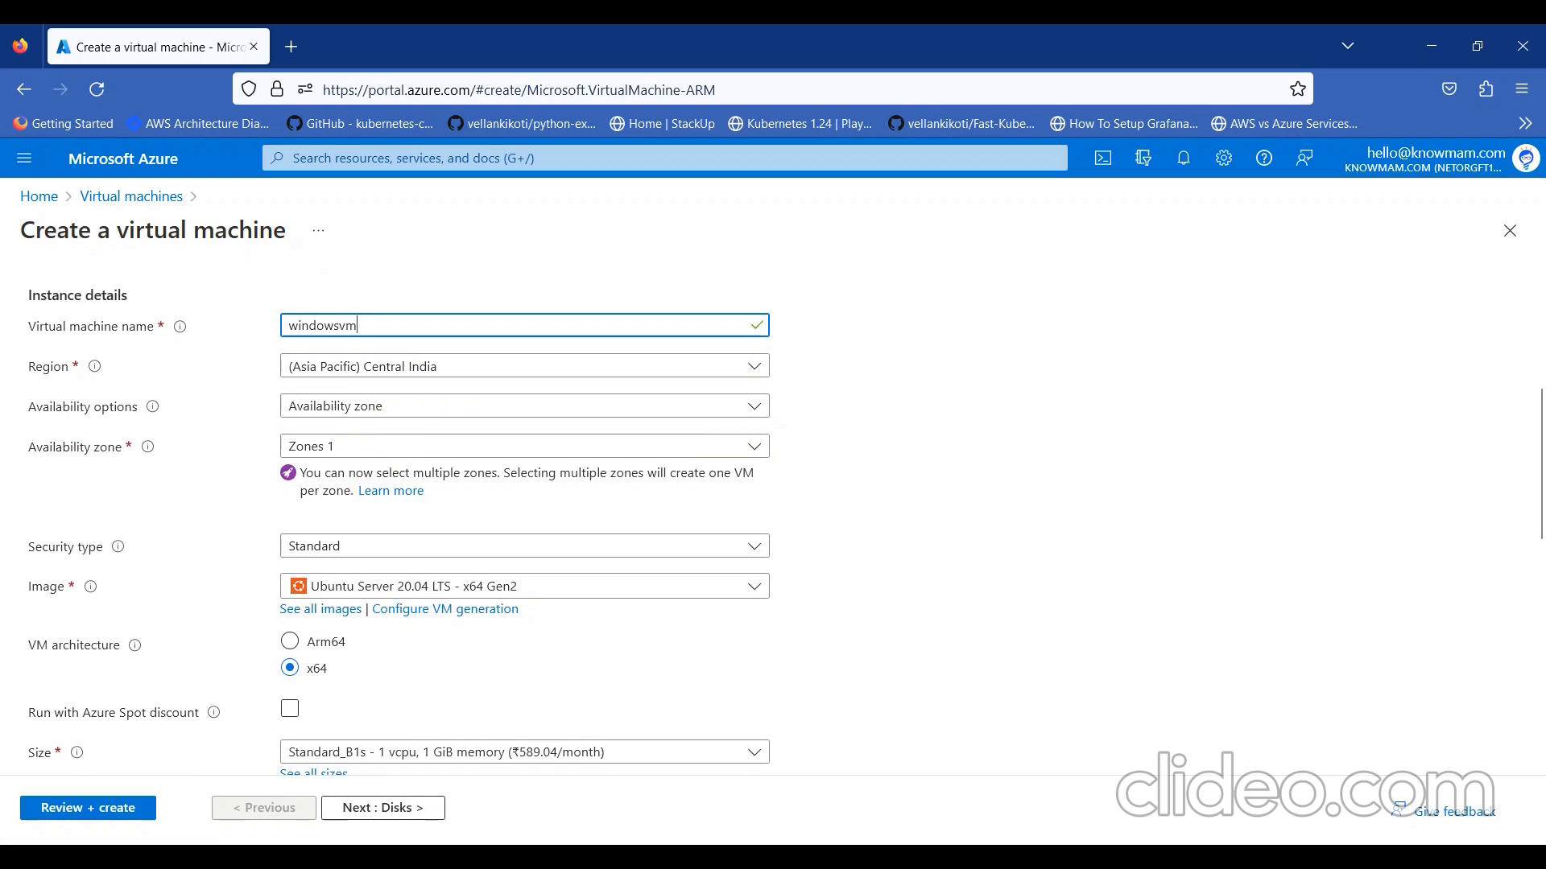
scroll(down, 3)
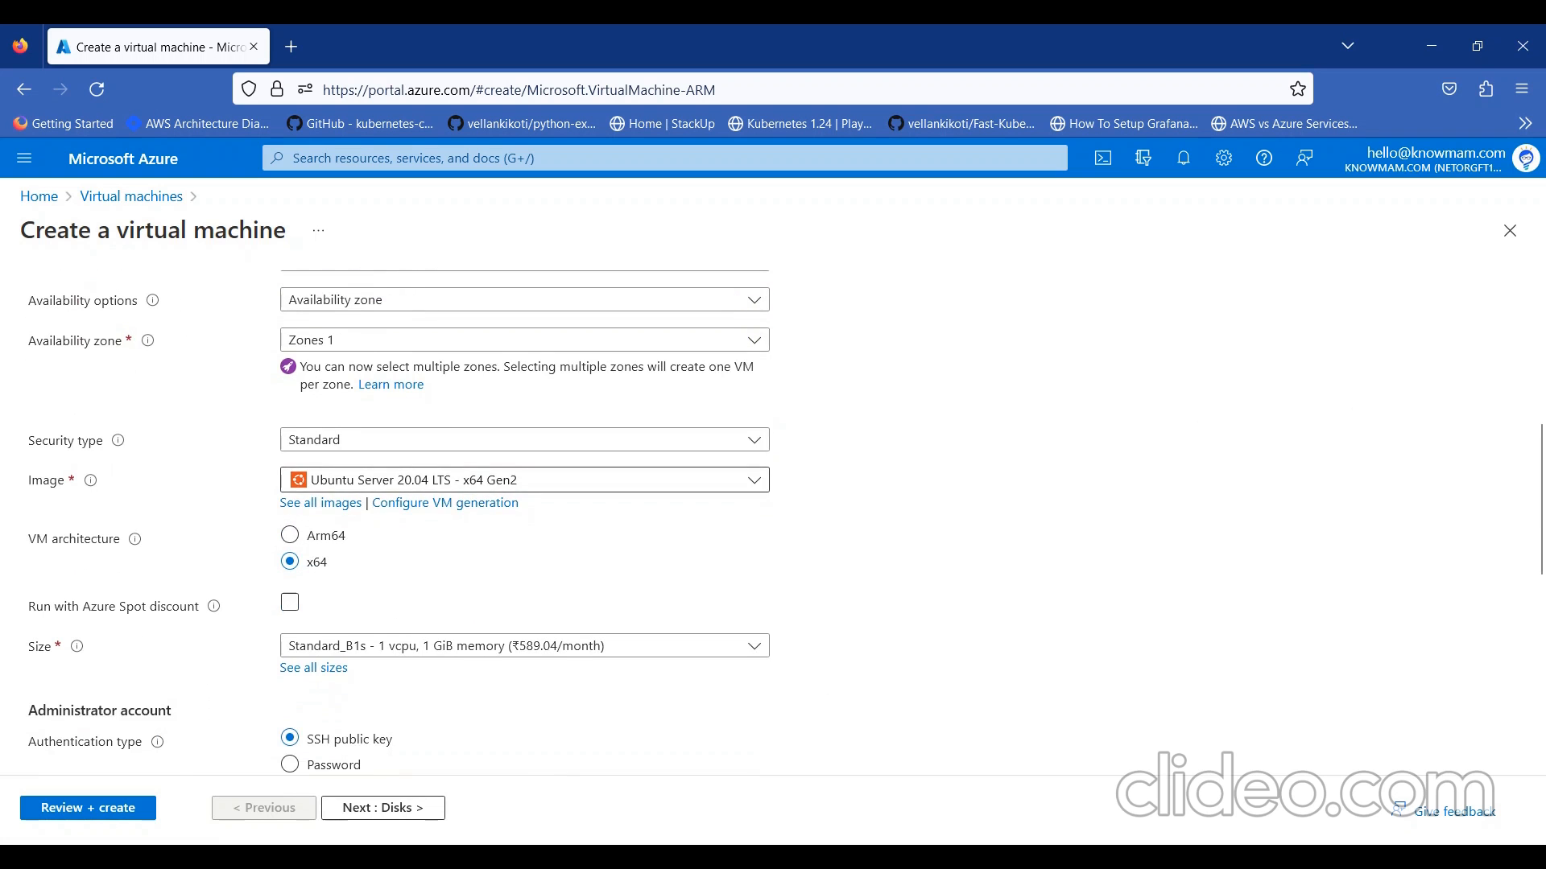
Choose the Windows Server 2022 Datacenter: Azure Edition image, with azureuser admin and RDP (3389) allowed
click(524, 480)
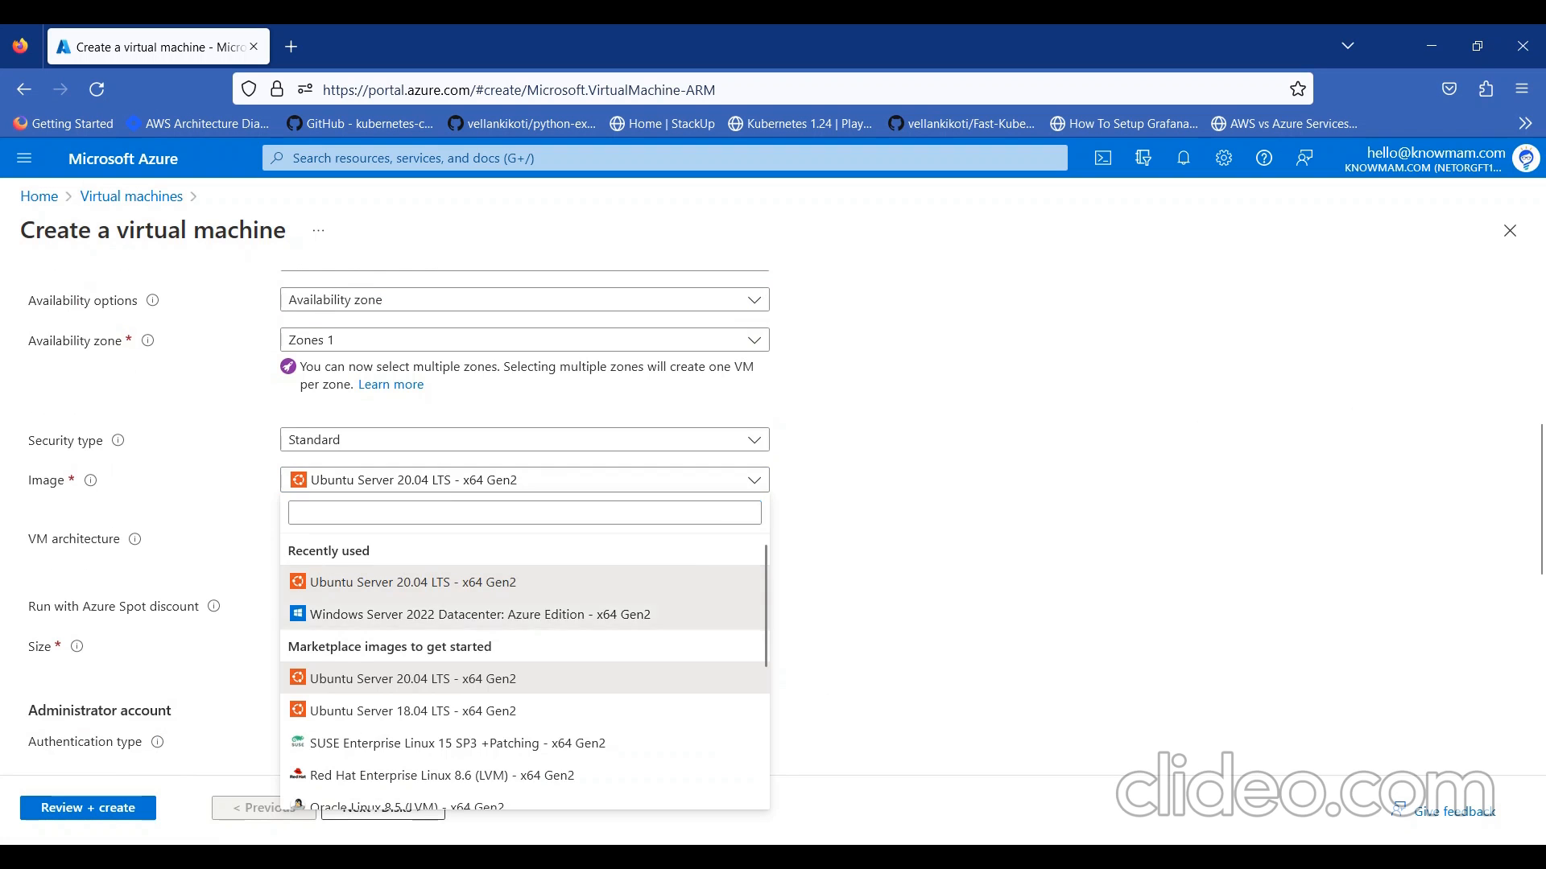
click(478, 614)
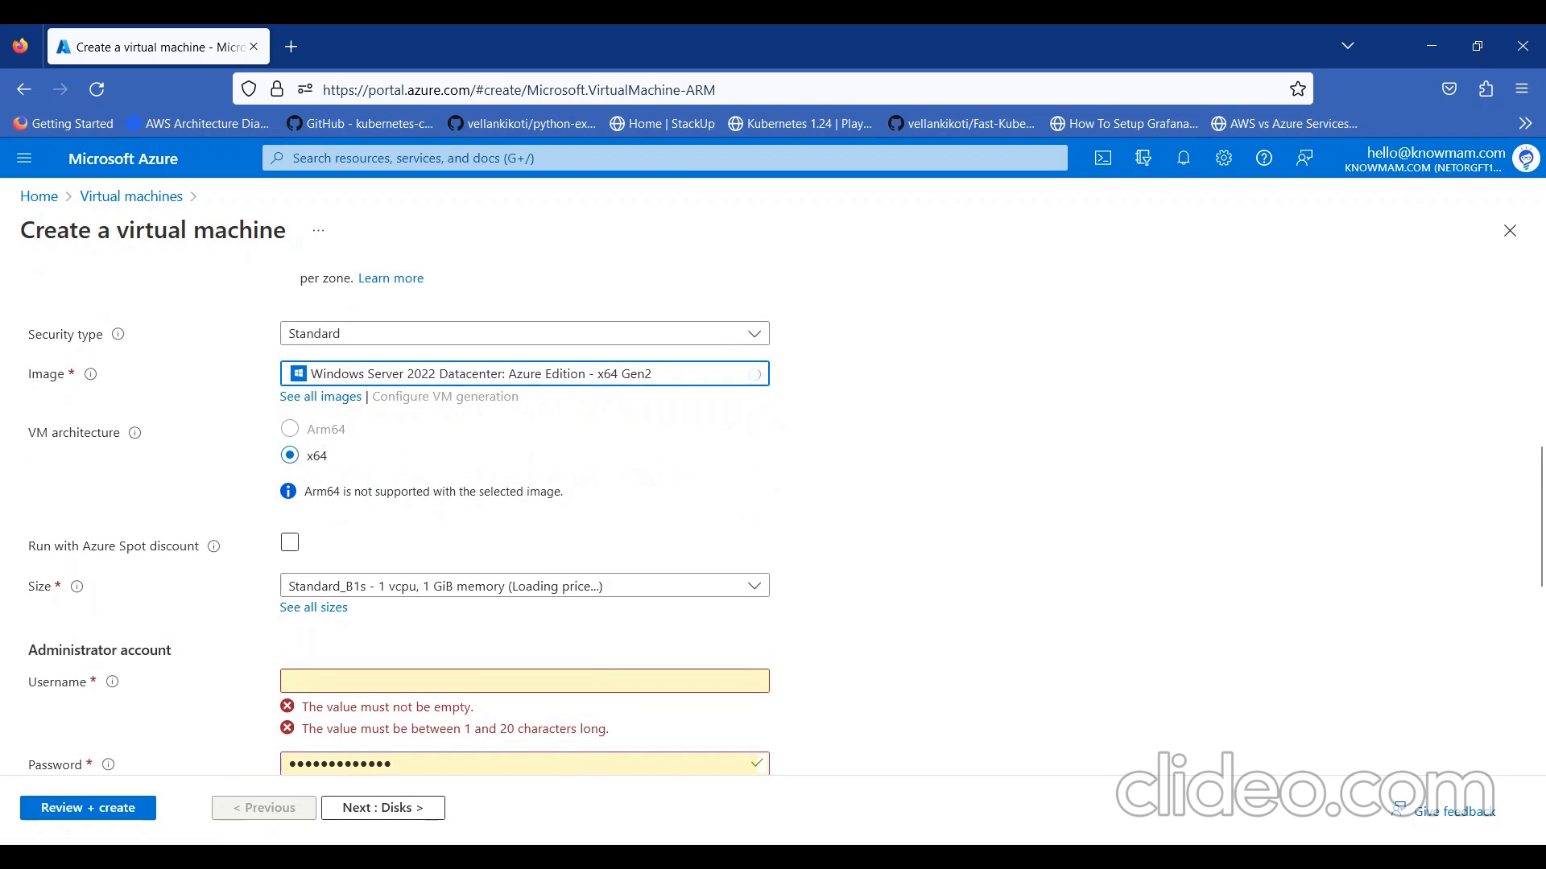
scroll(down, 3)
text(azureuser)
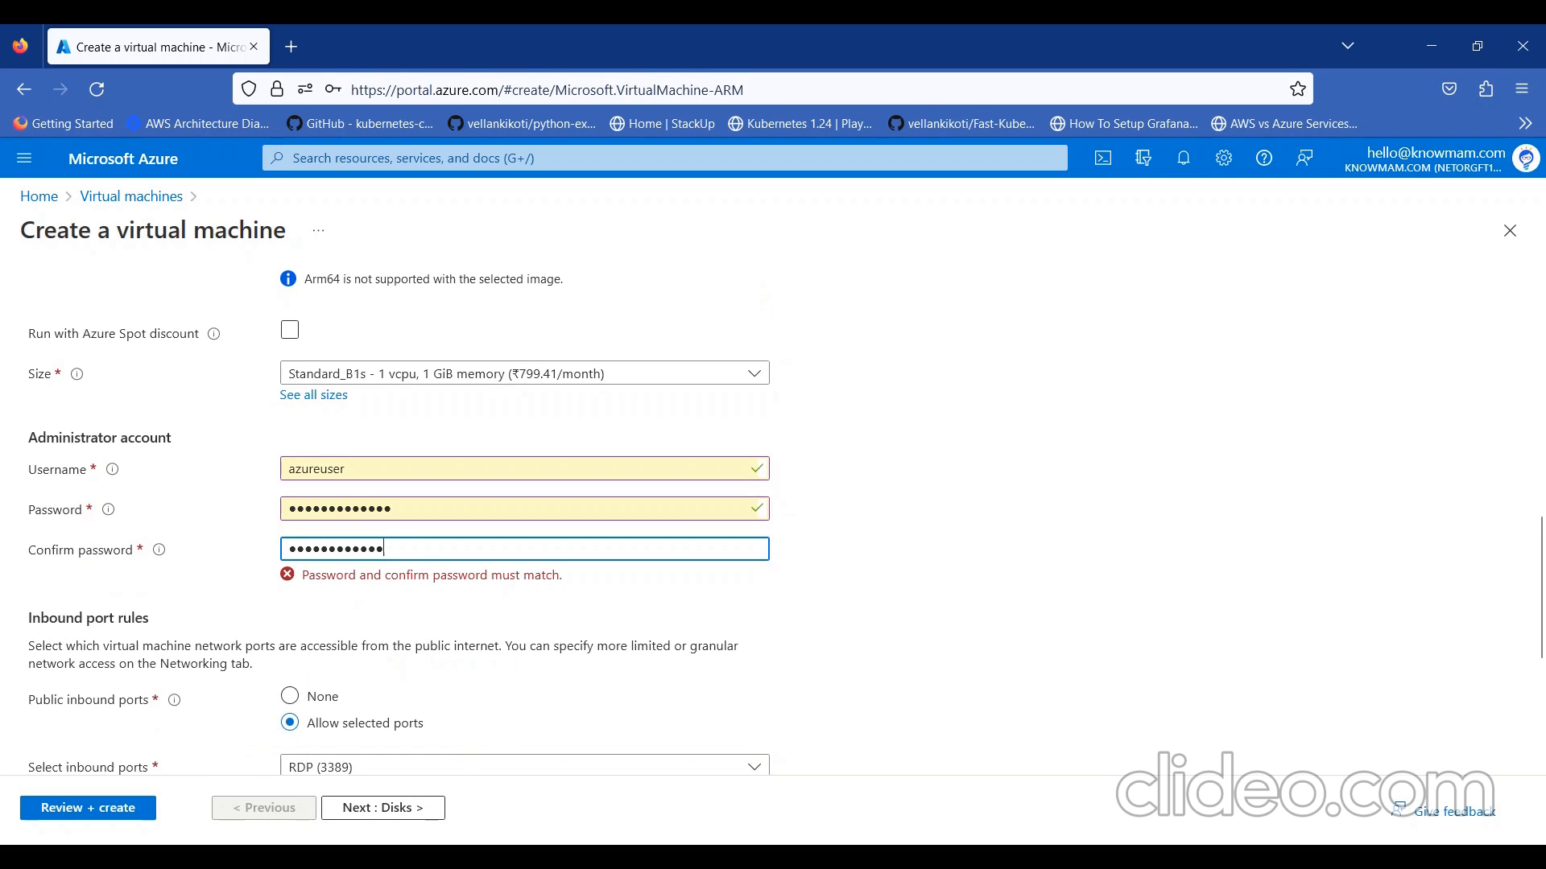
scroll(down, 3)
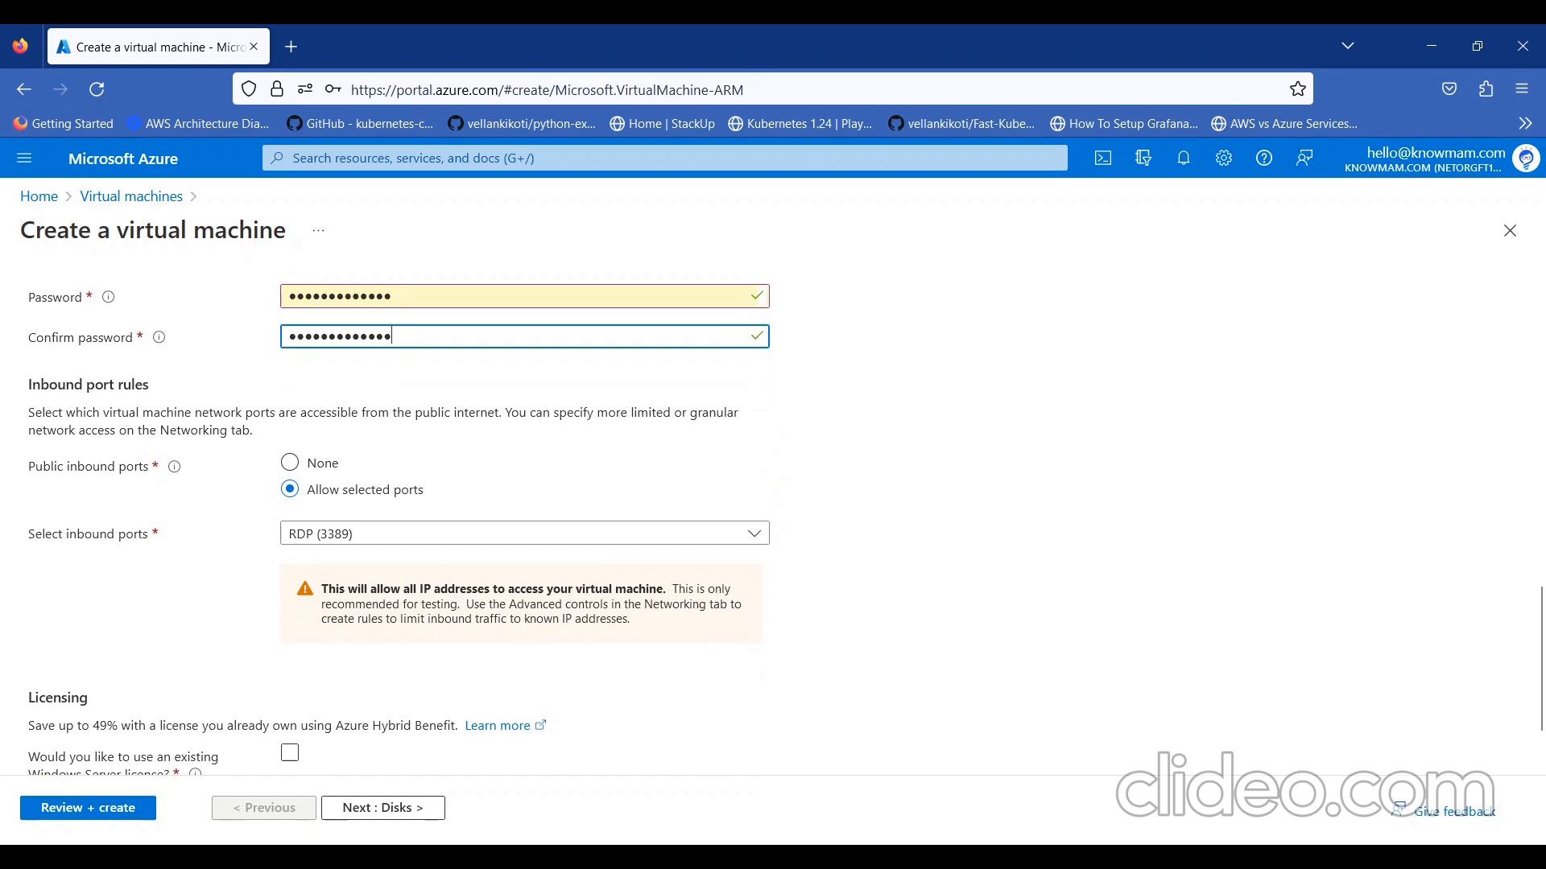
scroll(down, 3)
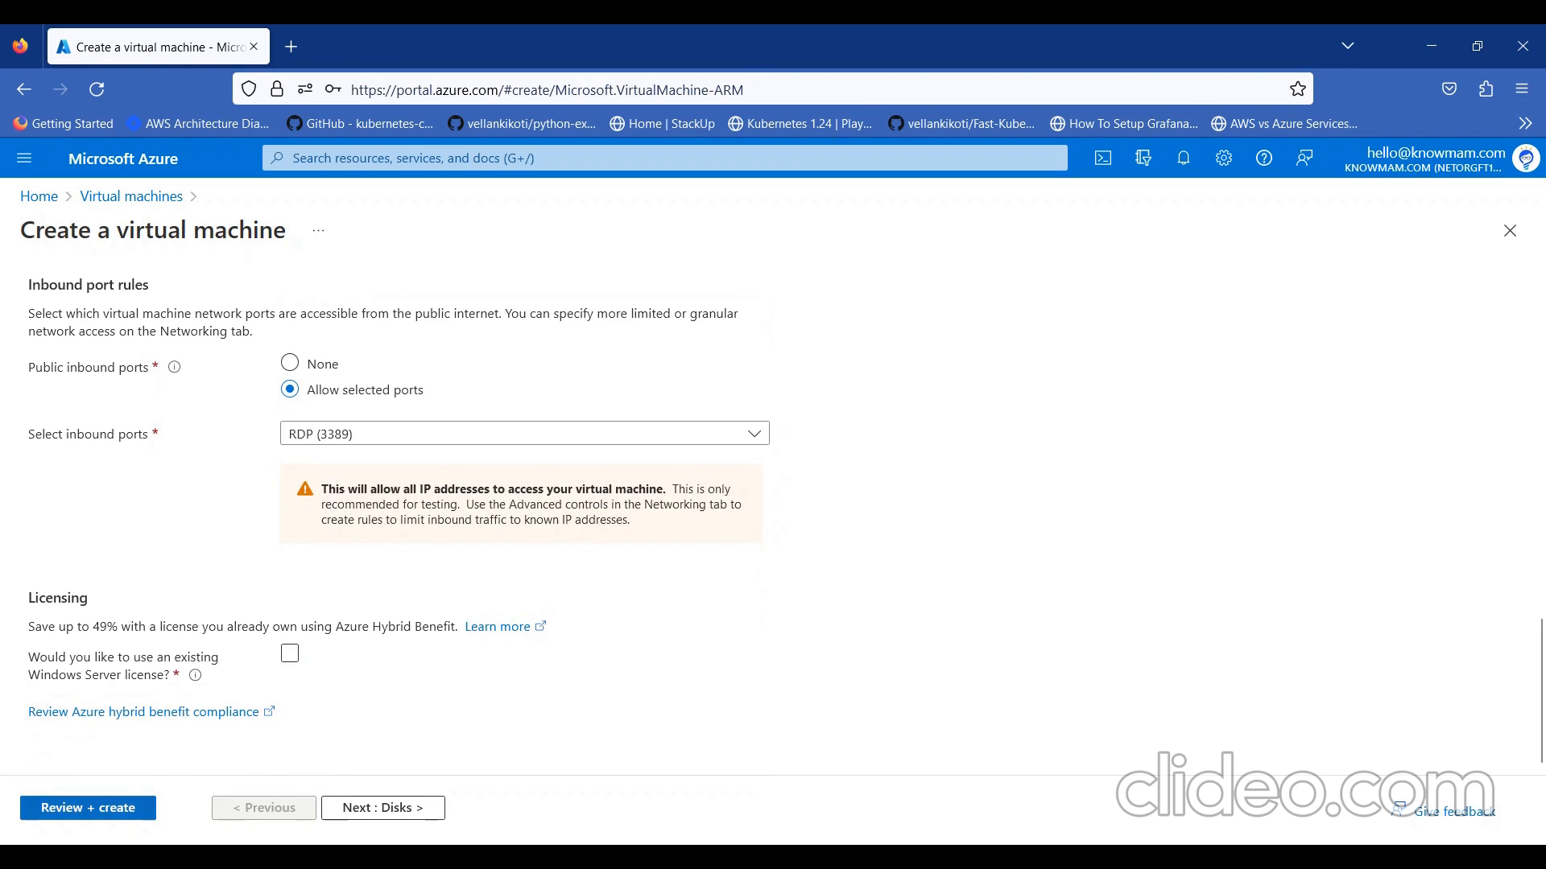
Review and create the Windows Server VM and wait for deployment to complete
click(87, 807)
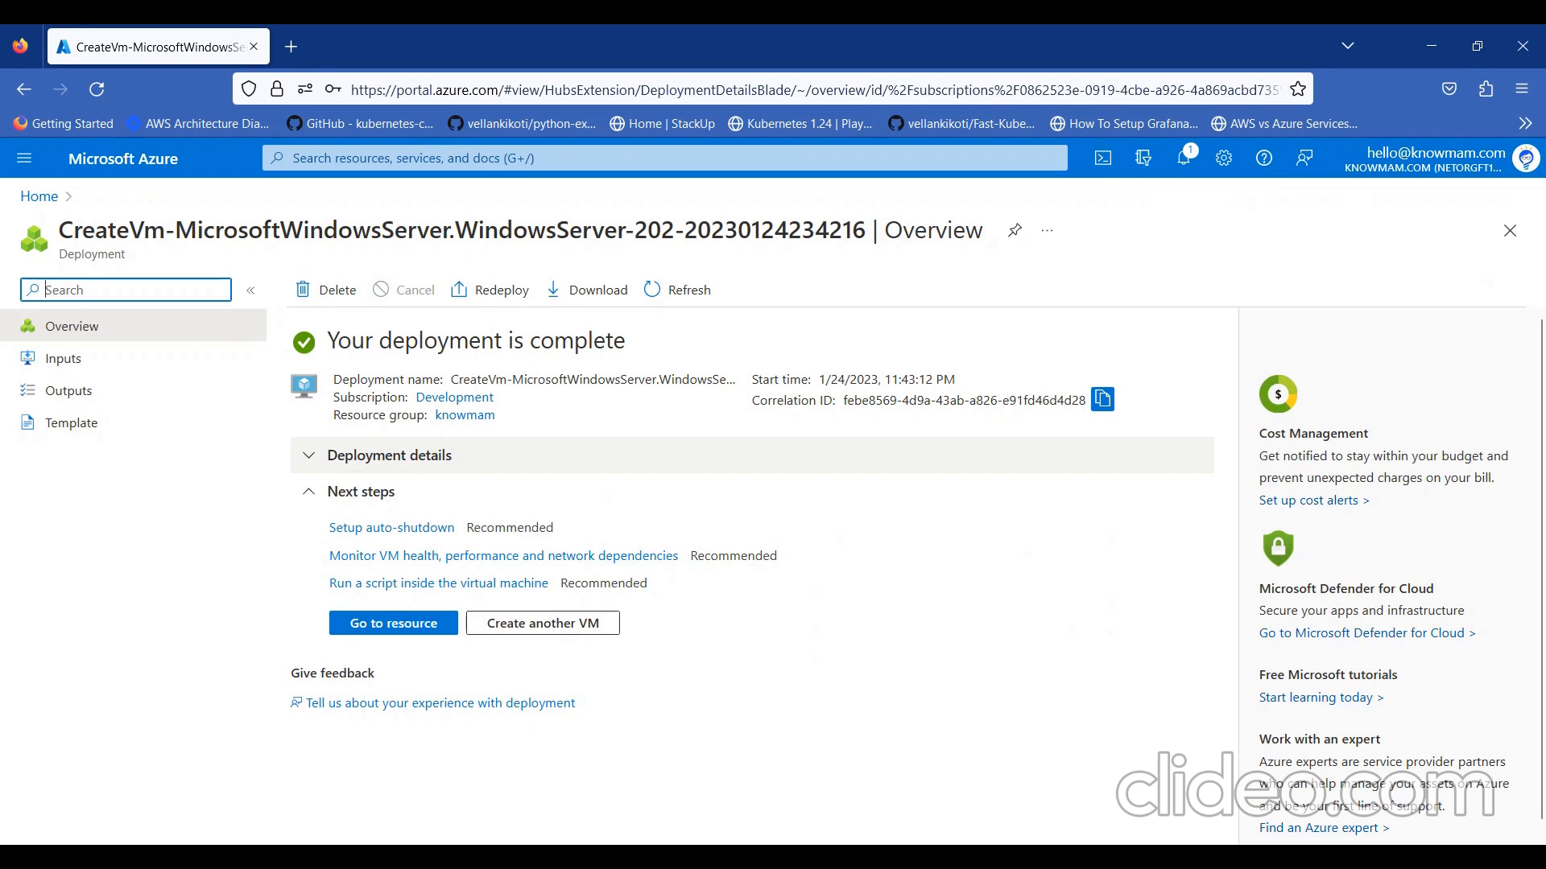
Go to the windowsvm resource, note public IP 20.193.130.214, and search Windows for 're'
click(393, 623)
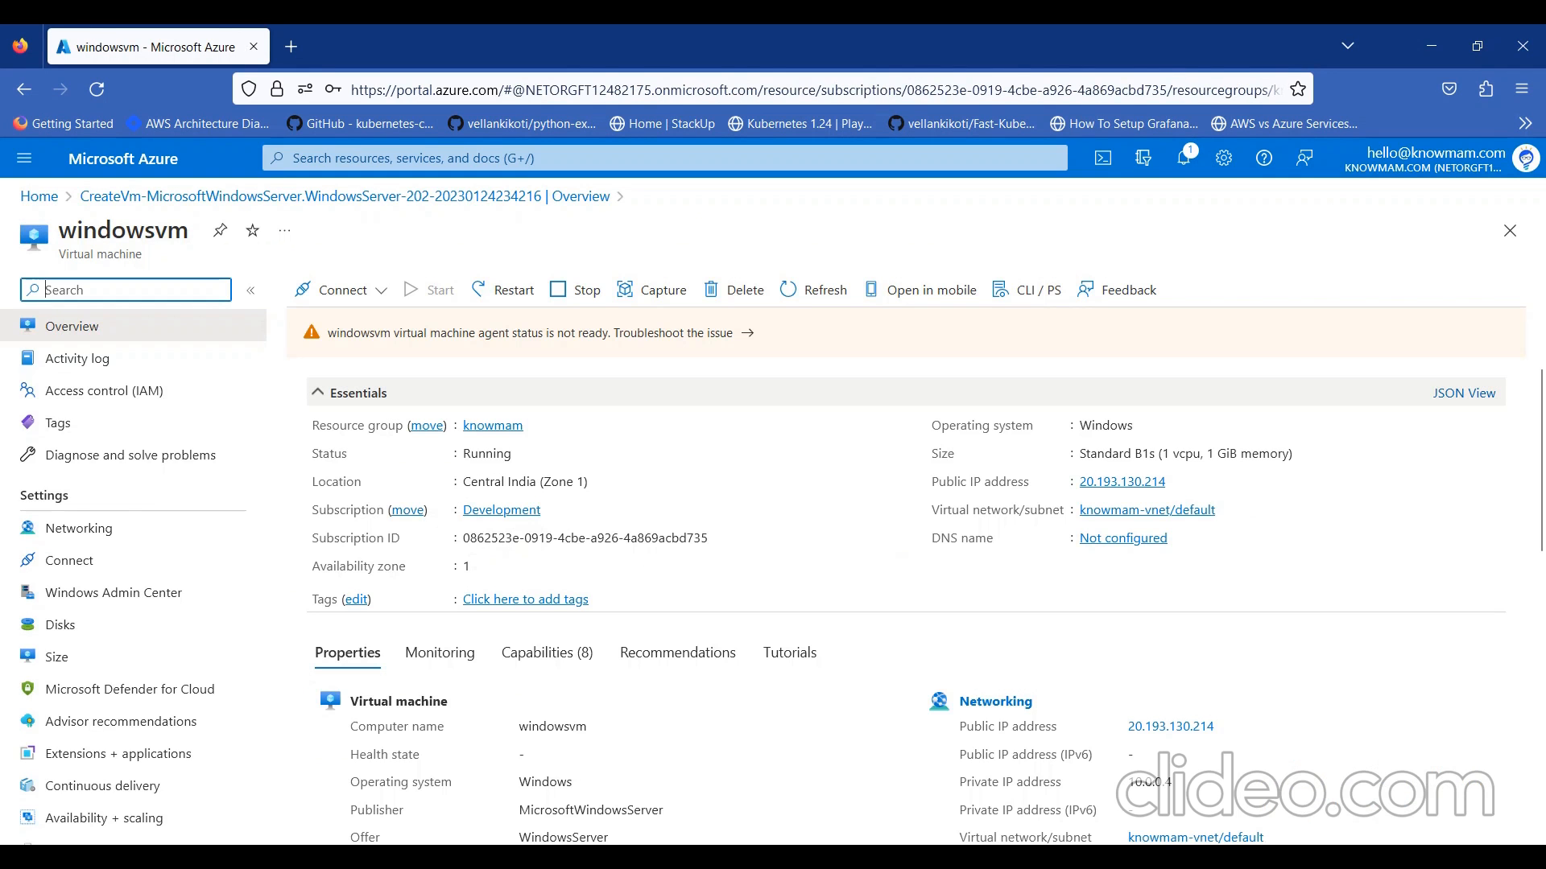
scroll(down, 3)
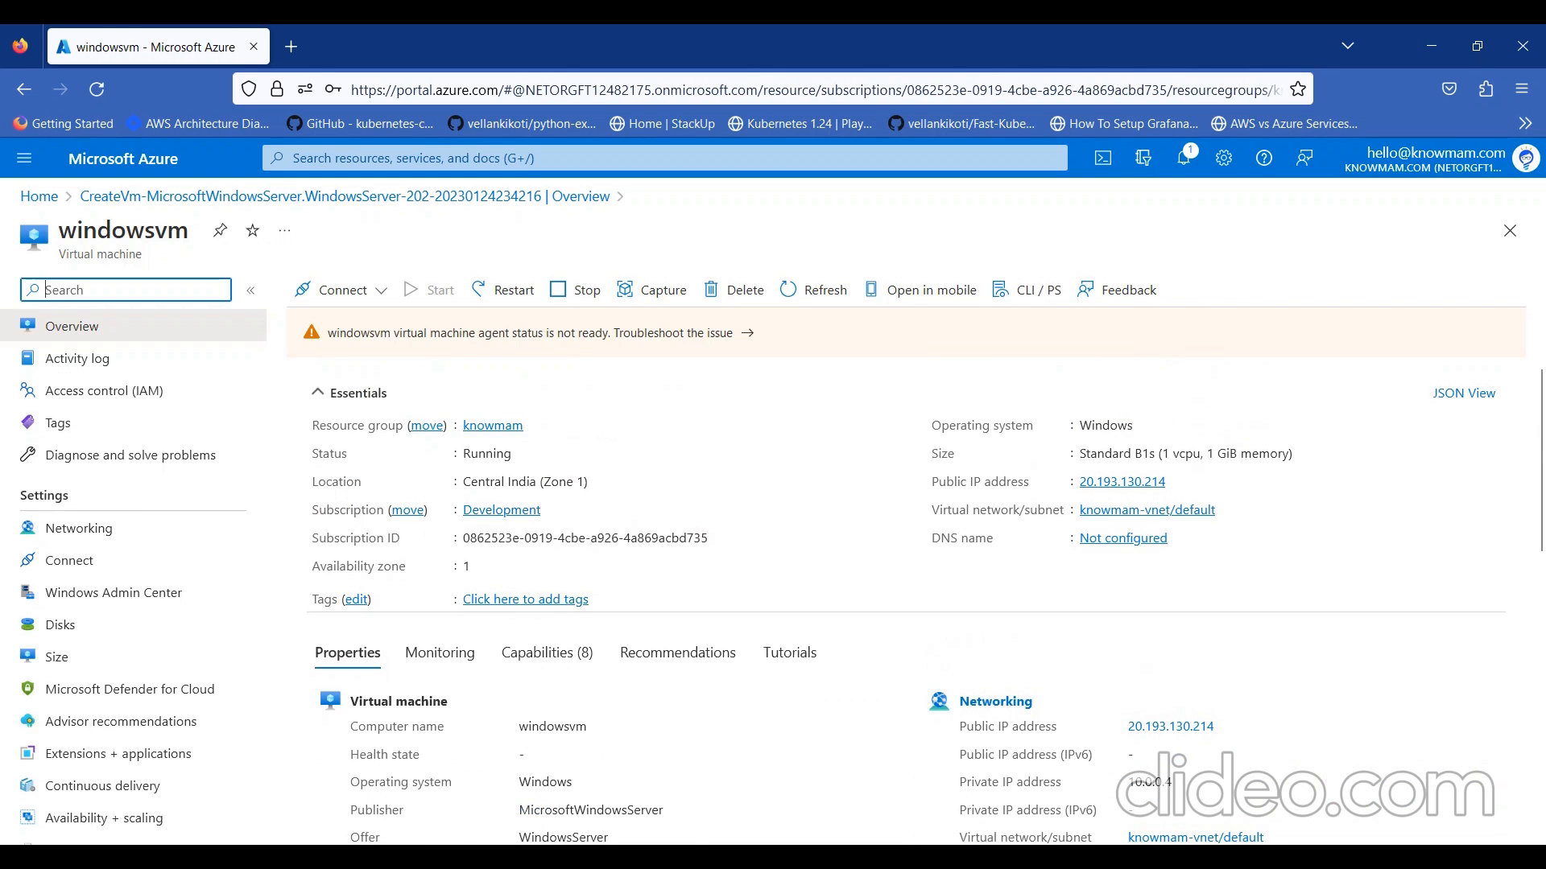
mouse_move(1177, 481)
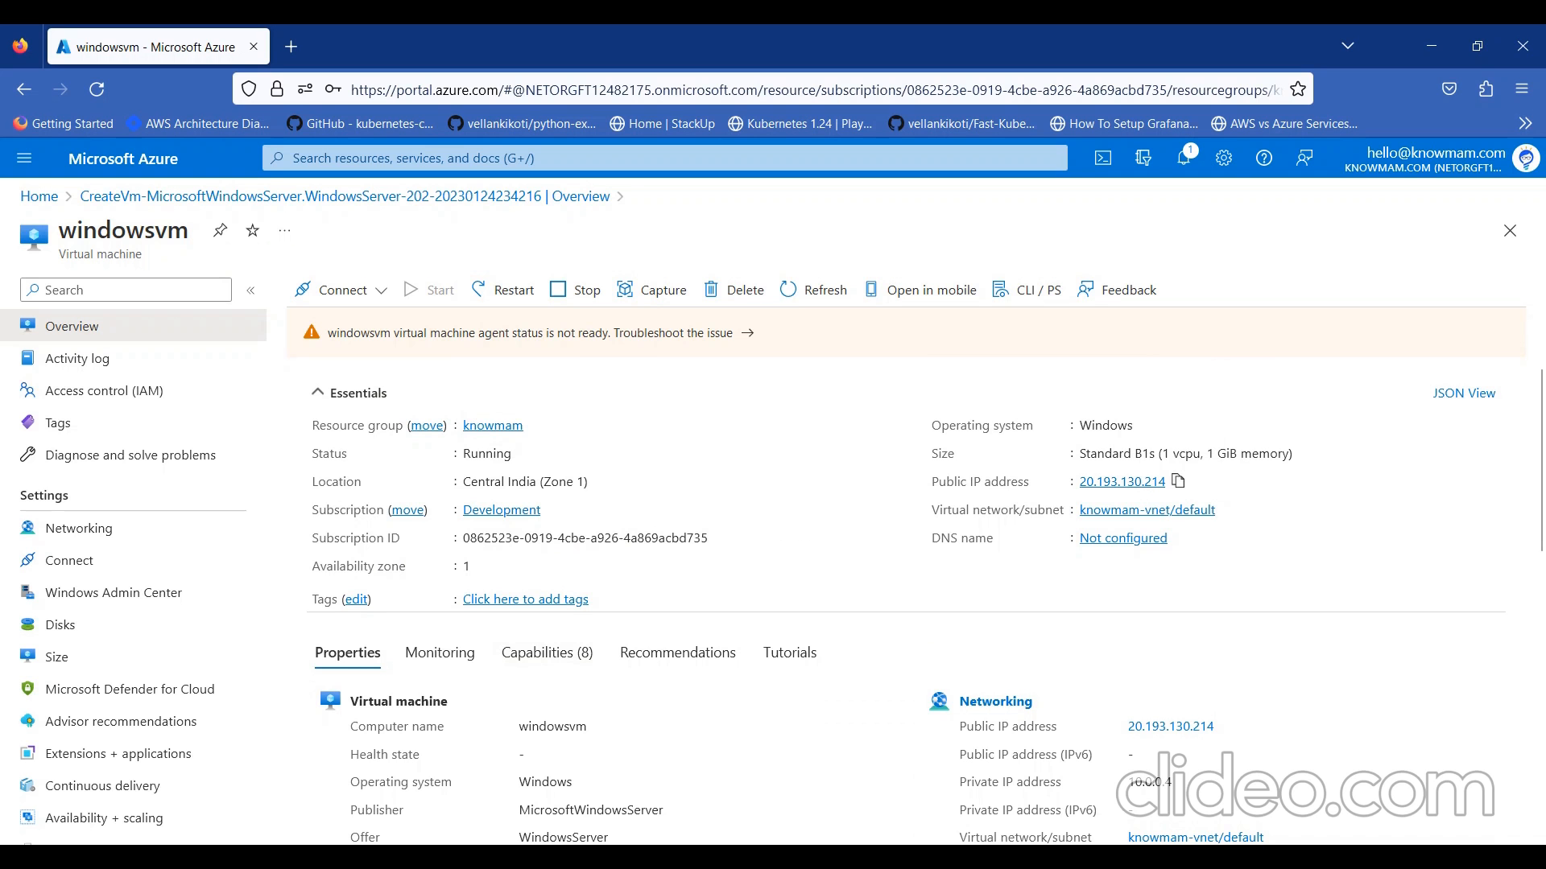
text(re)
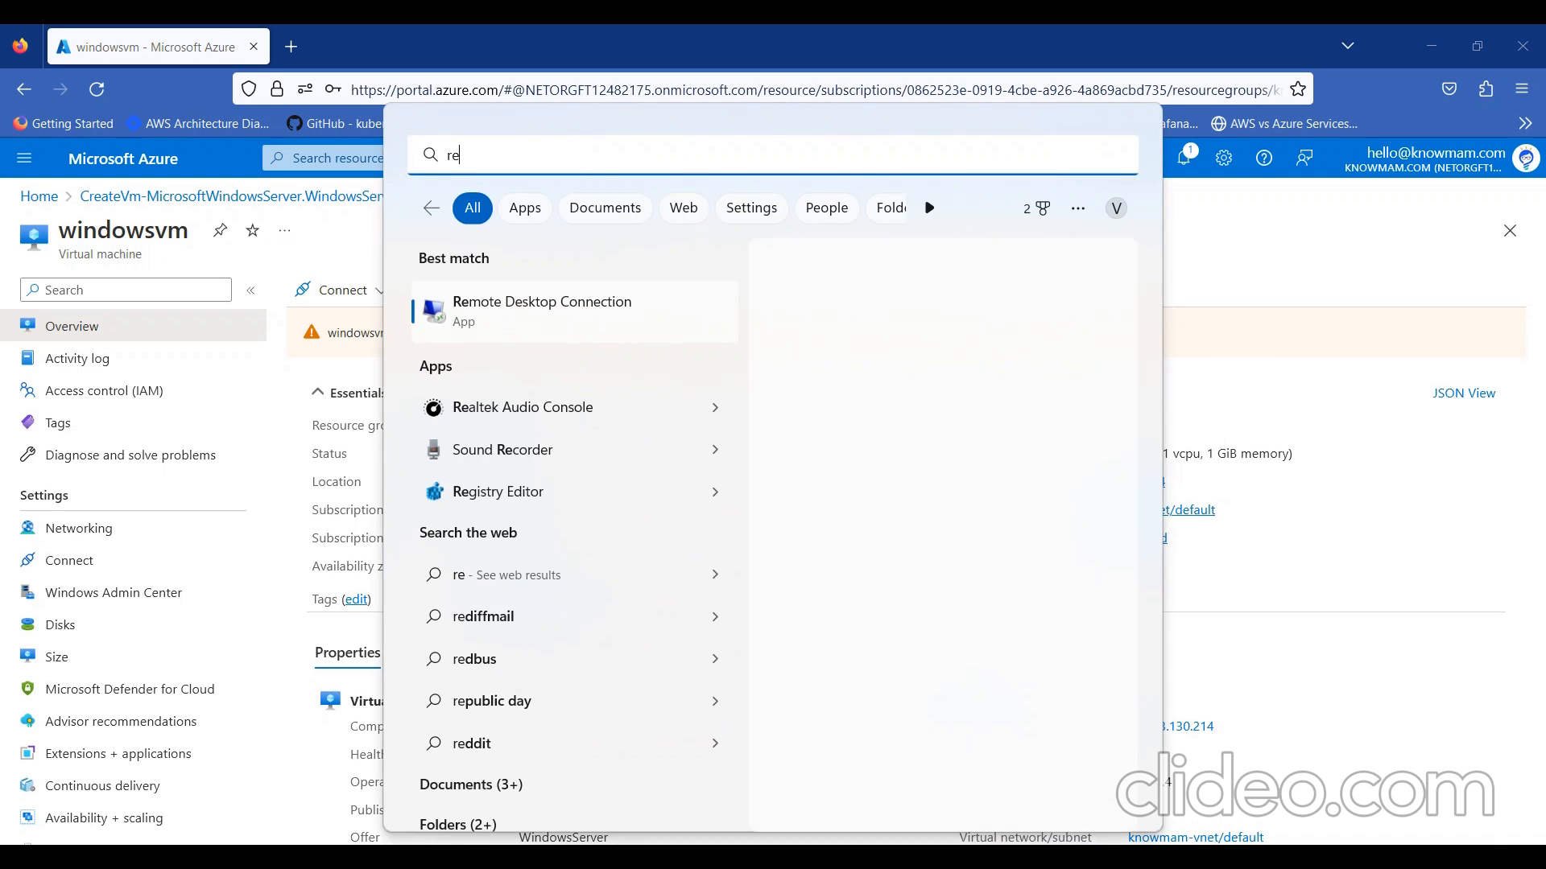
Start Remote Desktop Connection to 20.193.130.214 with username azureuser in the options
click(541, 311)
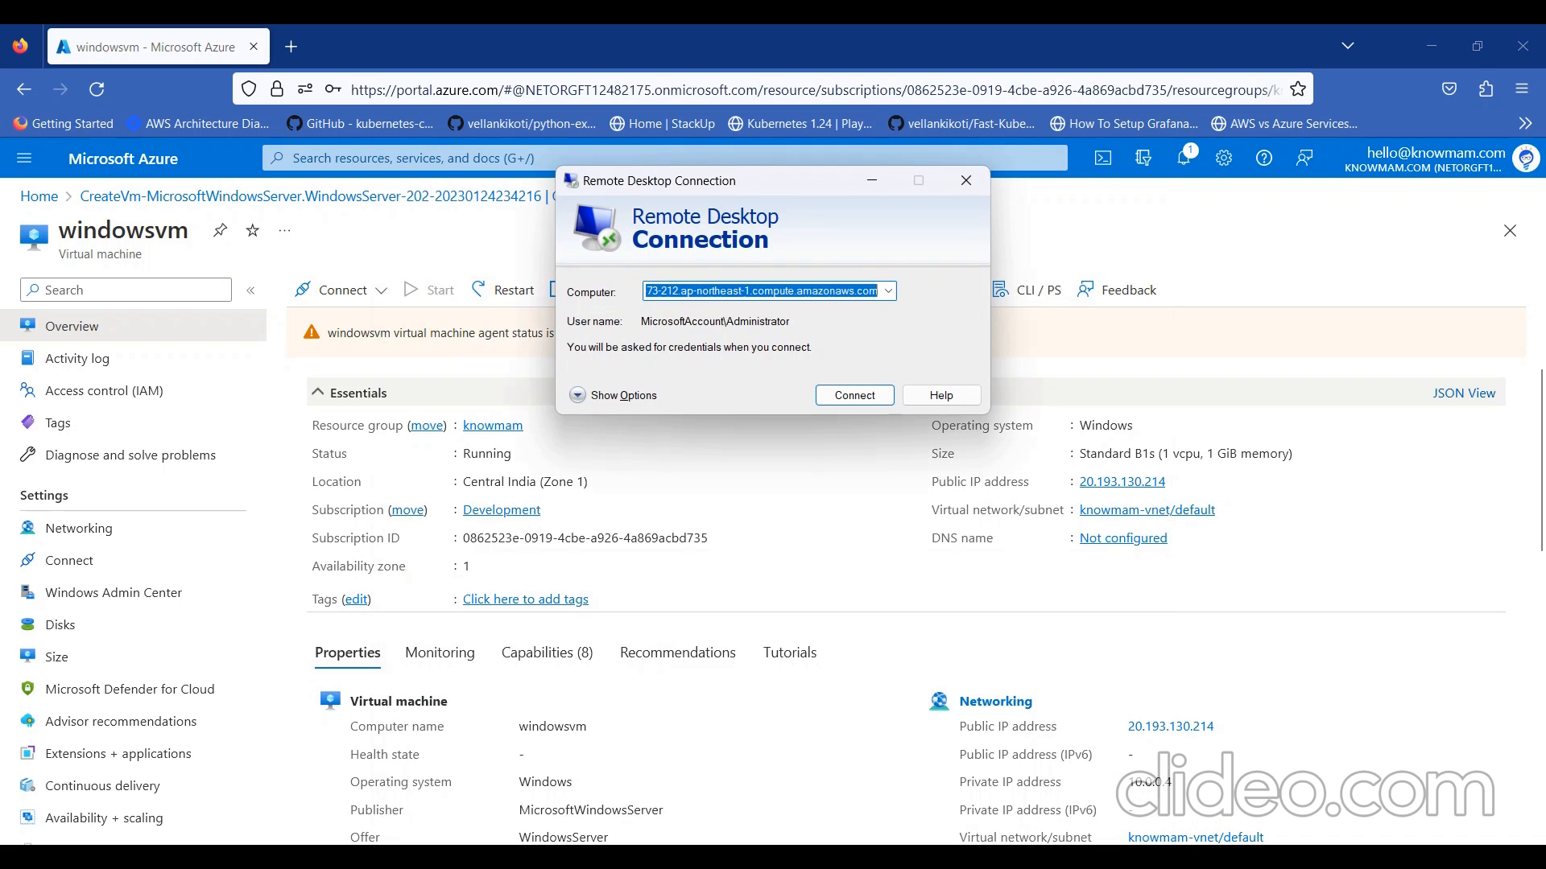
text(20.193.130.214)
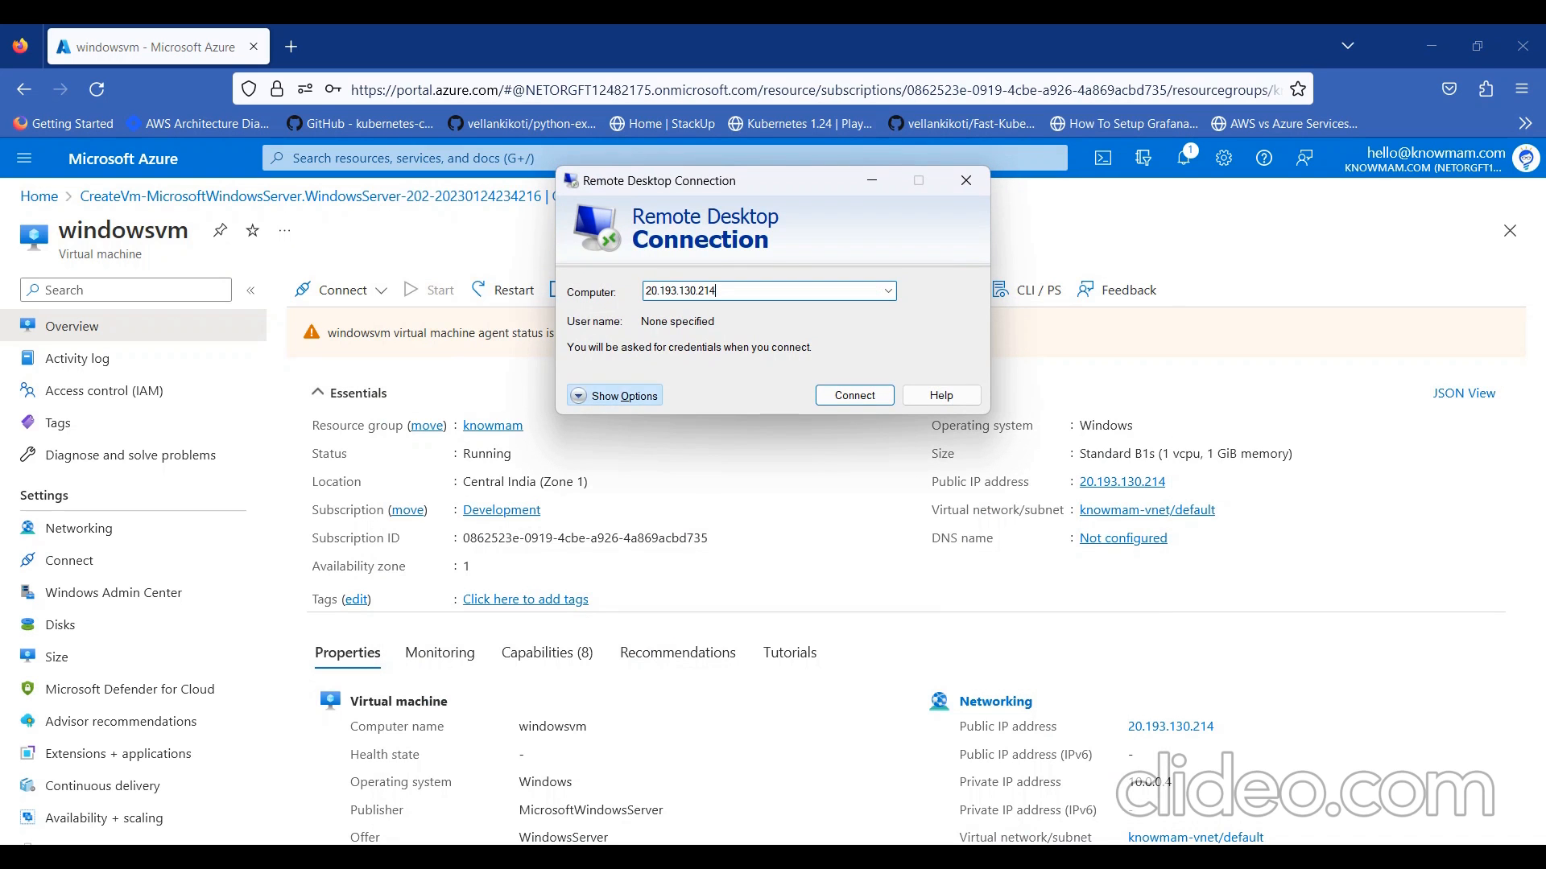
click(614, 395)
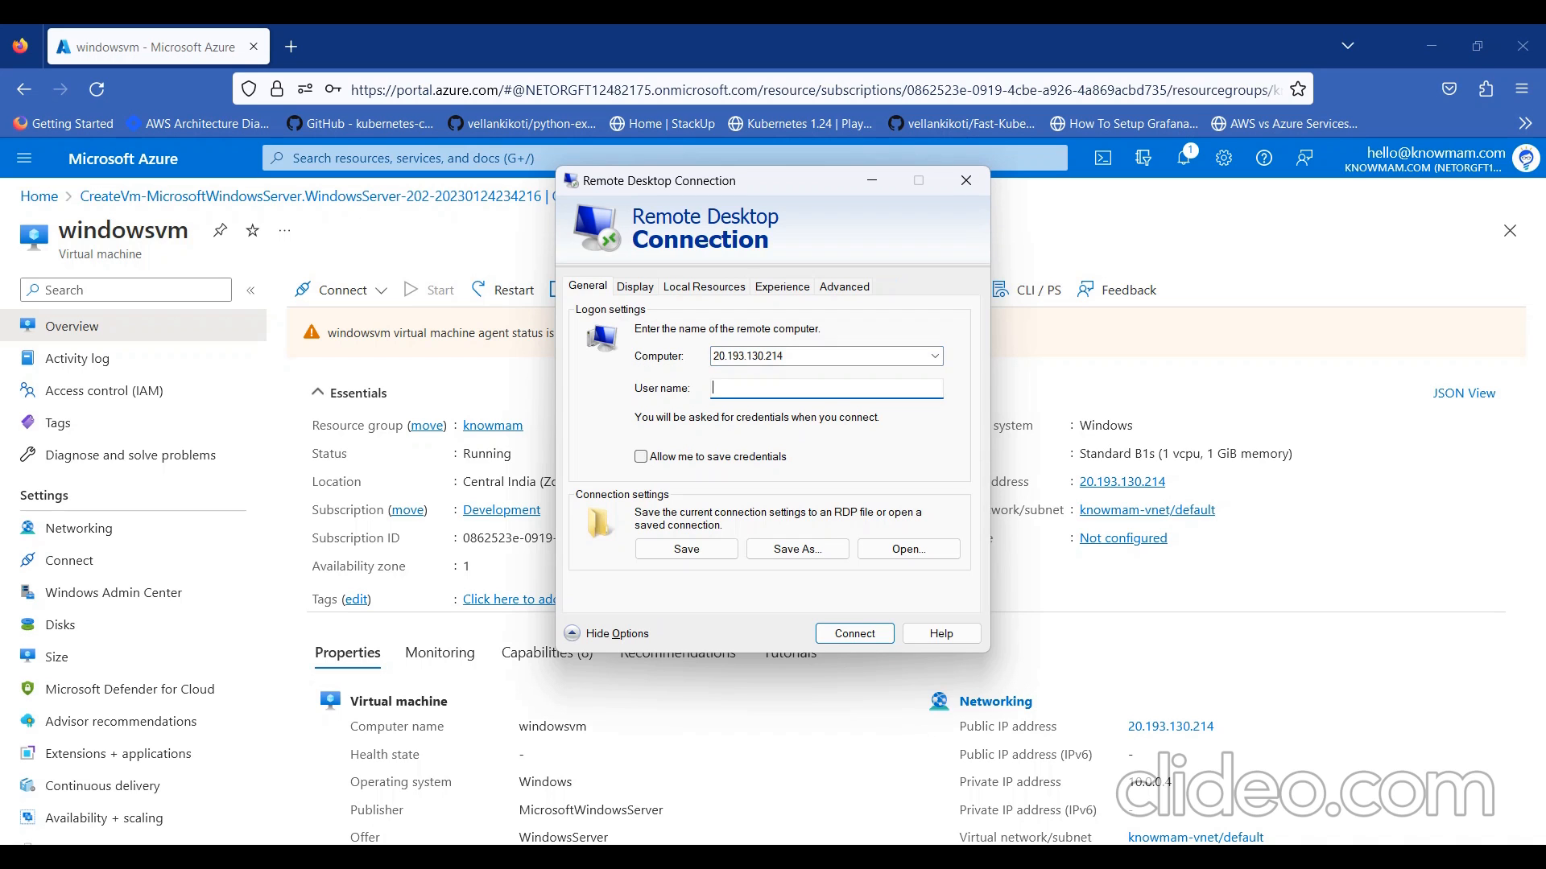
text(azureuser)
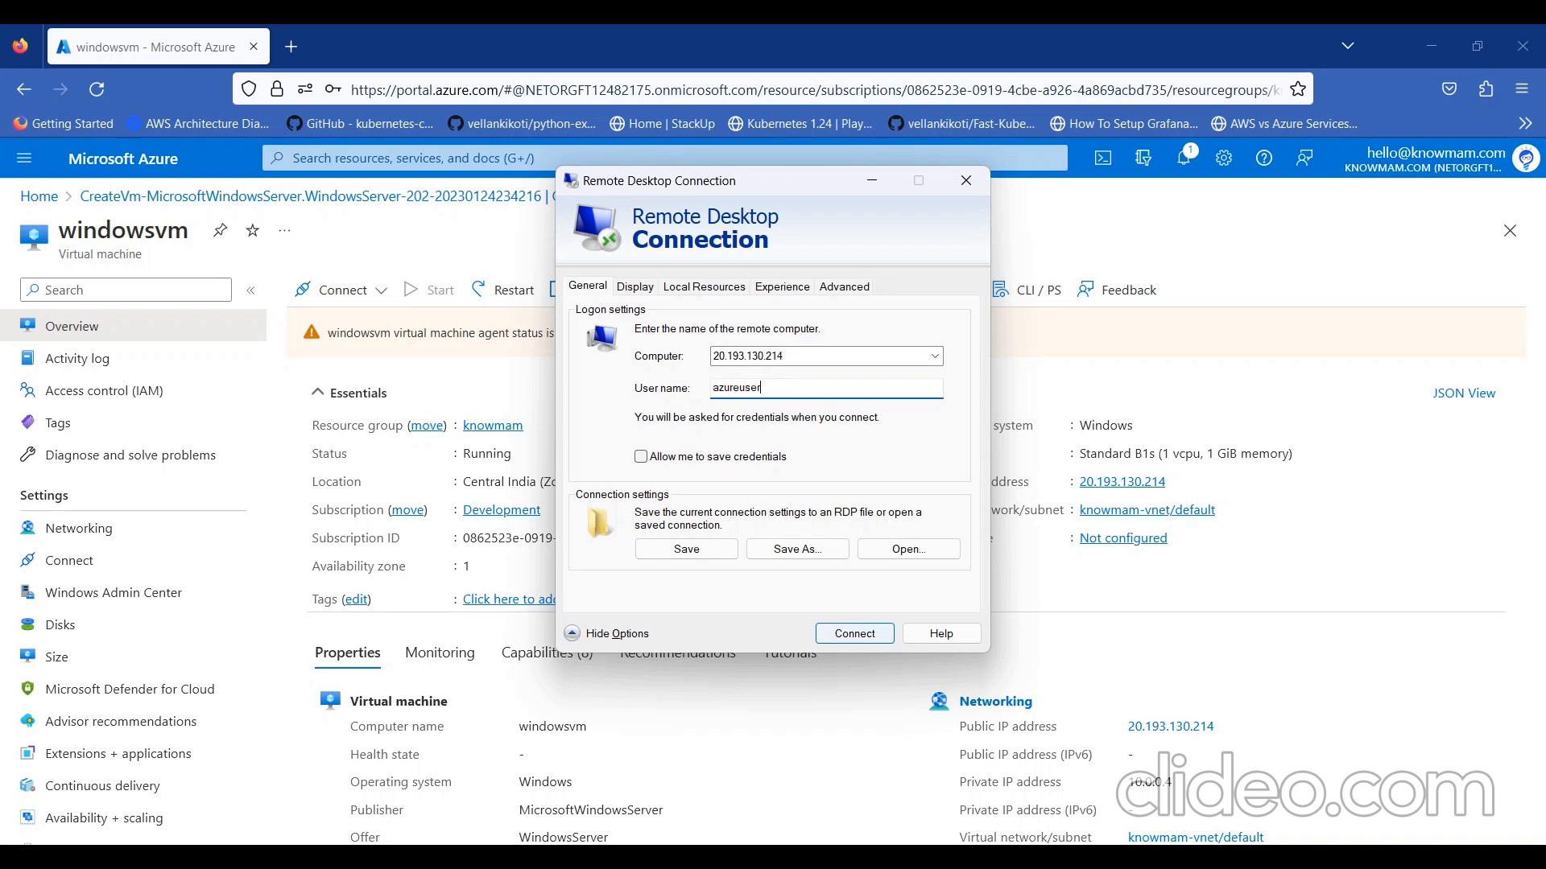
Connect, submit the administrator password, and accept the certificate warning to start the session
click(854, 633)
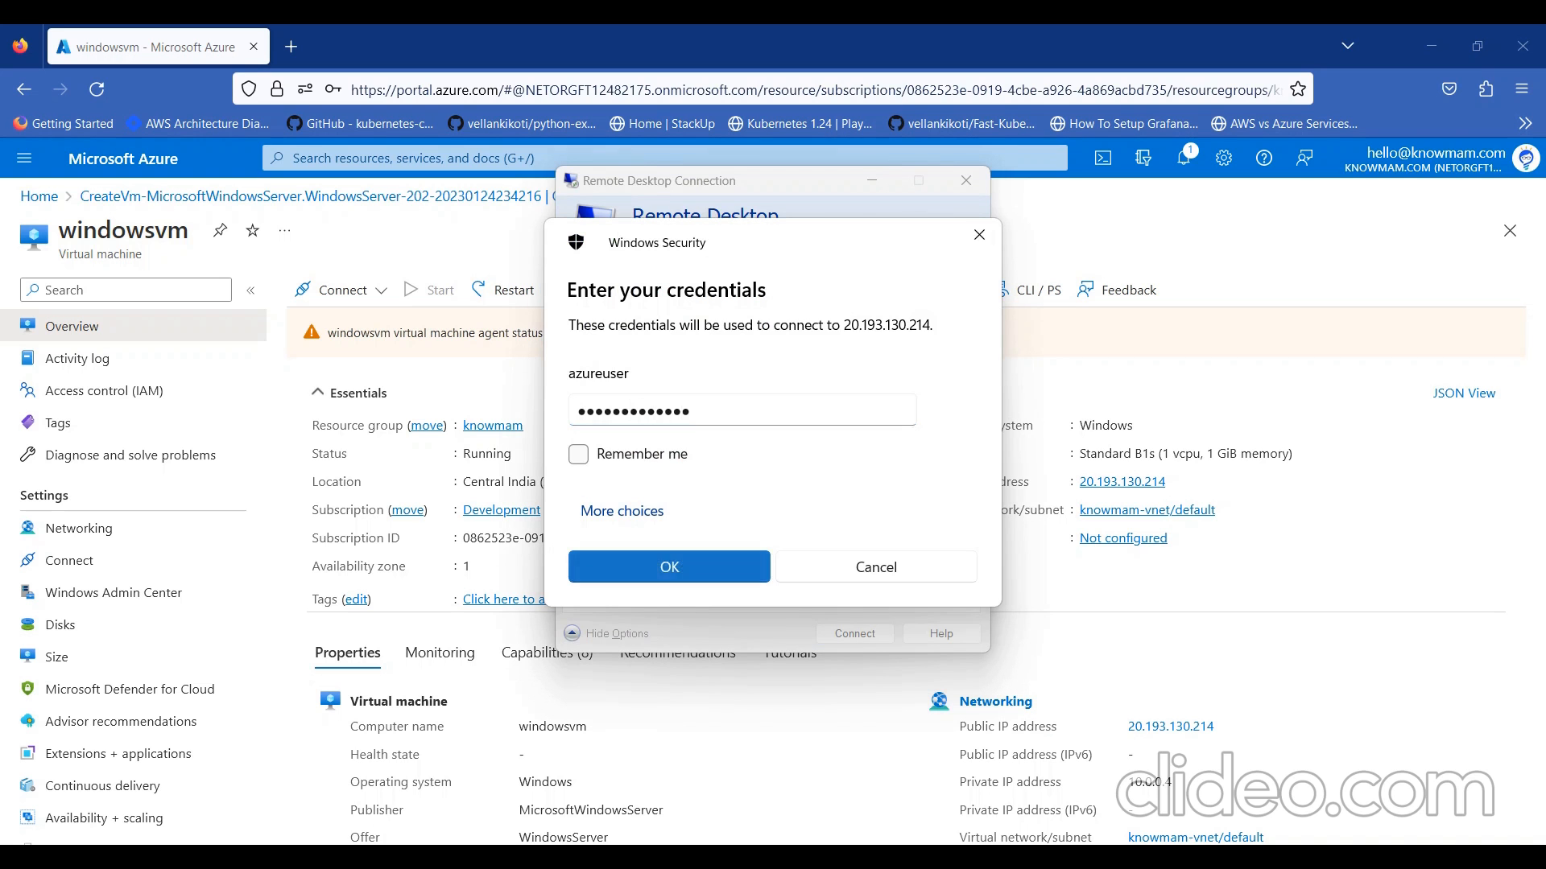
click(669, 566)
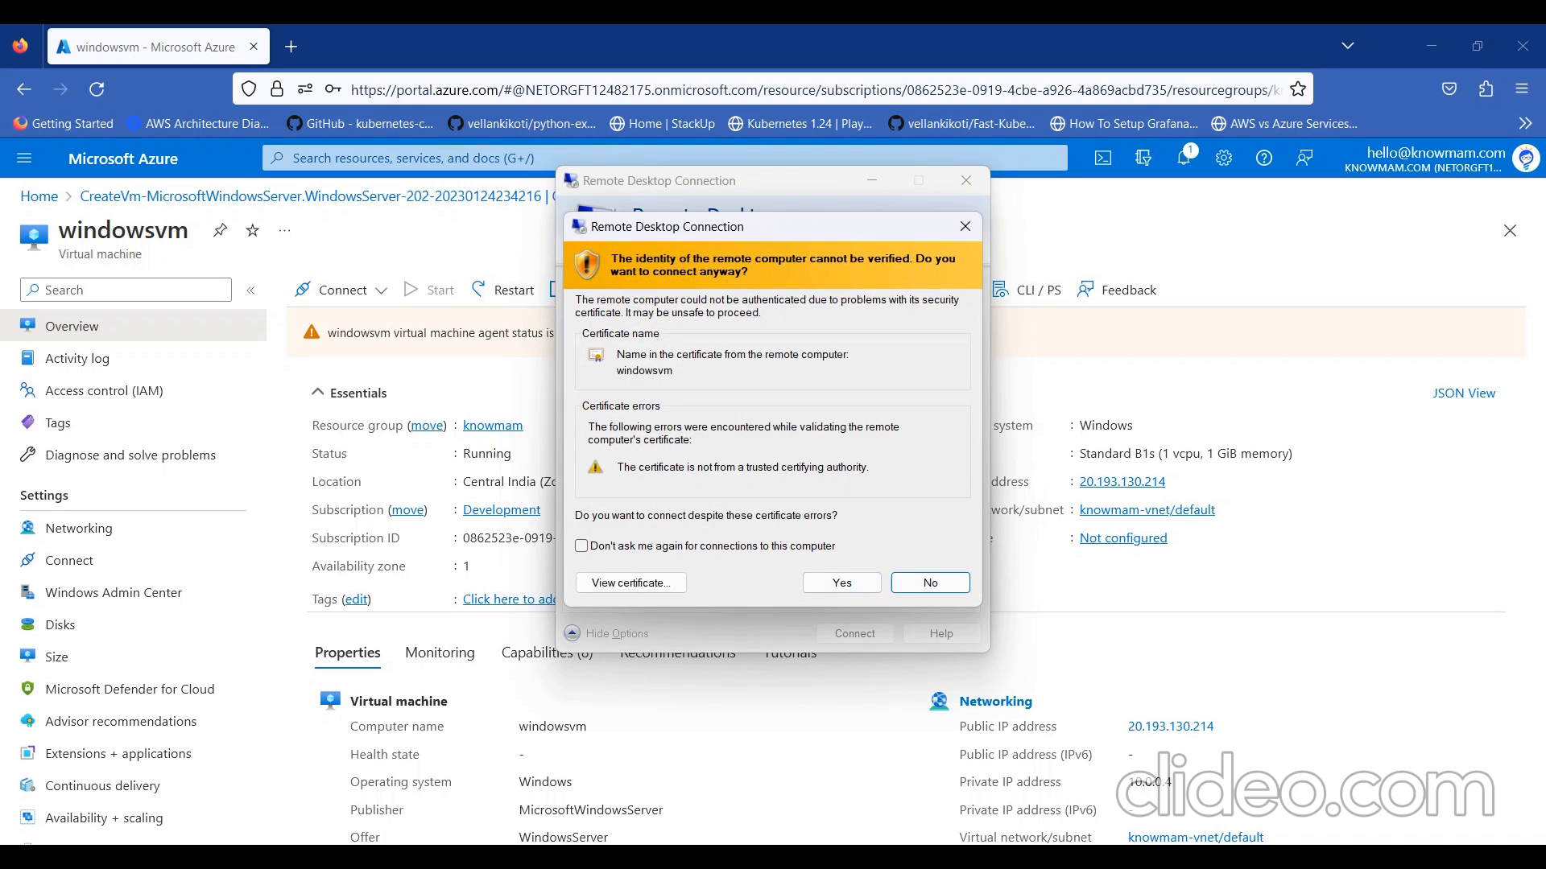
click(841, 582)
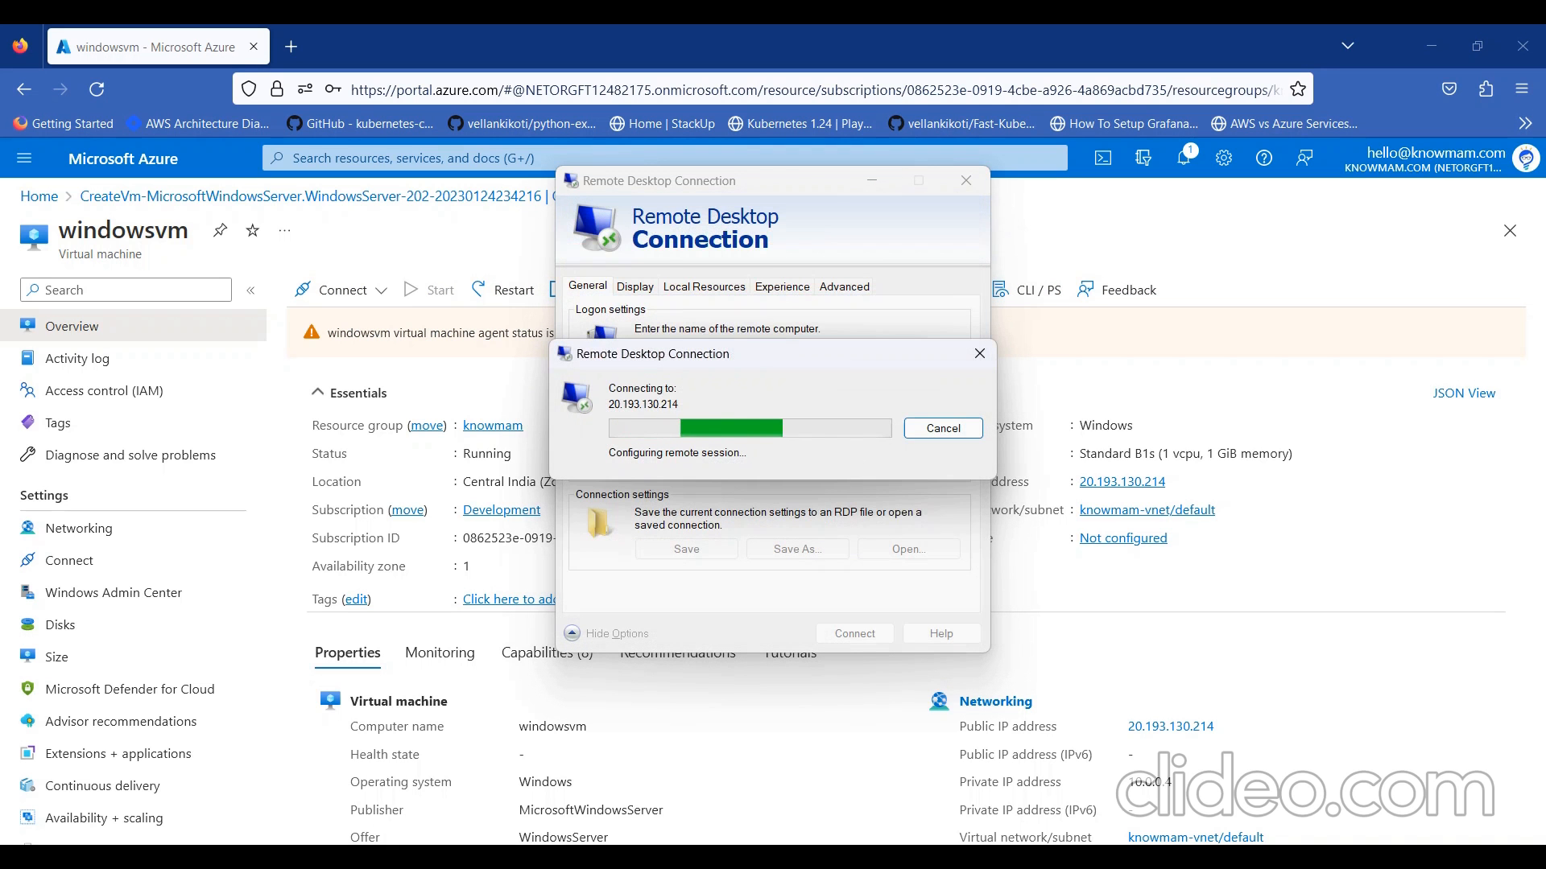